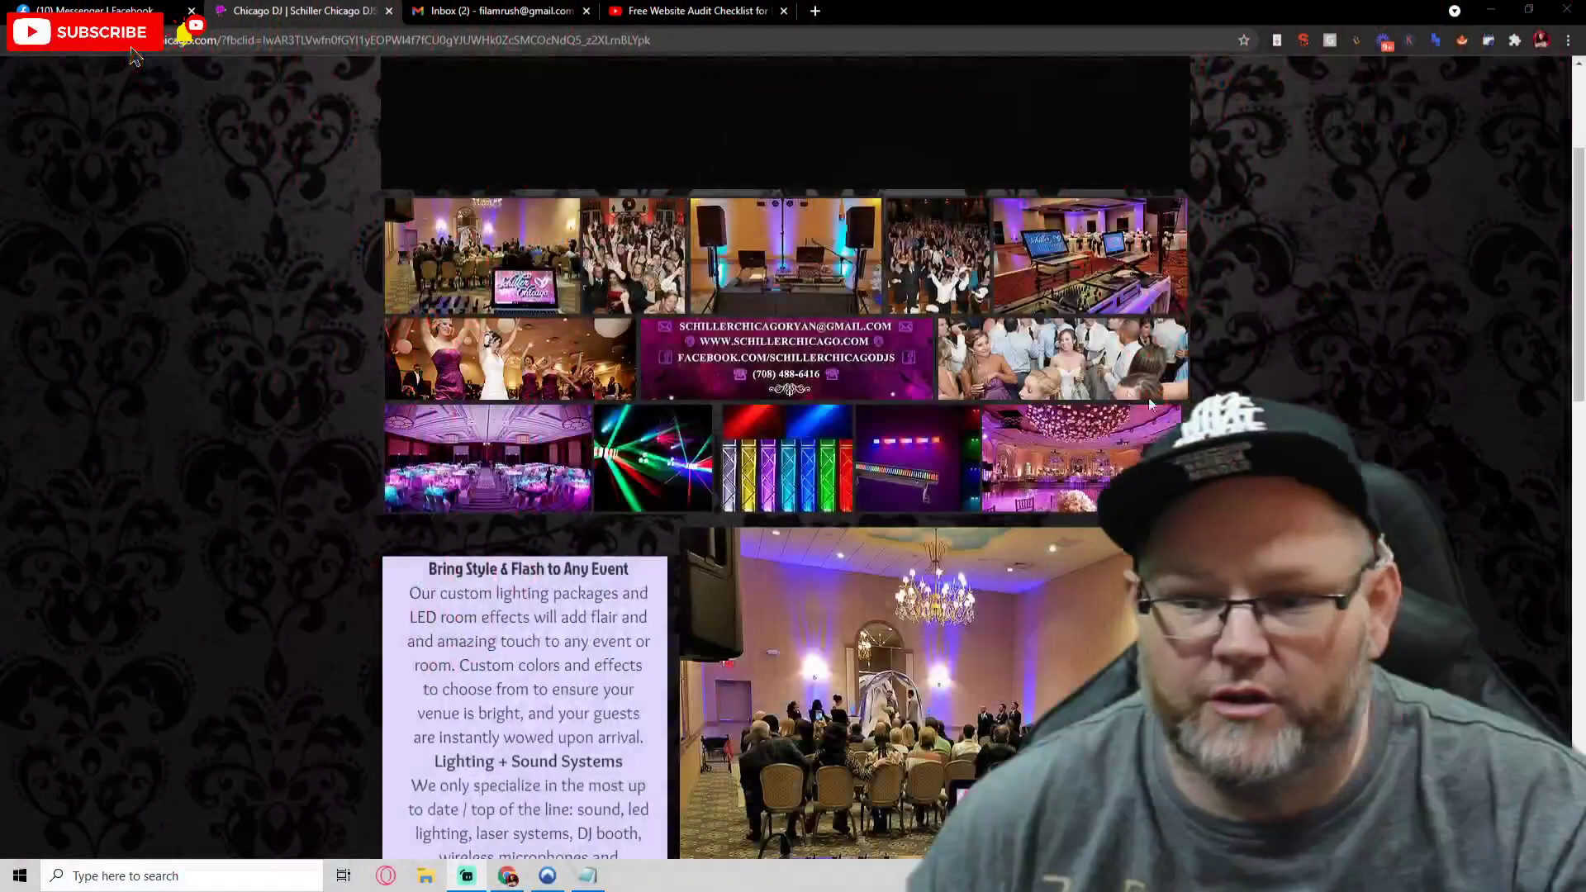
- Scroll down through the current Schiller Chicago page to review its content
{"action": "scroll", "scroll_direction": "down", "scroll_amount": 3}
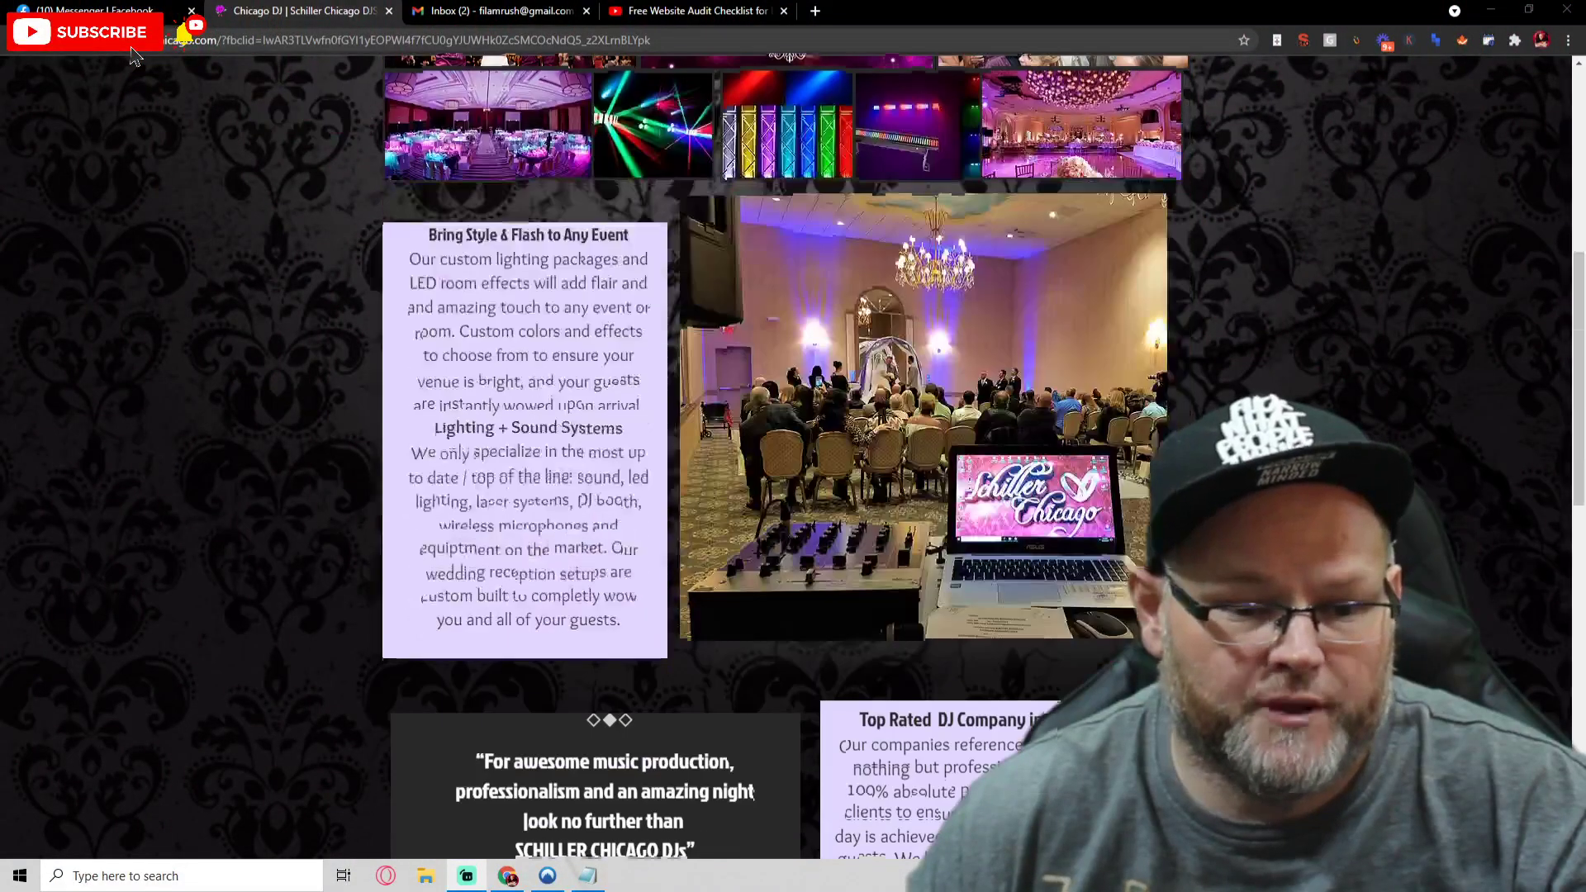
{"action": "scroll", "scroll_direction": "down", "scroll_amount": 3}
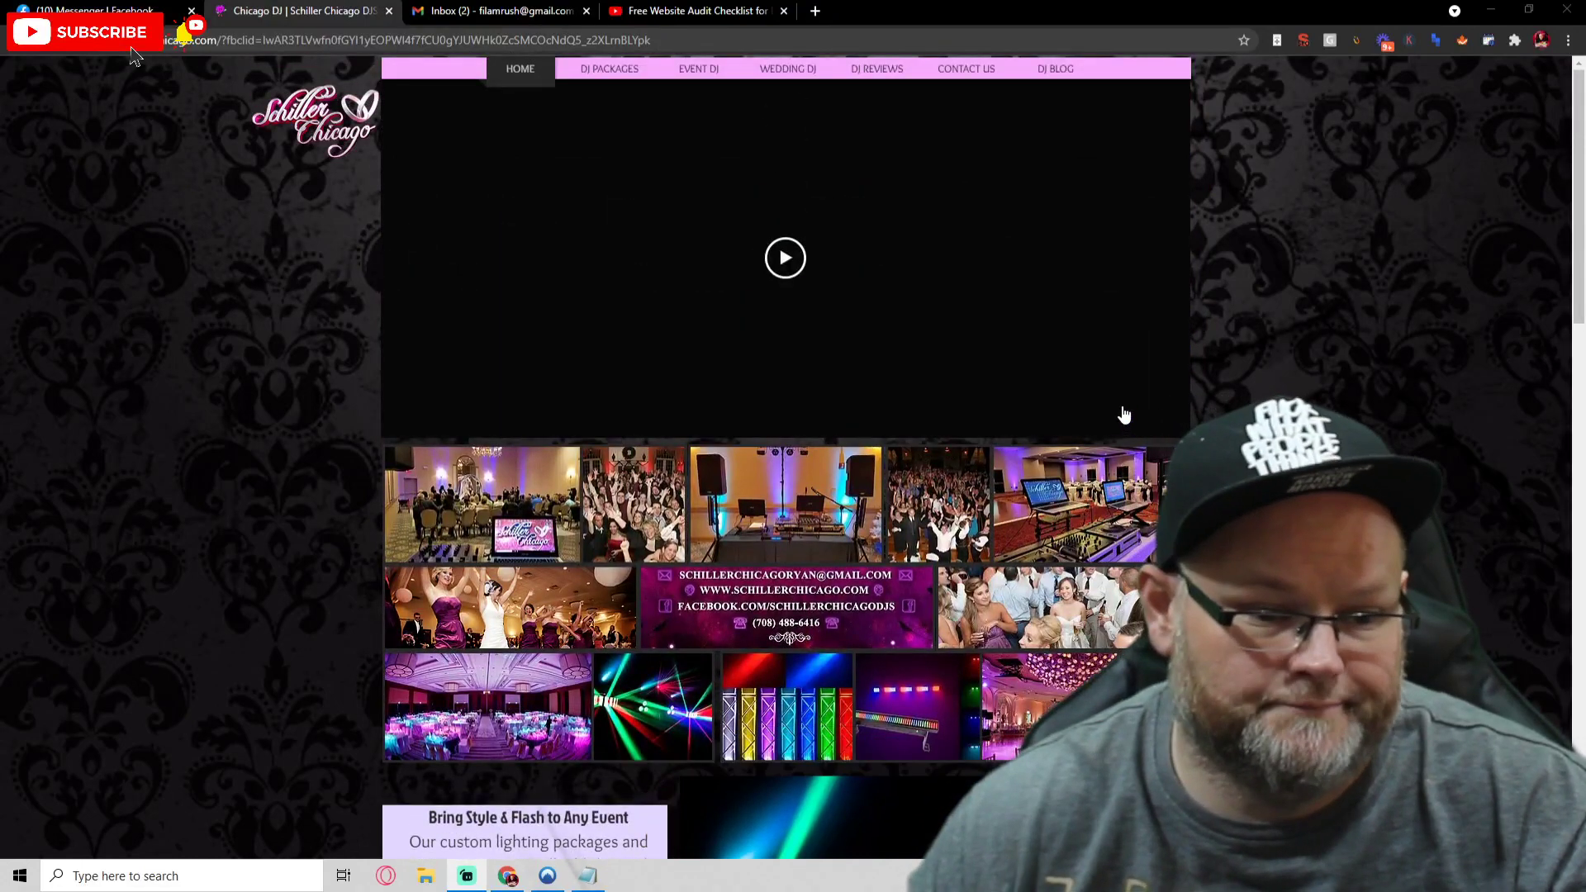
{"action": "scroll", "scroll_direction": "down", "scroll_amount": 3}
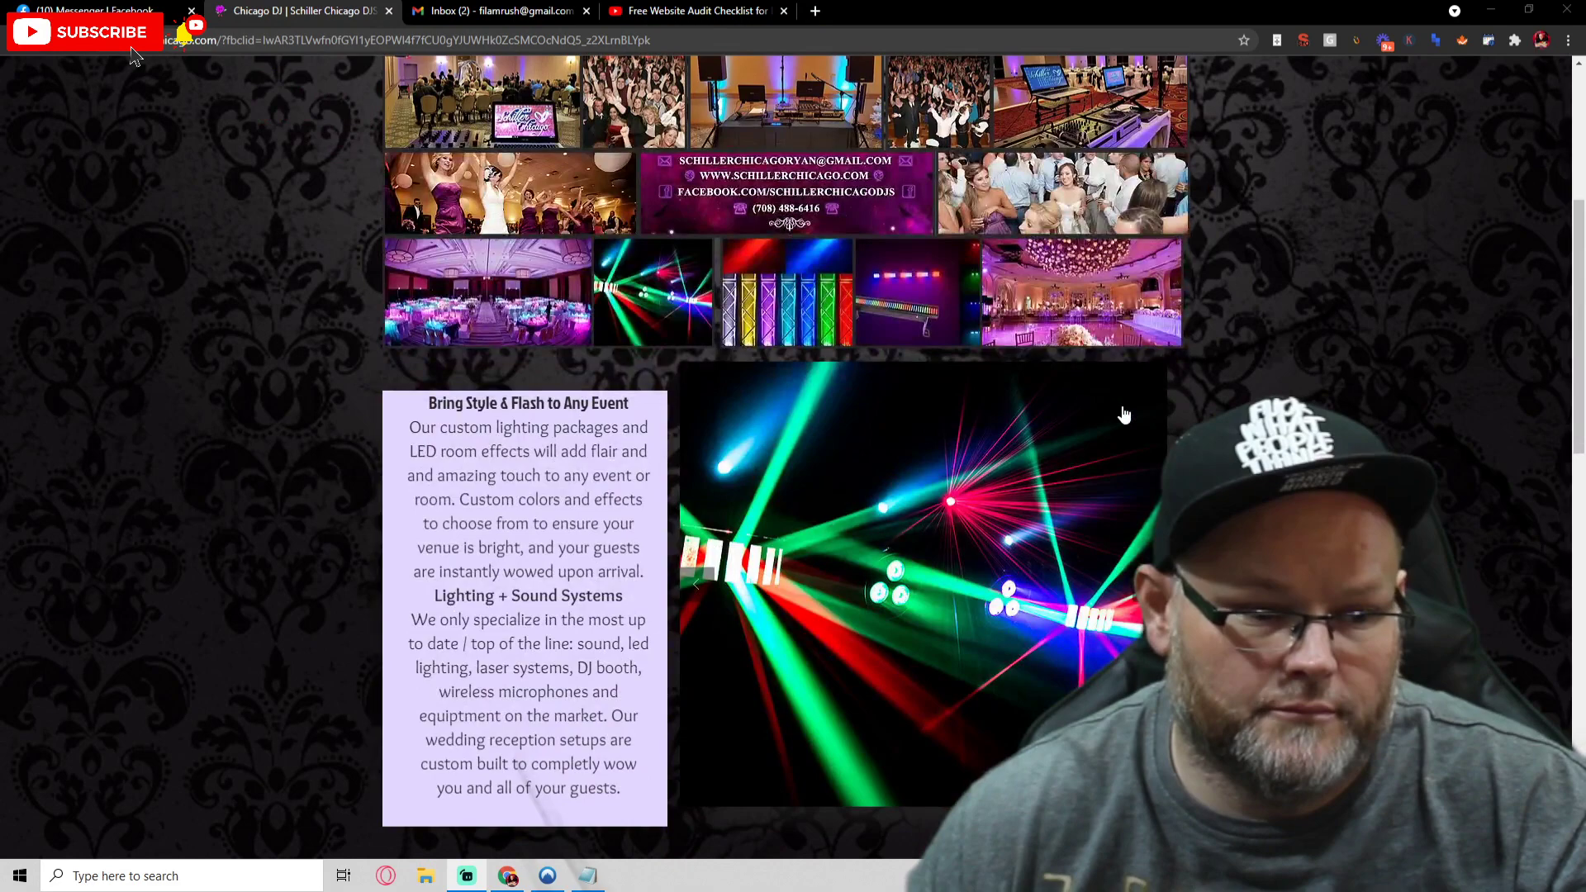
{"action": "scroll", "scroll_direction": "down", "scroll_amount": 3}
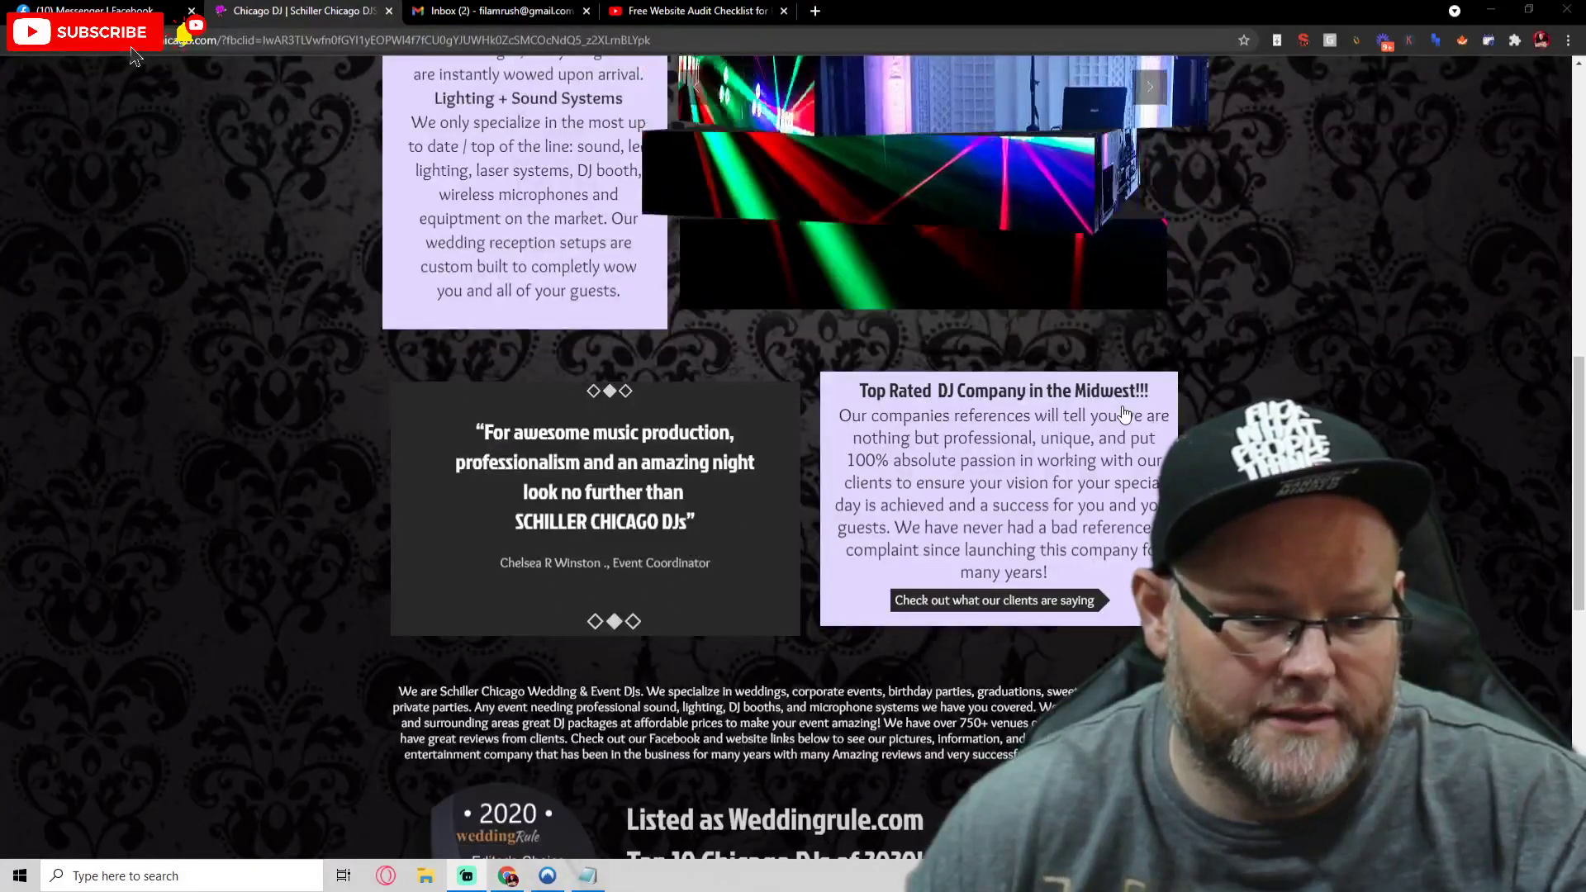
{"action": "scroll", "scroll_direction": "down", "scroll_amount": 3}
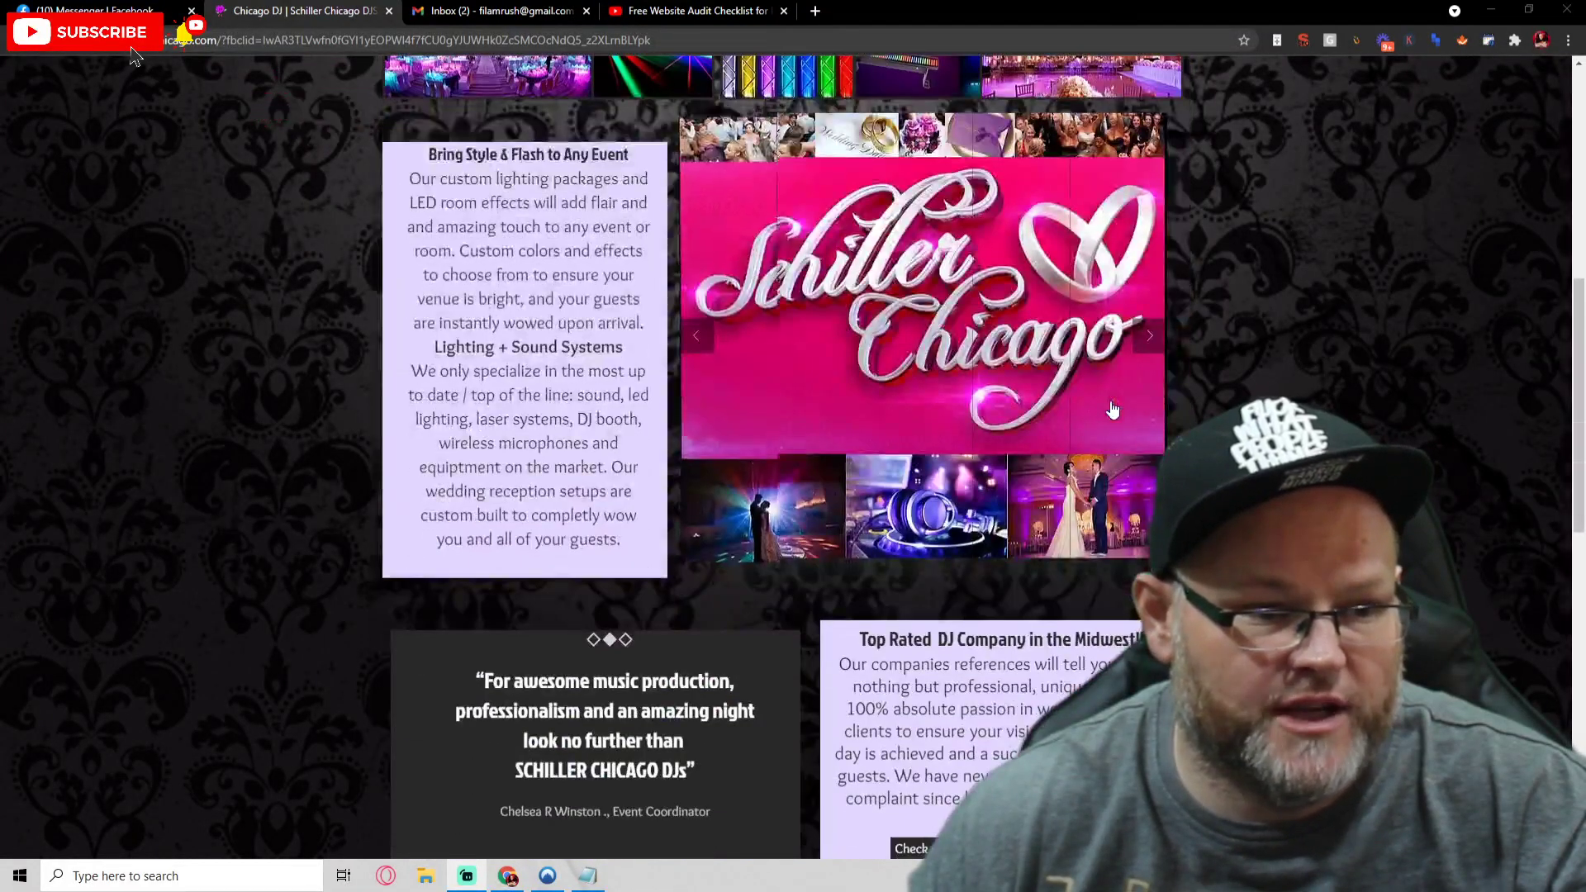
{"action": "scroll", "scroll_direction": "down", "scroll_amount": 3}
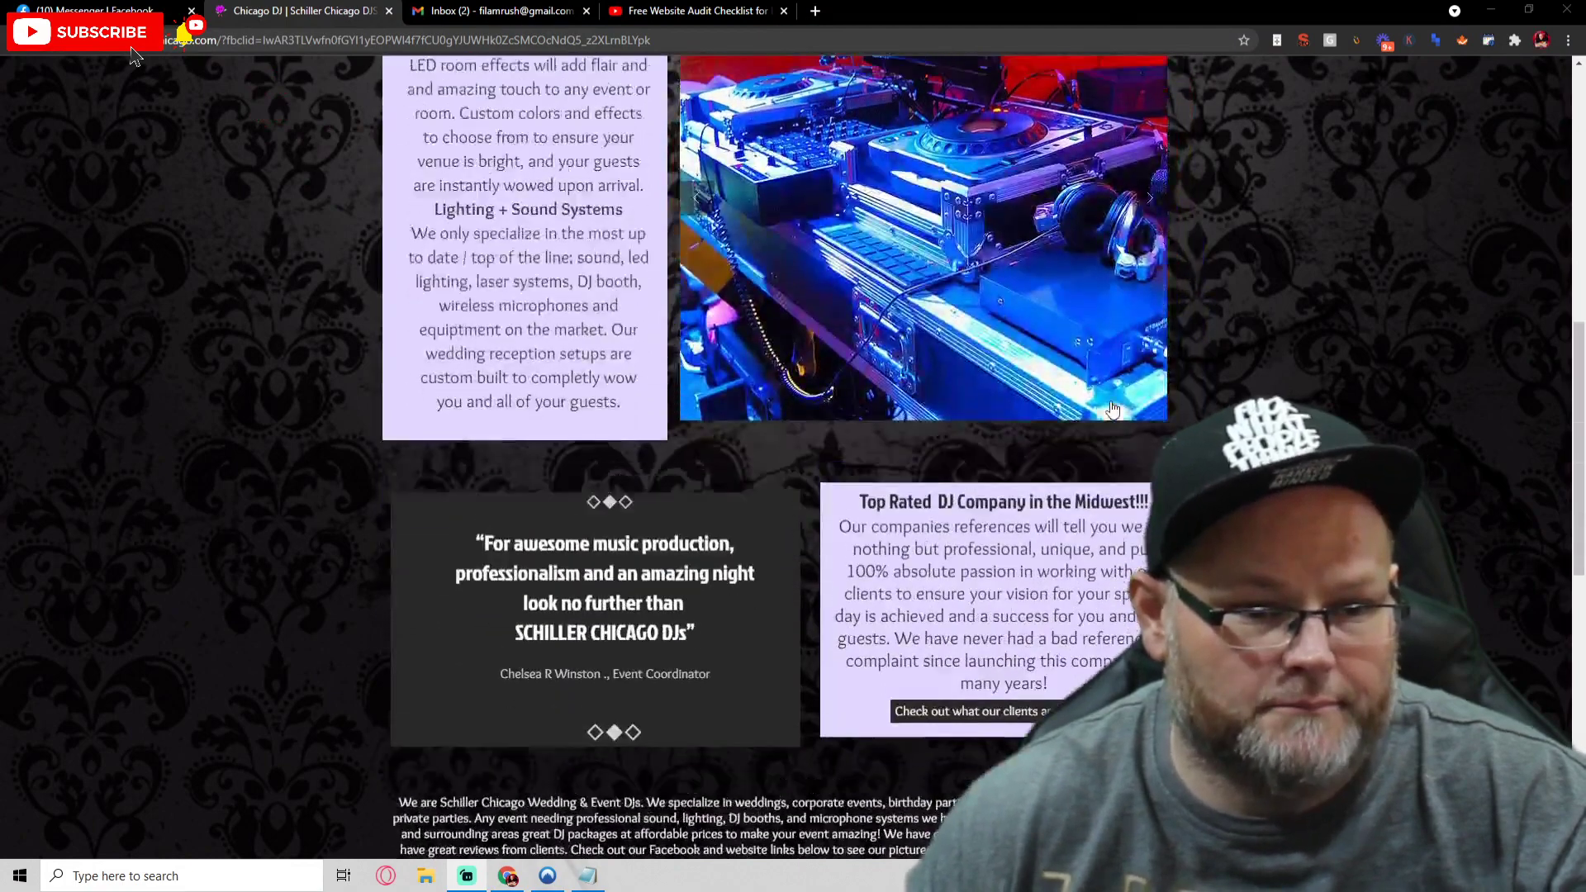
{"action": "scroll", "scroll_direction": "down", "scroll_amount": 3}
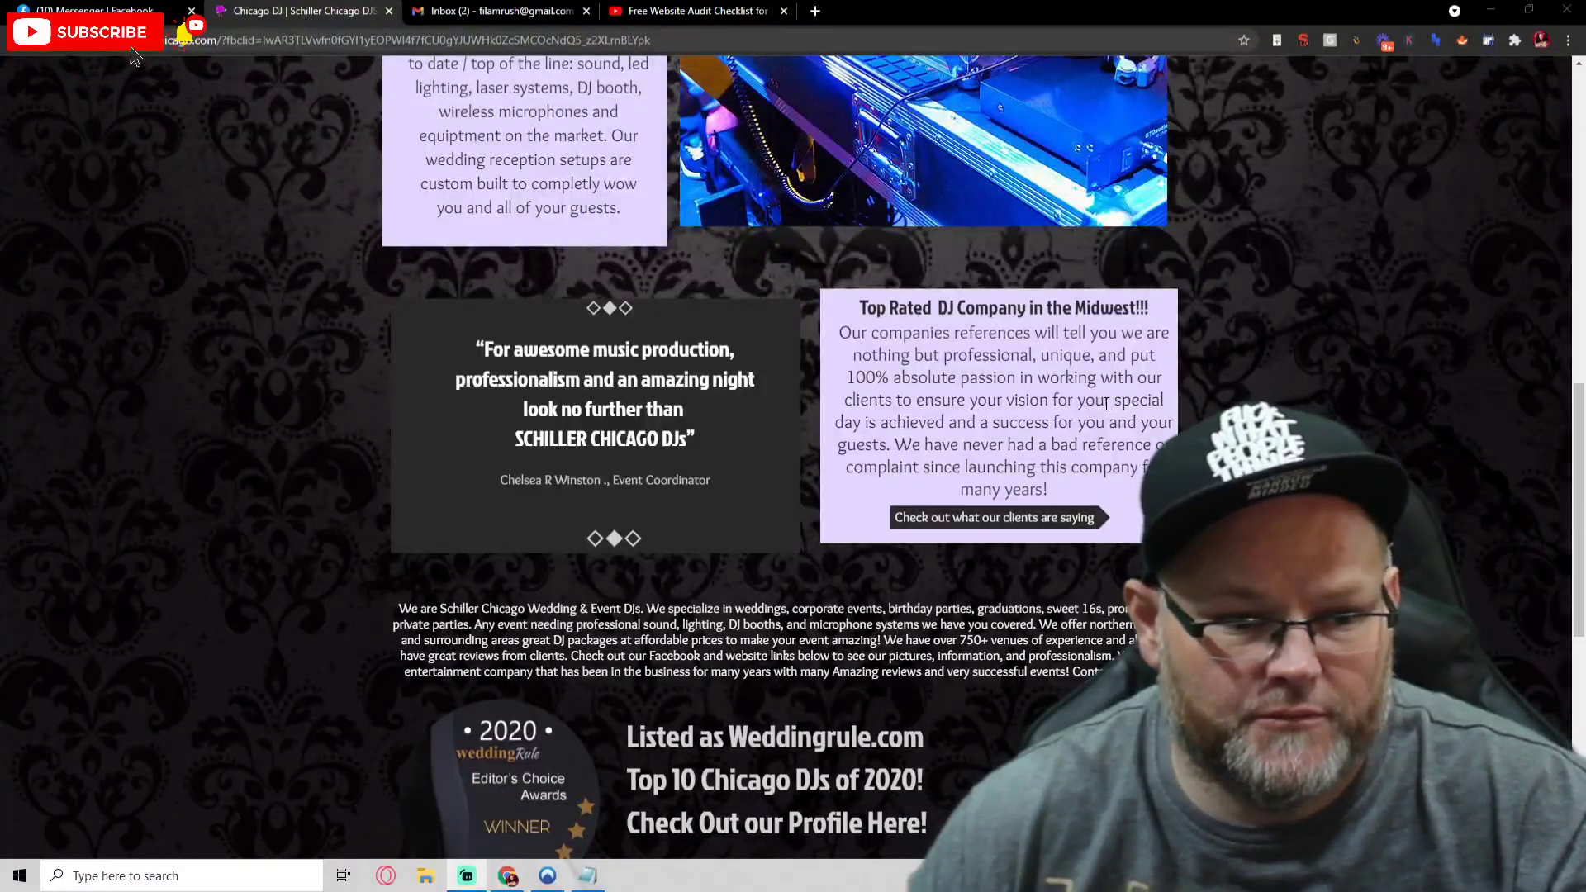
{"action": "scroll", "scroll_direction": "down", "scroll_amount": 3}
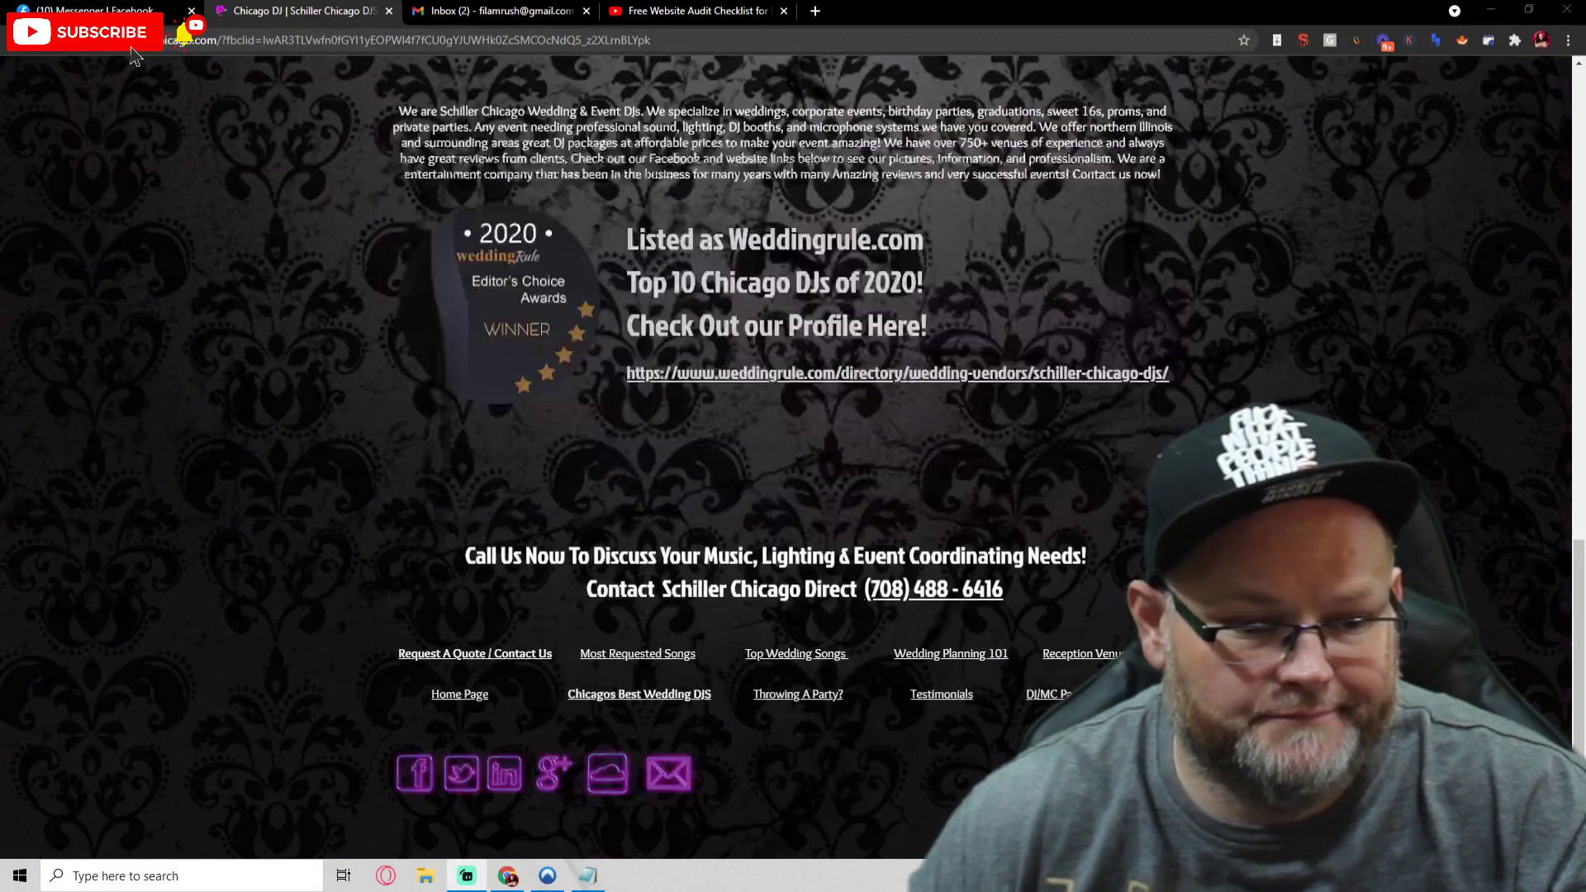
{"action": "mouse_move", "coordinate": [1102, 412]}
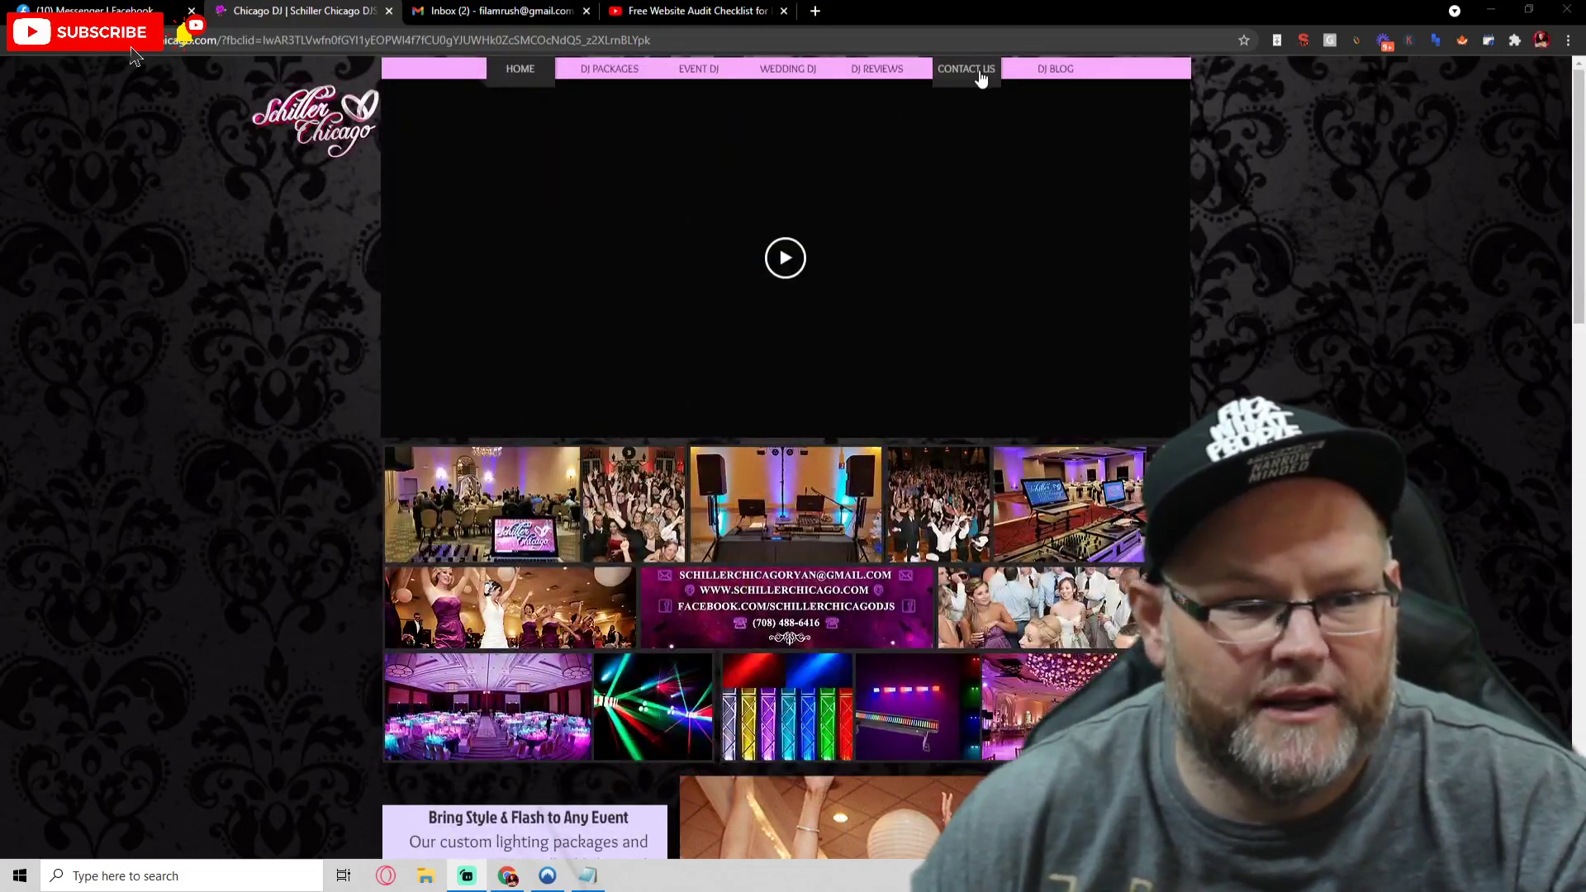
- Review the Schiller Chicago contact page, then return to the home page
{"action": "left_click", "coordinate": [965, 70]}
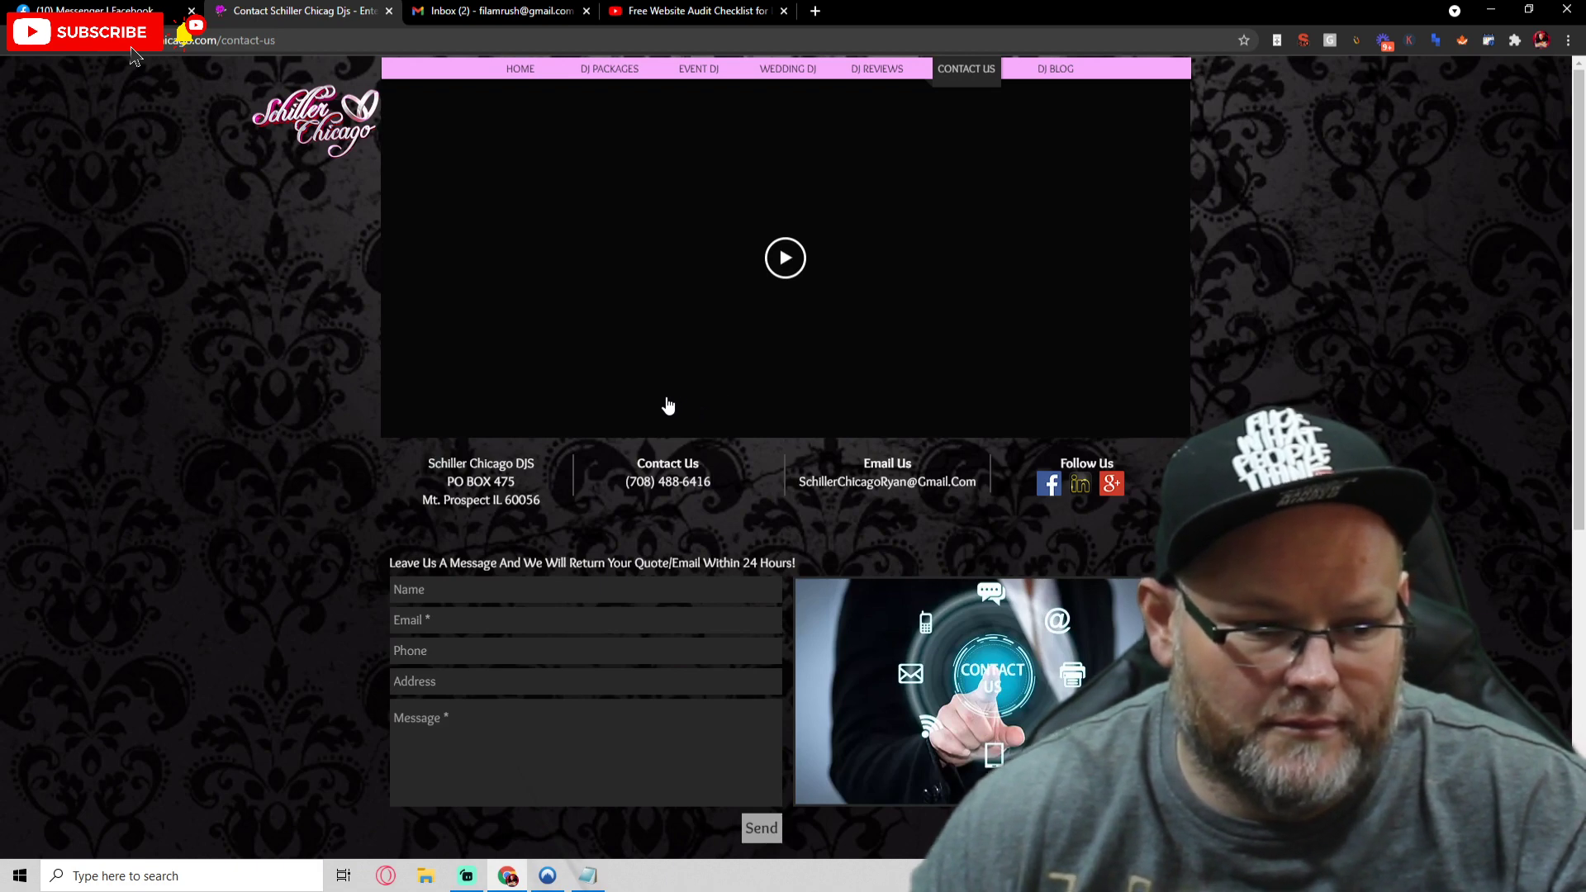
{"action": "scroll", "scroll_direction": "down", "scroll_amount": 3}
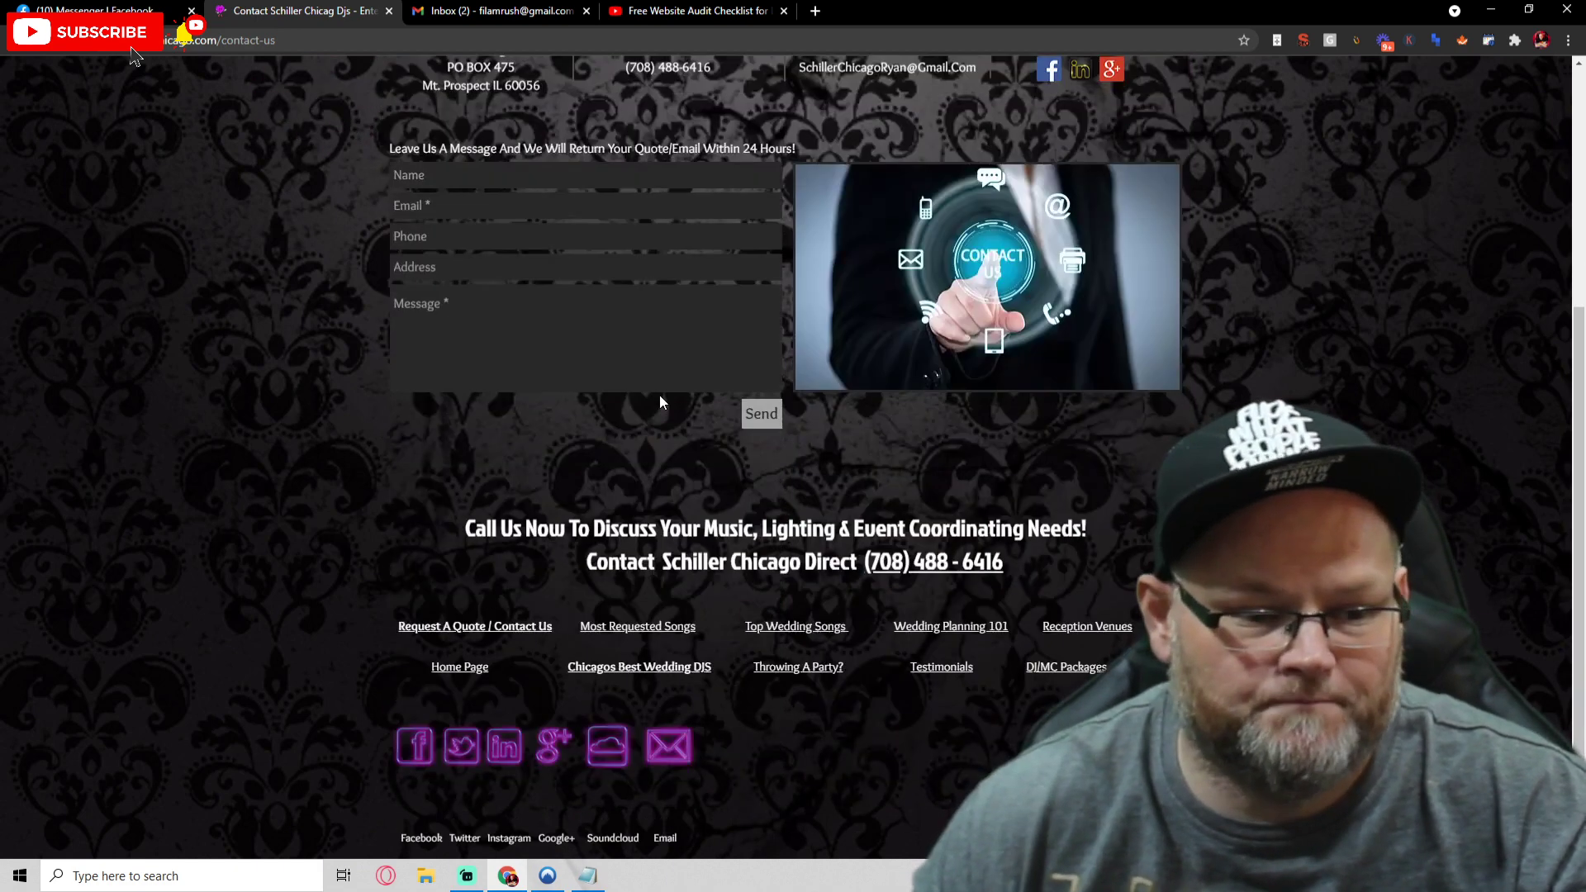
{"action": "scroll", "scroll_direction": "down", "scroll_amount": 3}
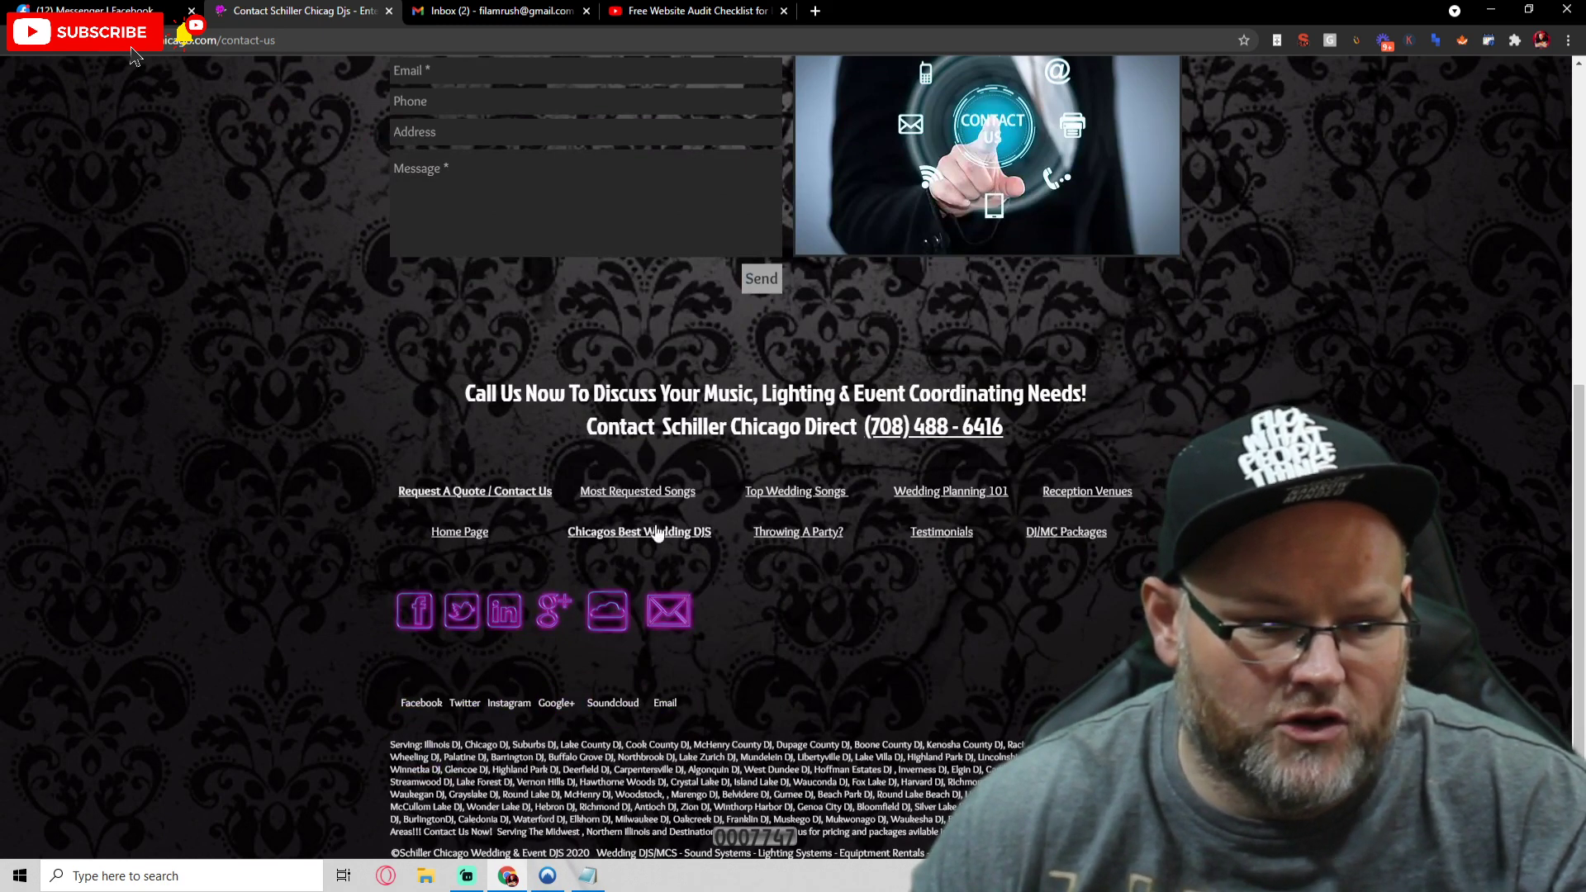
{"action": "mouse_move", "coordinate": [922, 543]}
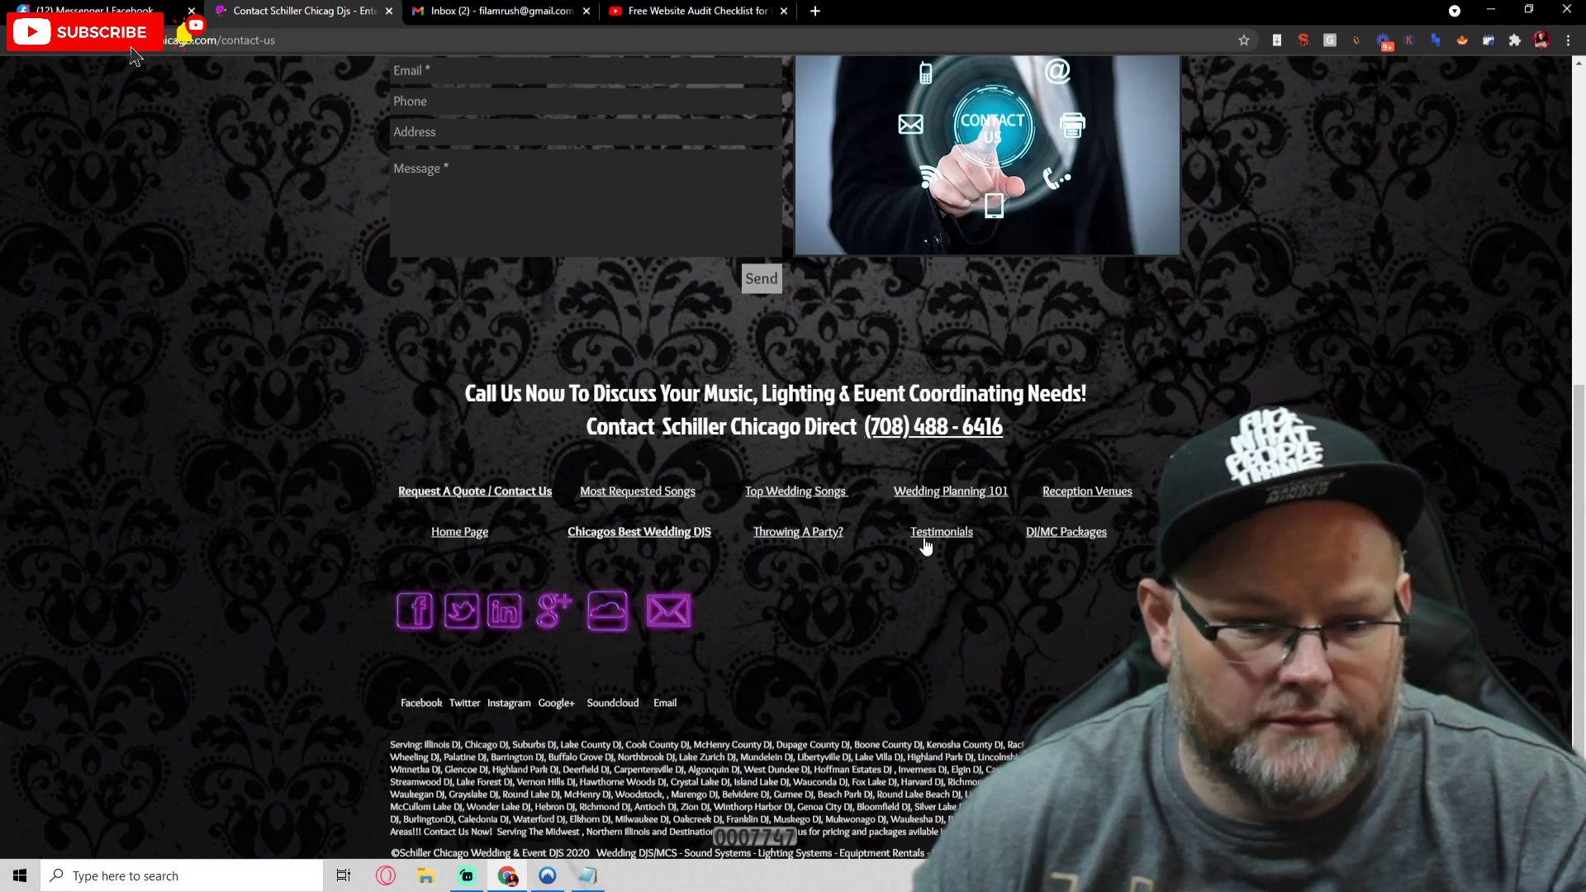
{"action": "scroll", "scroll_direction": "up", "scroll_amount": 3}
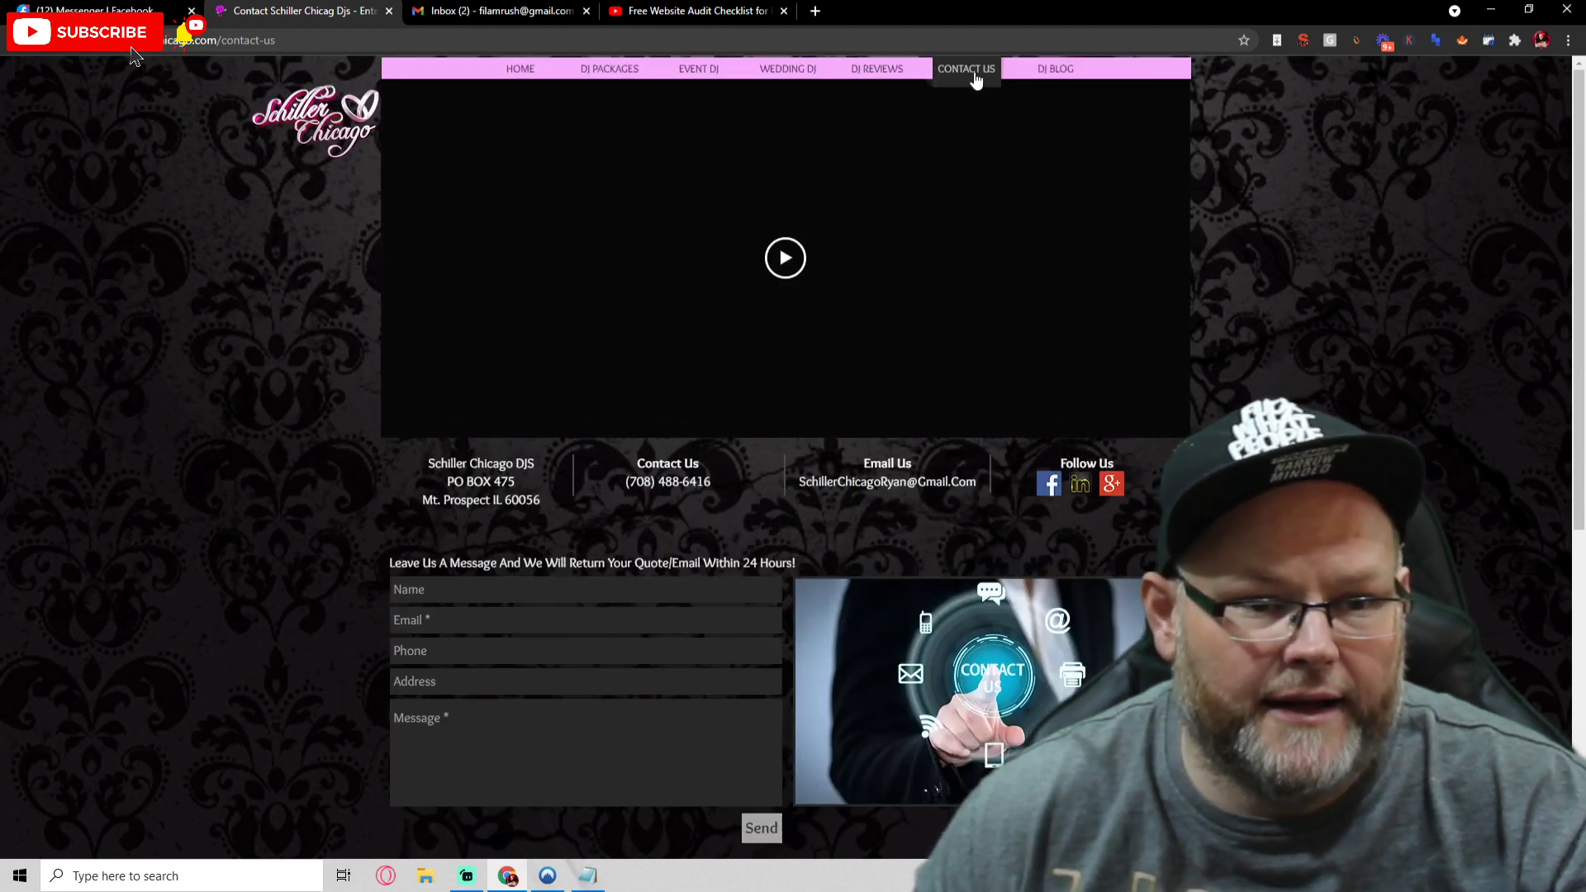
{"action": "scroll", "scroll_direction": "down", "scroll_amount": 3}
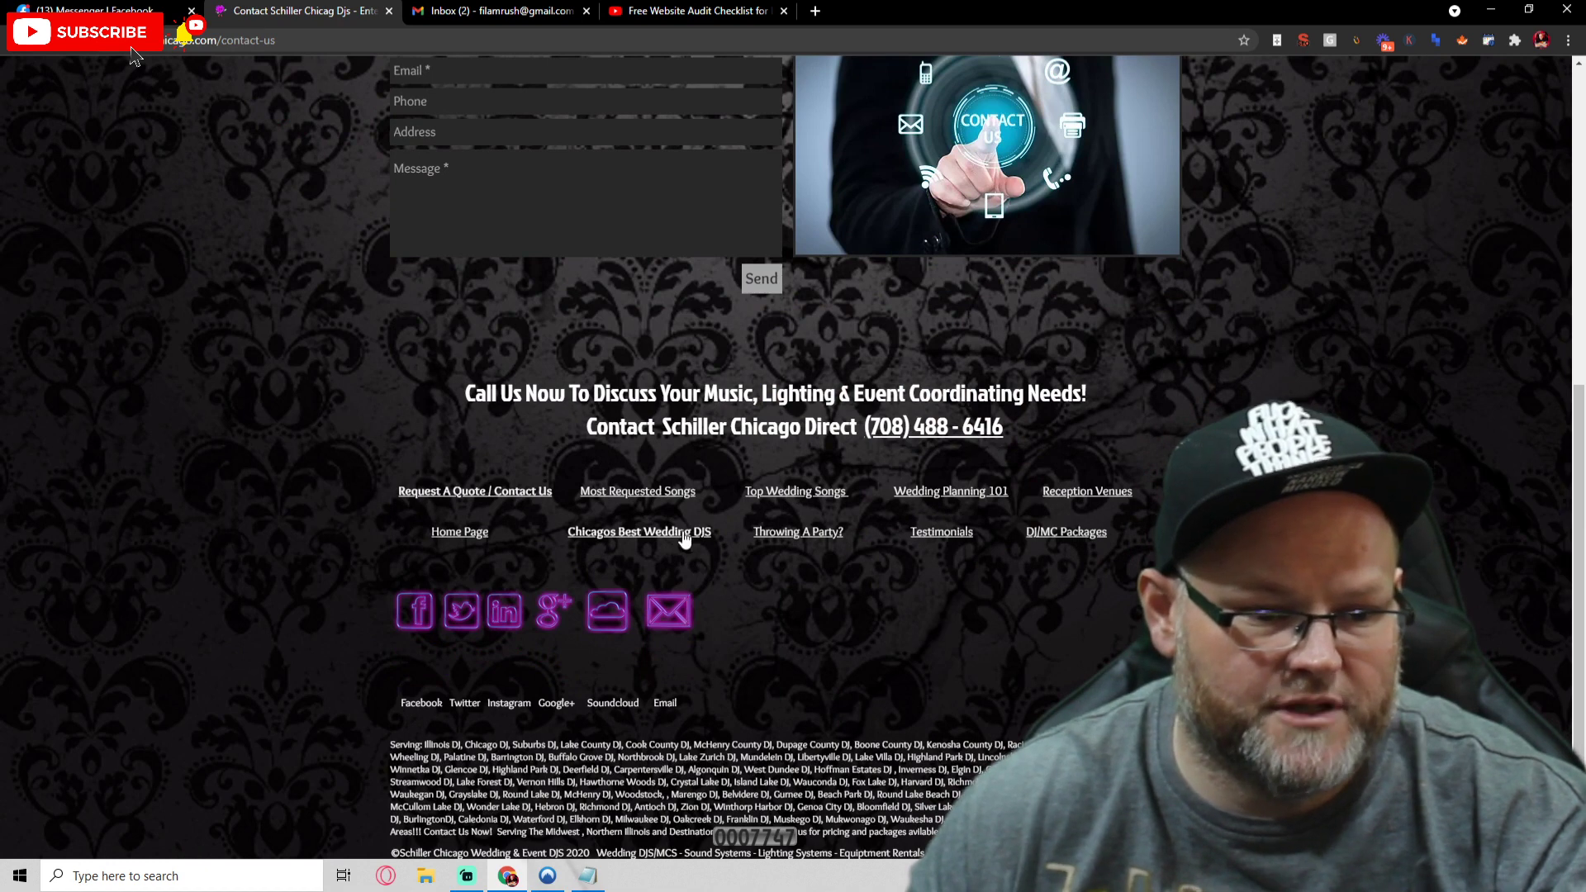
{"action": "mouse_move", "coordinate": [640, 530]}
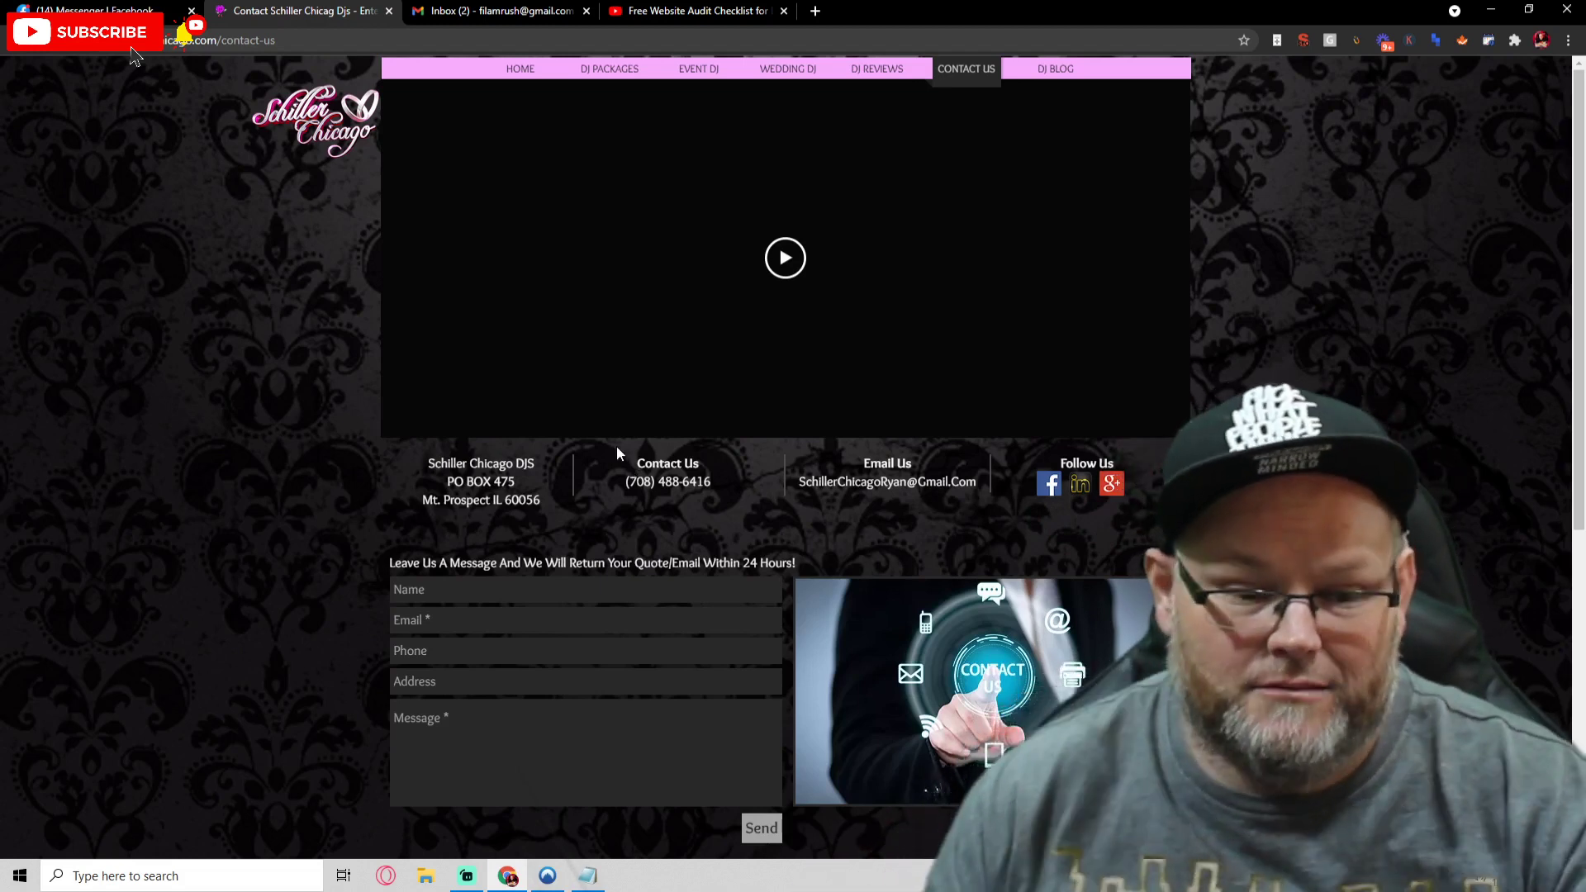
{"action": "scroll", "scroll_direction": "down", "scroll_amount": 3}
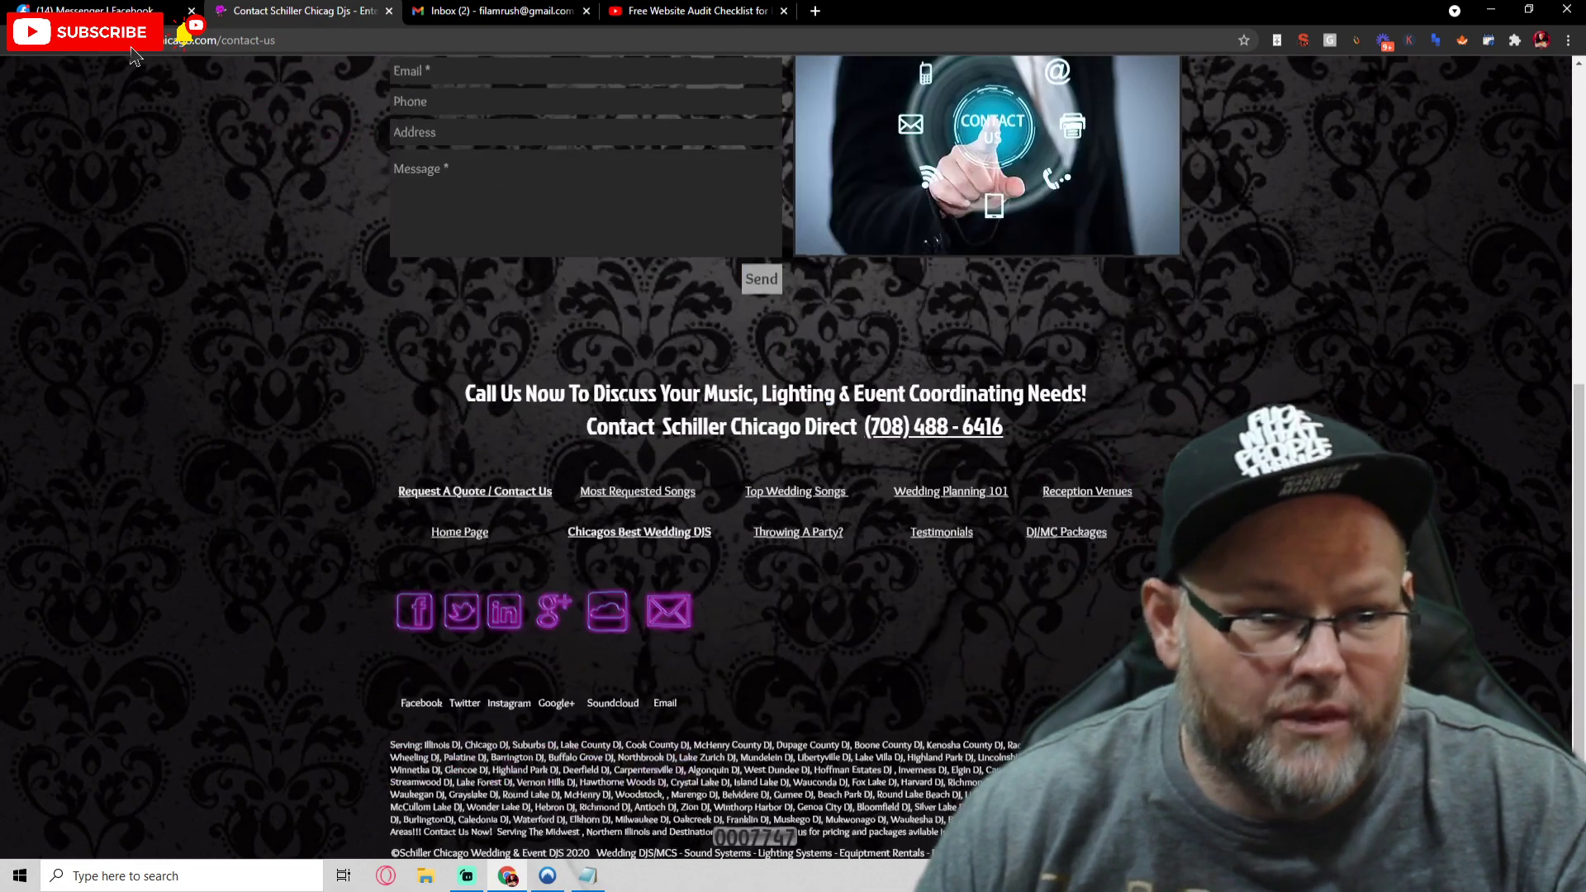
{"action": "left_click", "coordinate": [610, 68]}
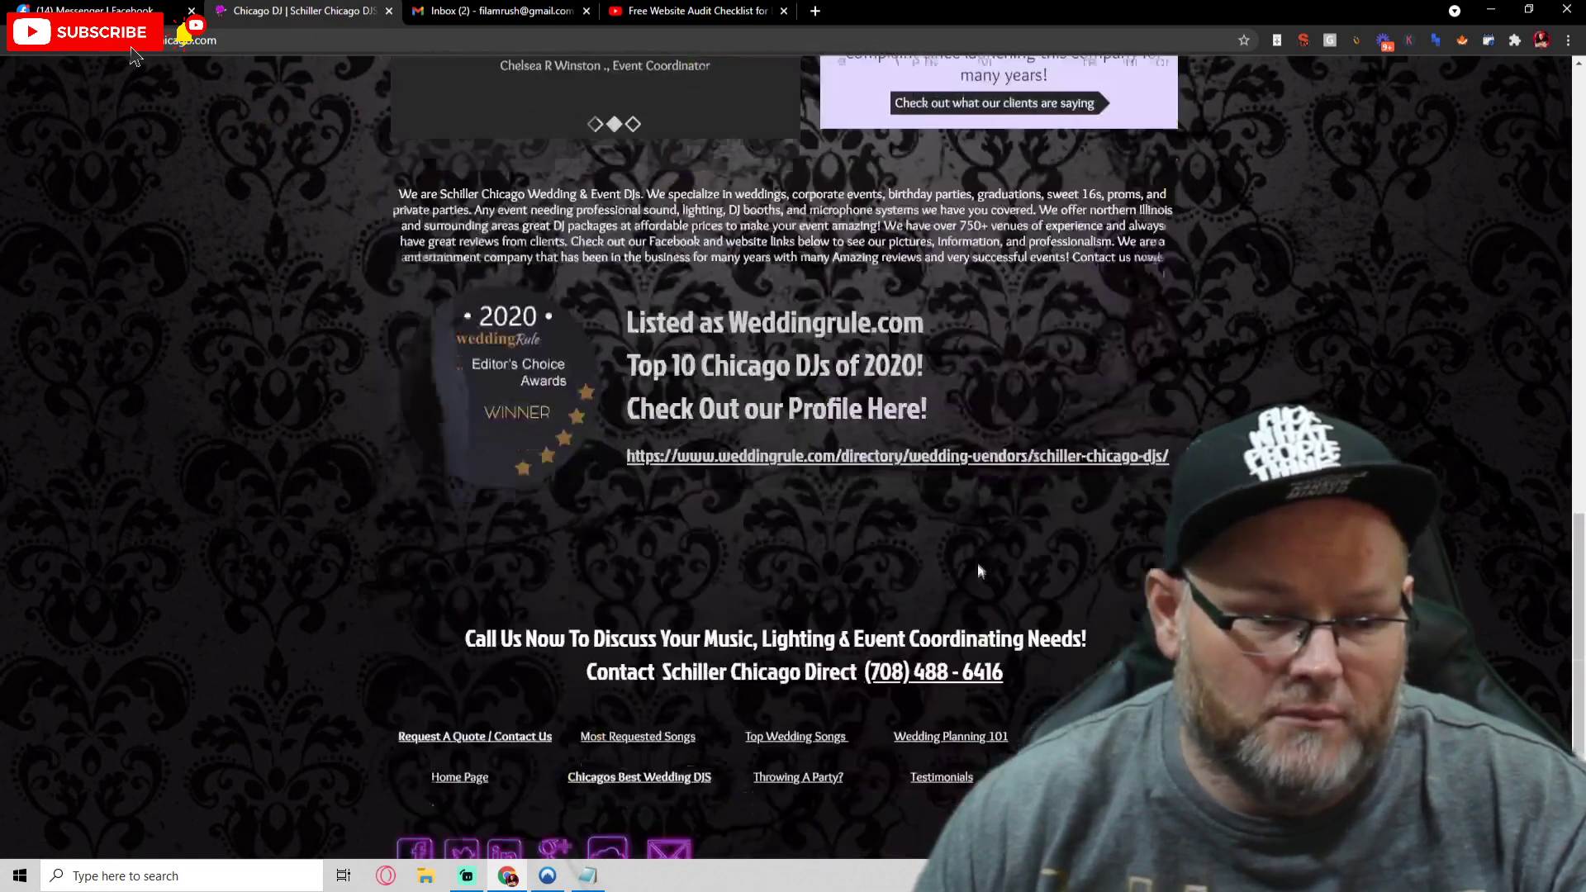
{"action": "scroll", "scroll_direction": "up", "scroll_amount": 3}
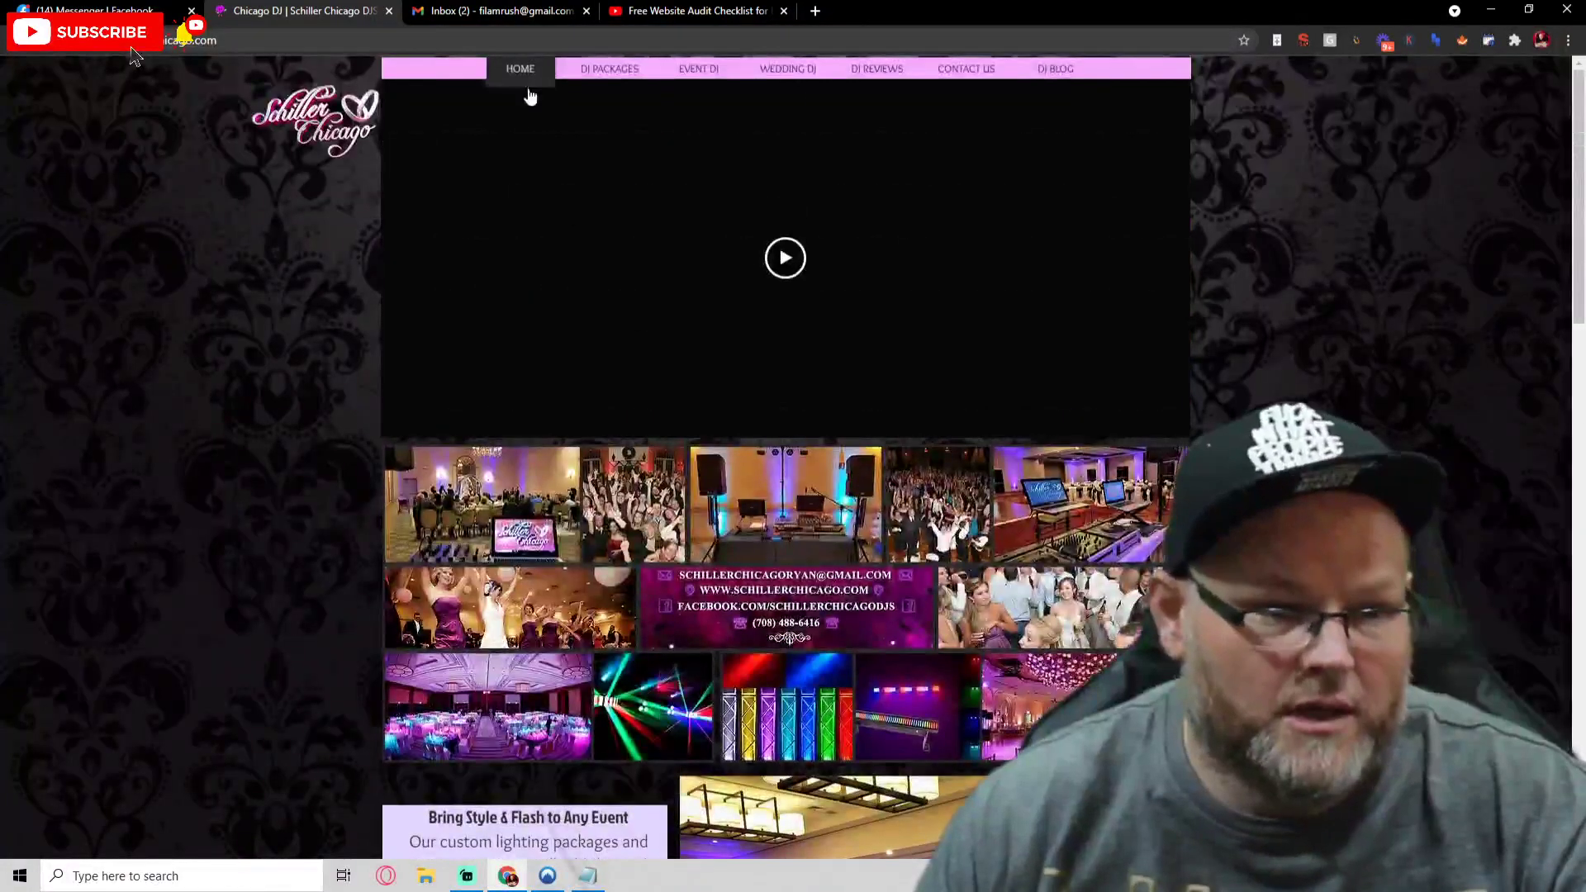
- Review the DJ packages page from top to bottom
{"action": "left_click", "coordinate": [608, 70]}
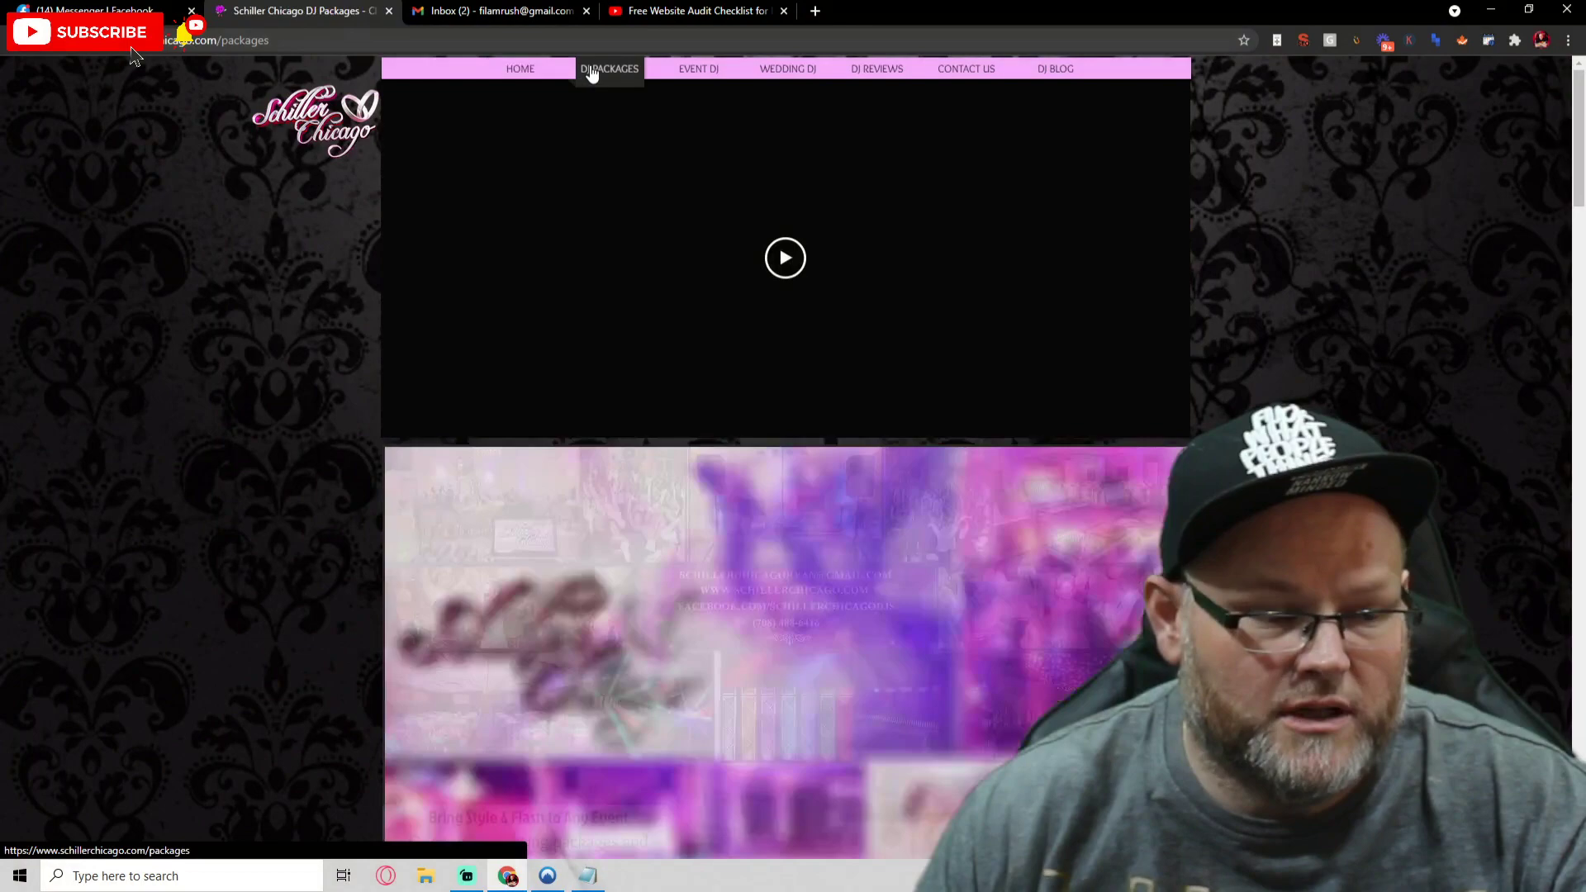
{"action": "scroll", "scroll_direction": "down", "scroll_amount": 3}
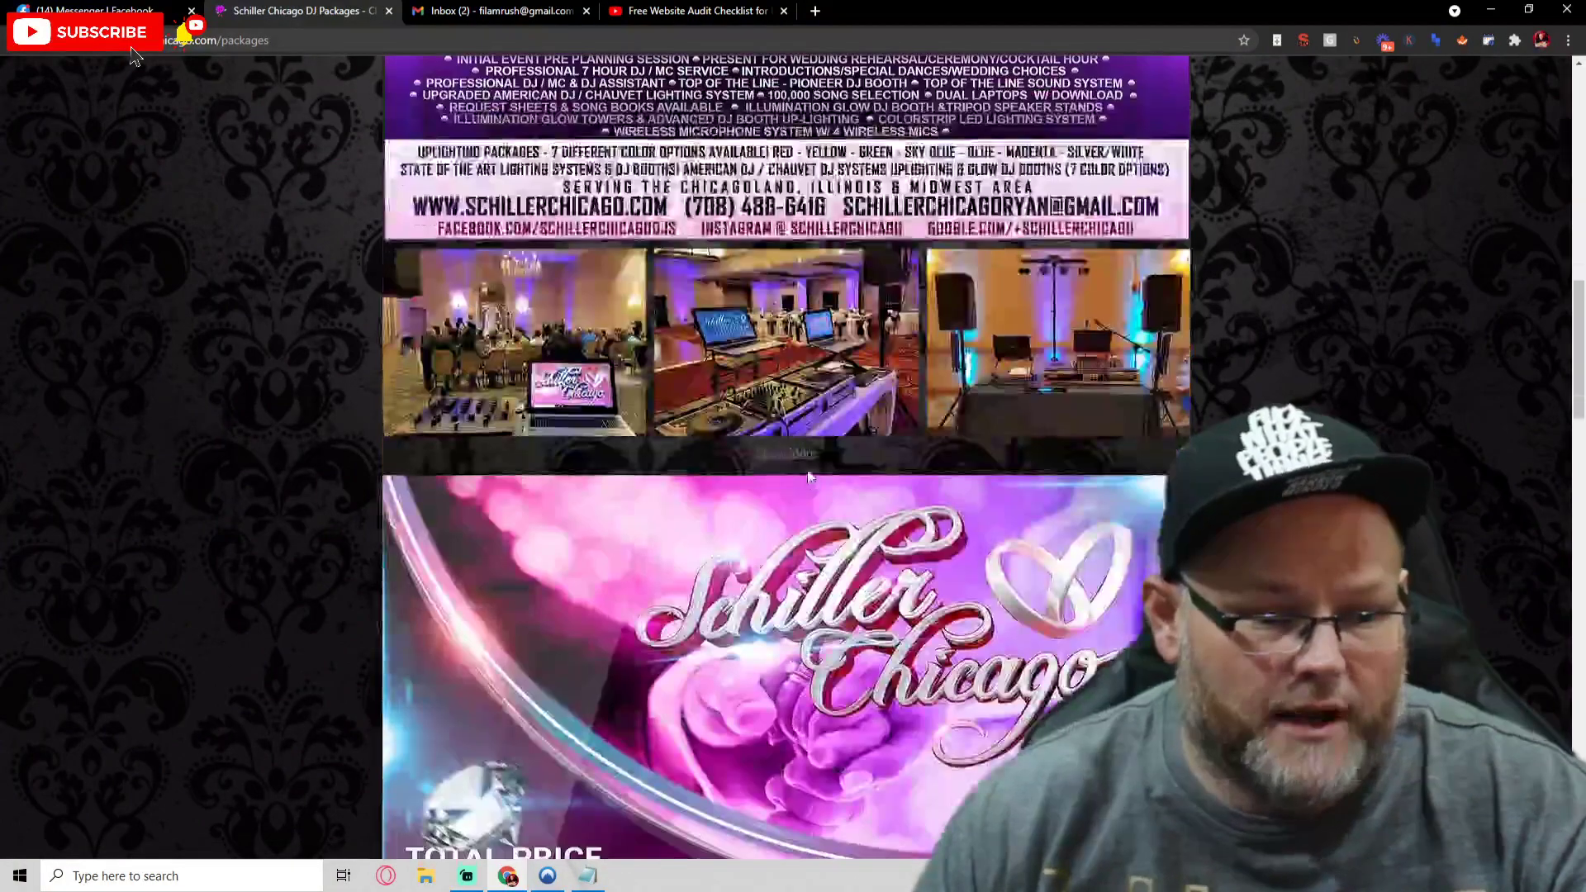
{"action": "scroll", "scroll_direction": "up", "scroll_amount": 3}
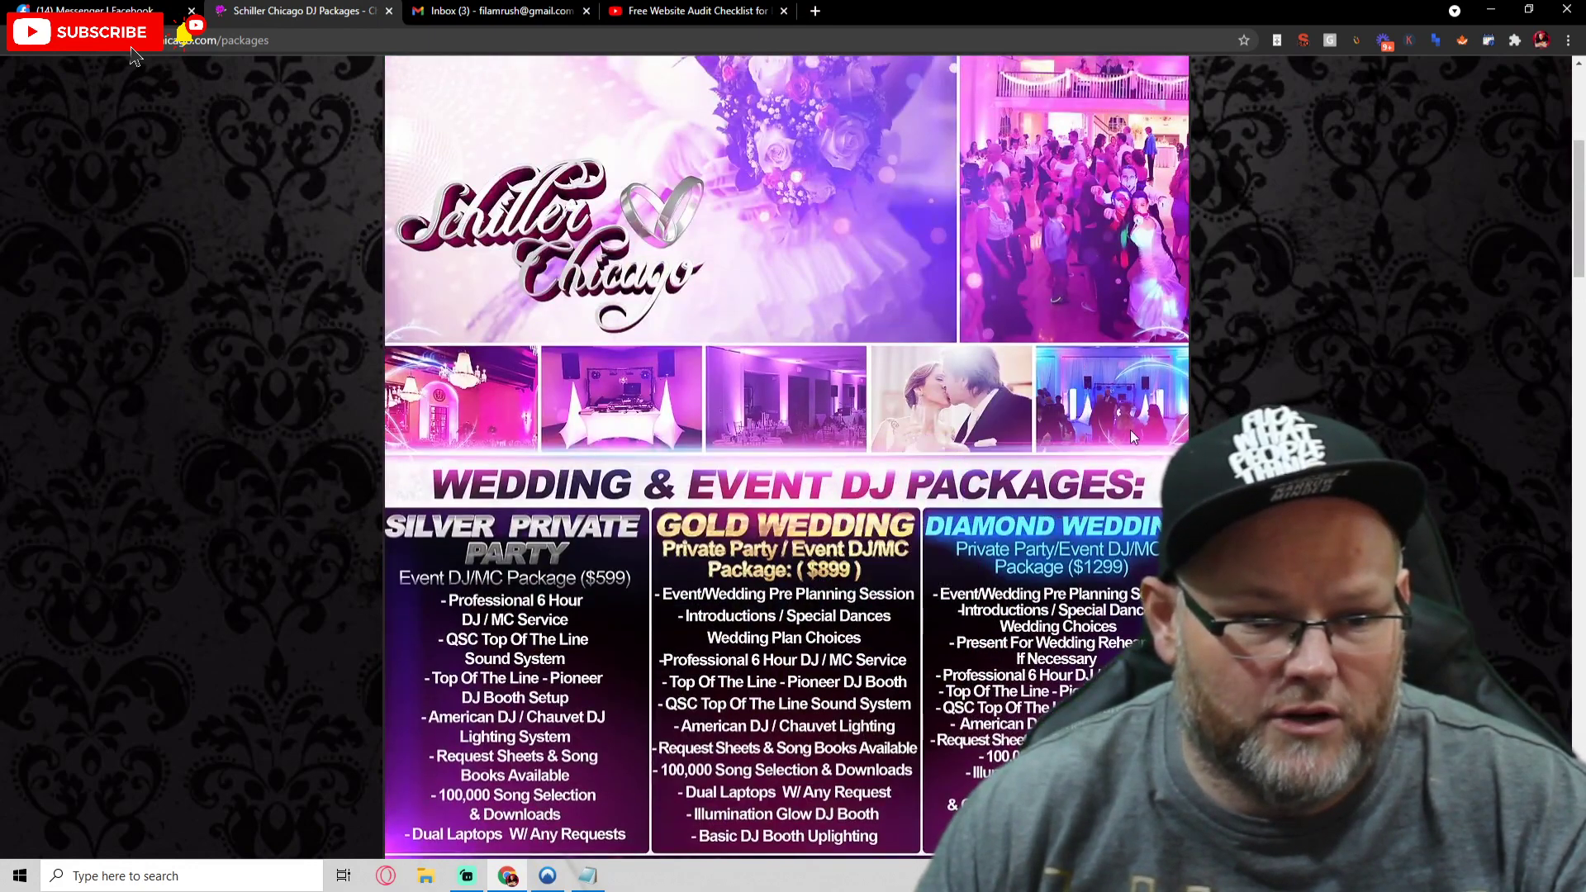
{"action": "mouse_move", "coordinate": [1234, 219]}
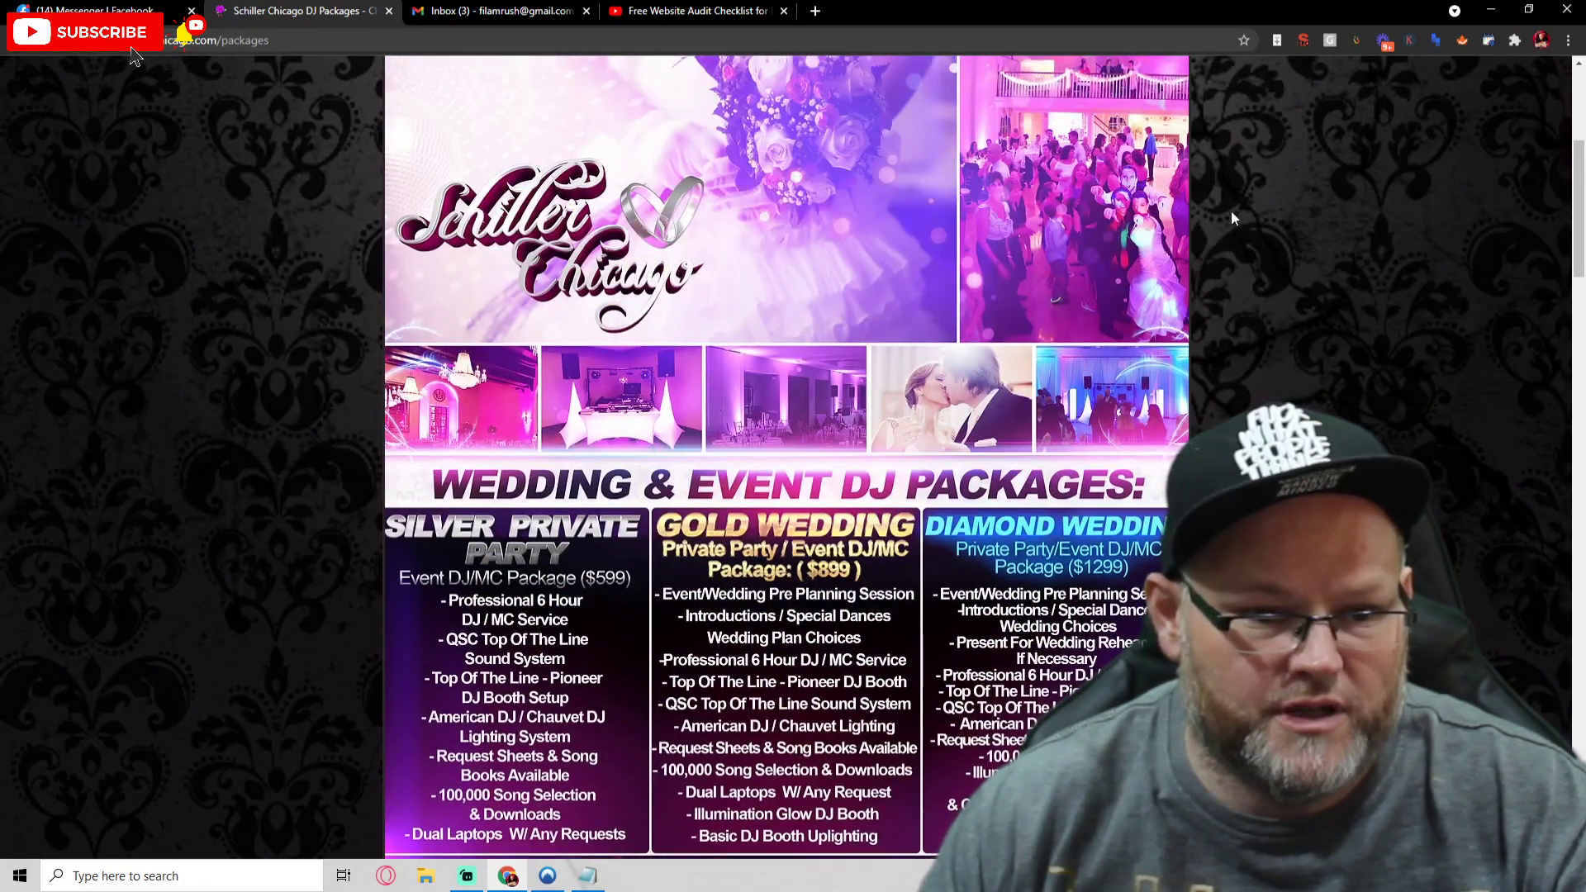
{"action": "scroll", "scroll_direction": "down", "scroll_amount": 3}
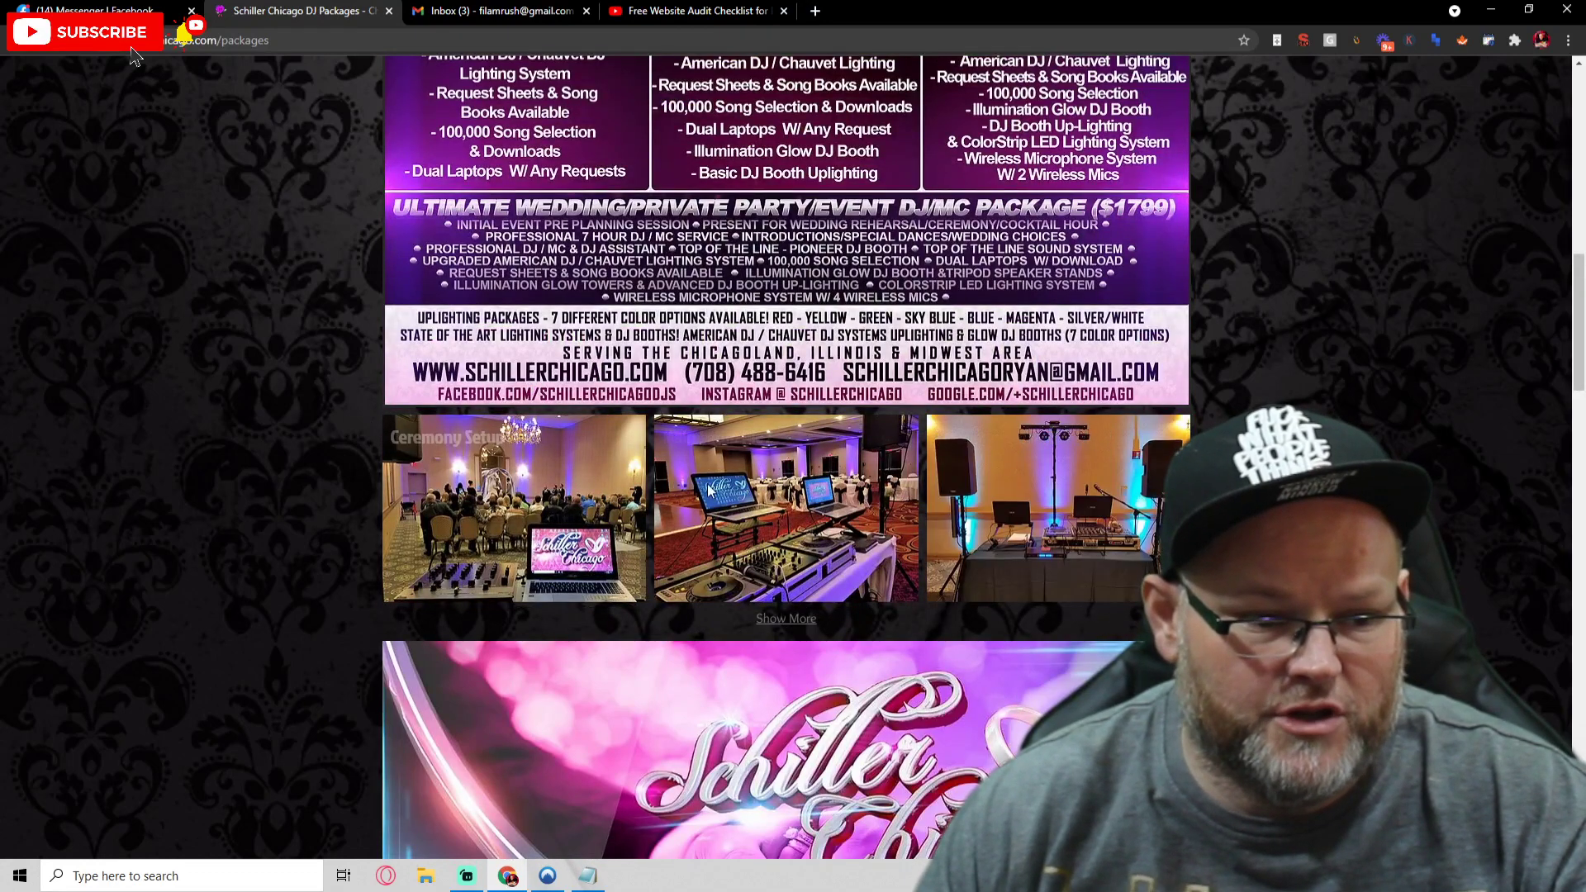
{"action": "scroll", "scroll_direction": "down", "scroll_amount": 3}
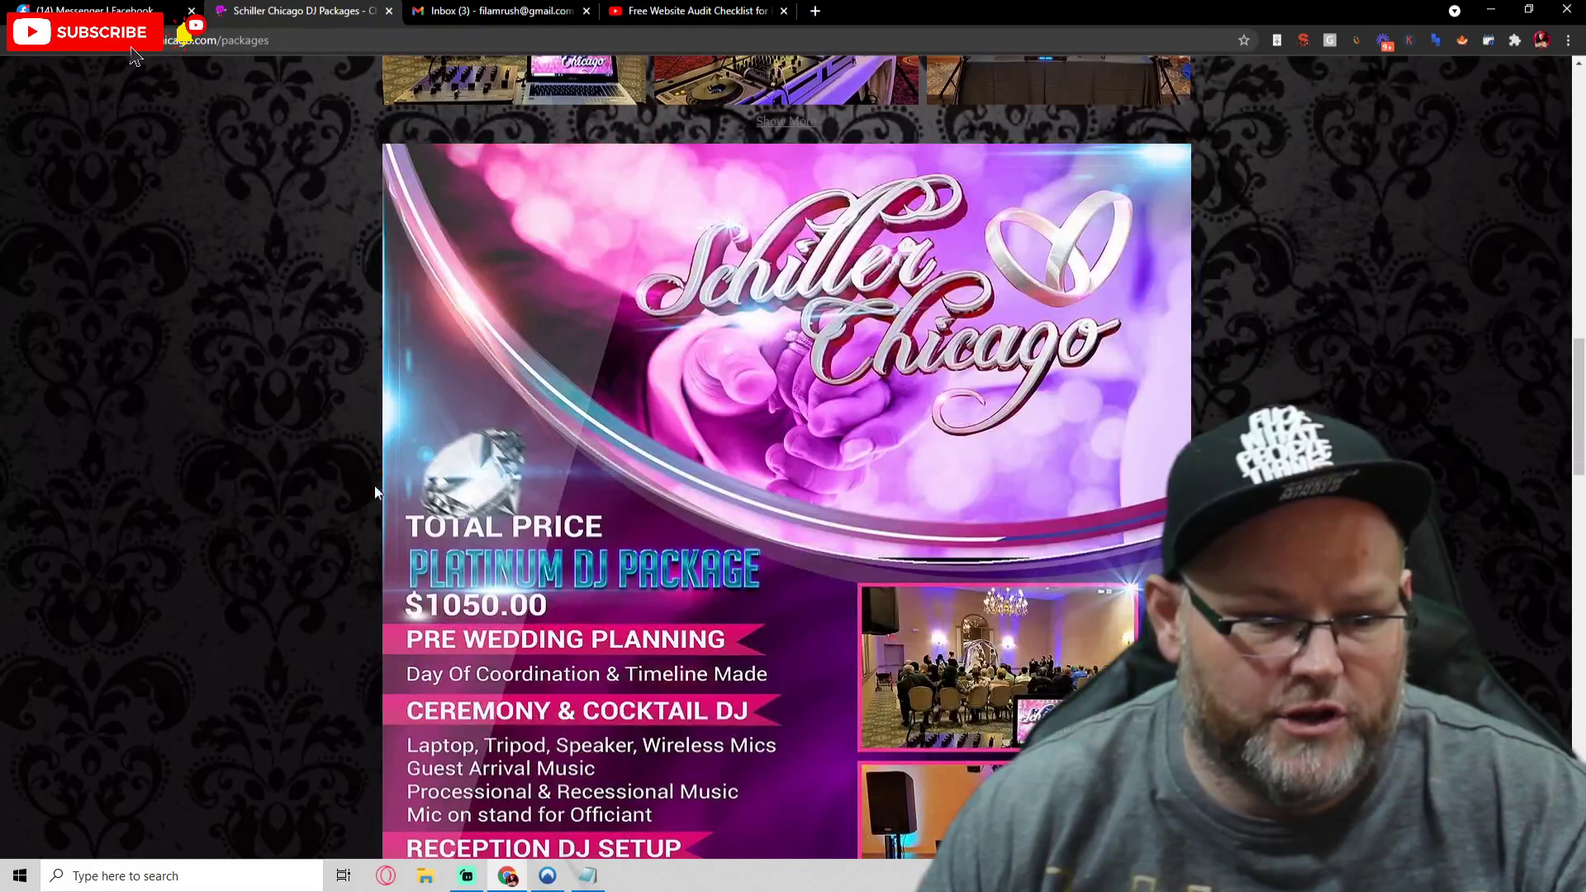
{"action": "scroll", "scroll_direction": "down", "scroll_amount": 3}
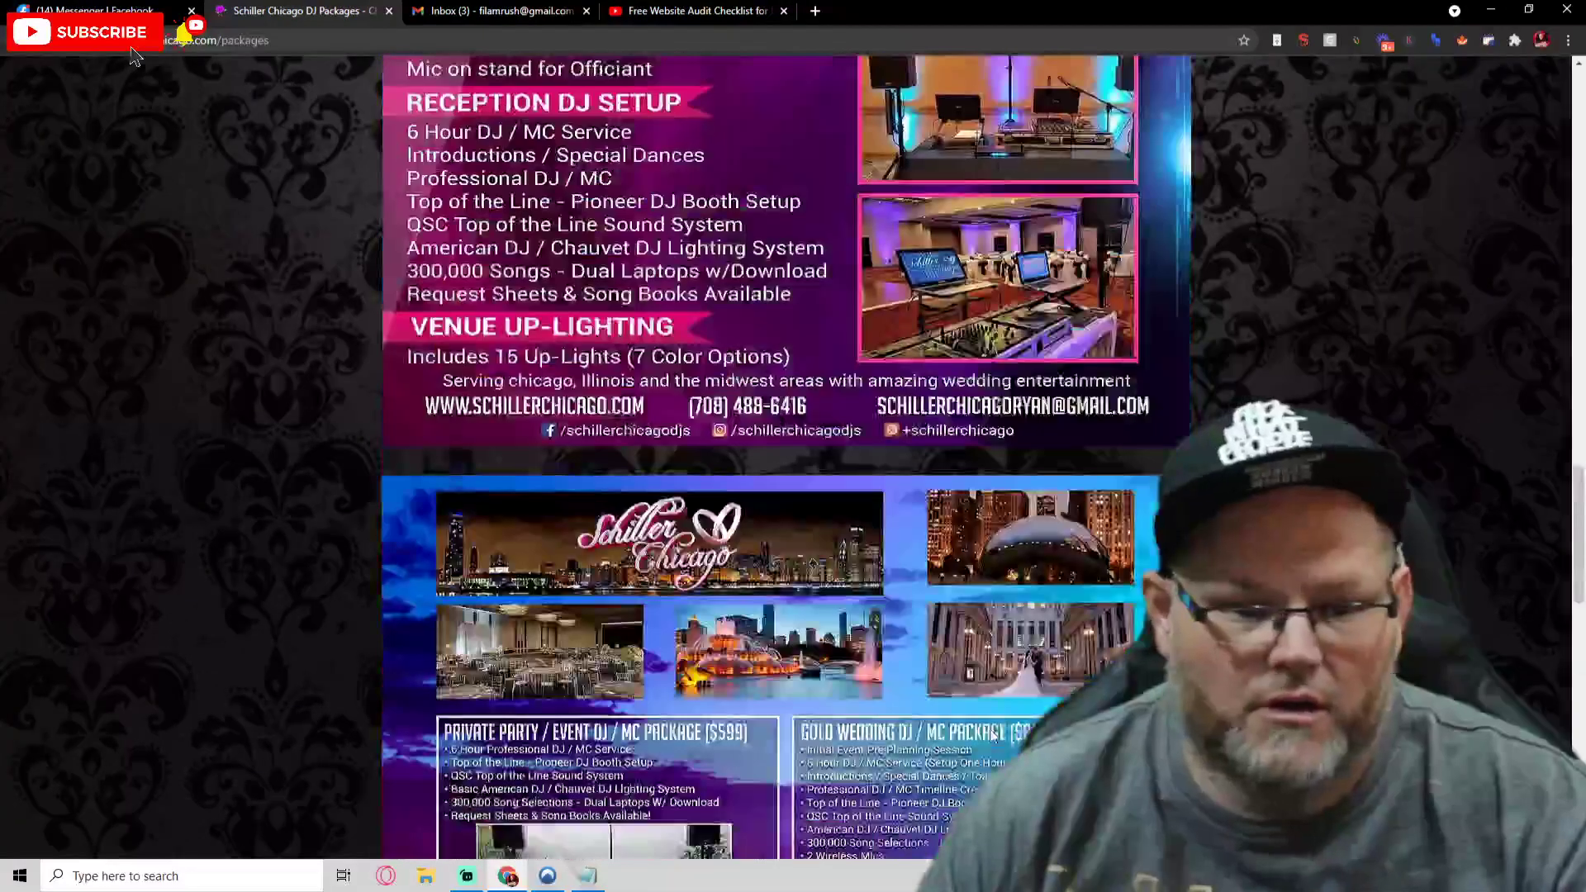
{"action": "scroll", "scroll_direction": "down", "scroll_amount": 3}
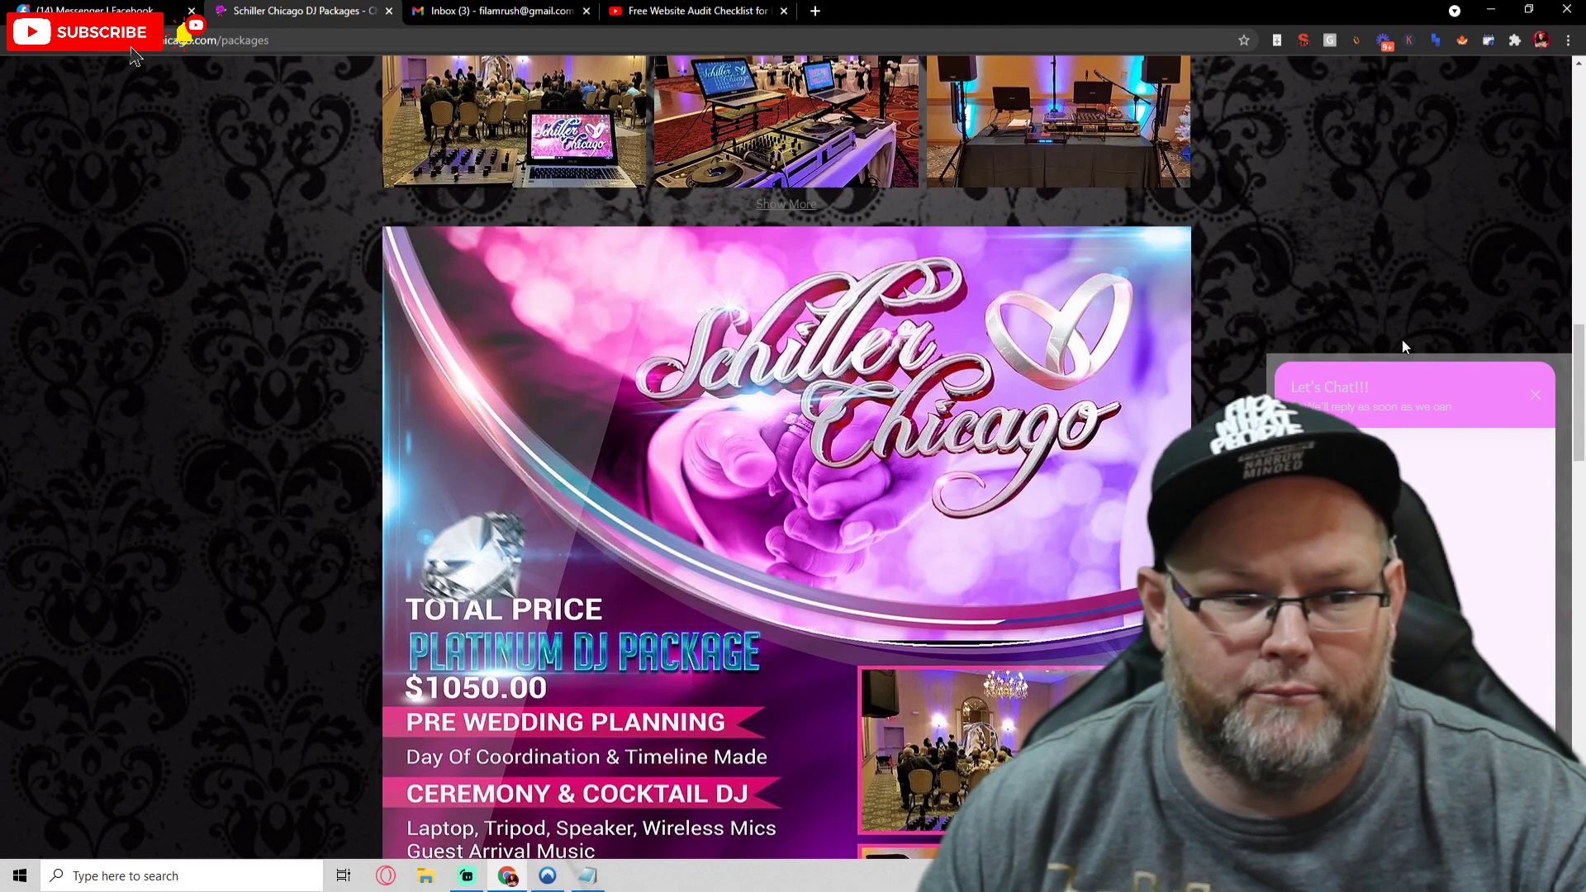
{"action": "scroll", "scroll_direction": "down", "scroll_amount": 3}
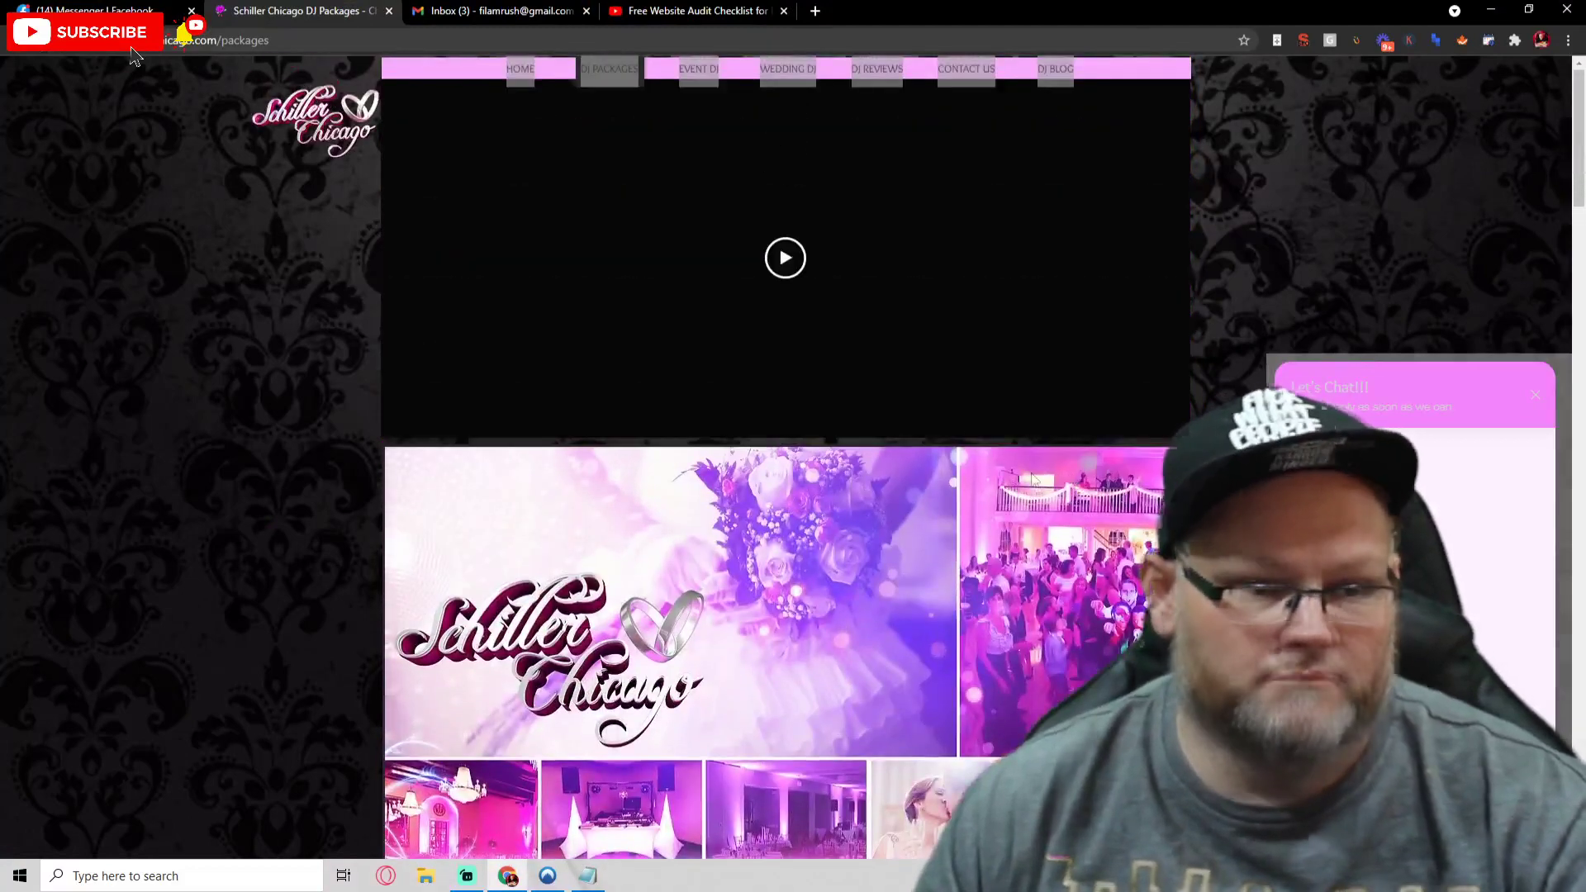
{"action": "mouse_move", "coordinate": [988, 304]}
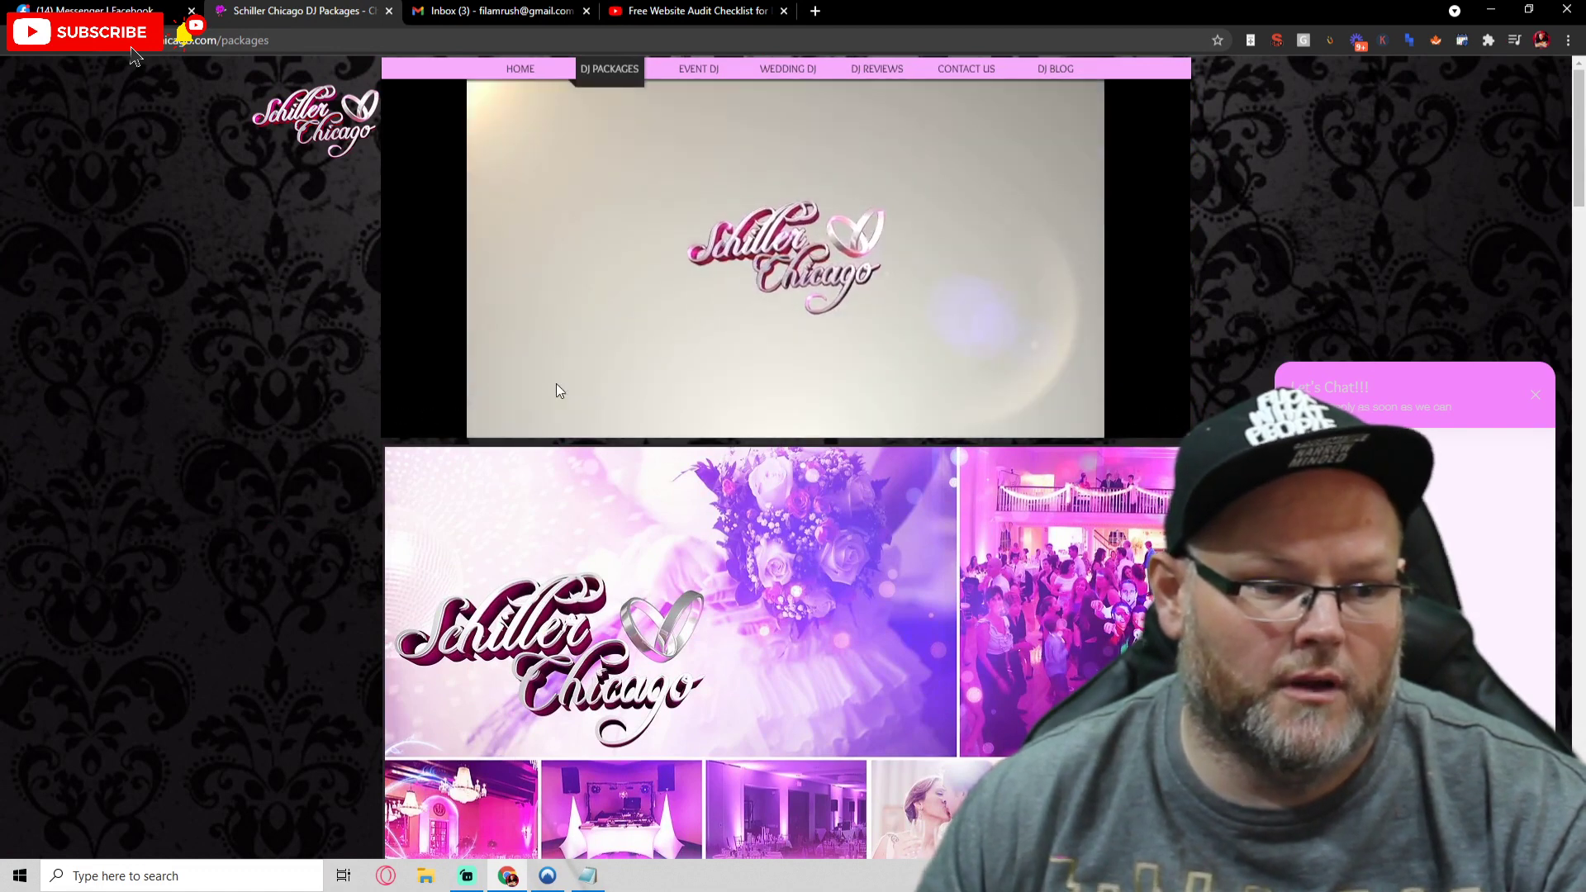
- Return to the home page and pause its video before bringing up the SEO summary
{"action": "left_click", "coordinate": [783, 257]}
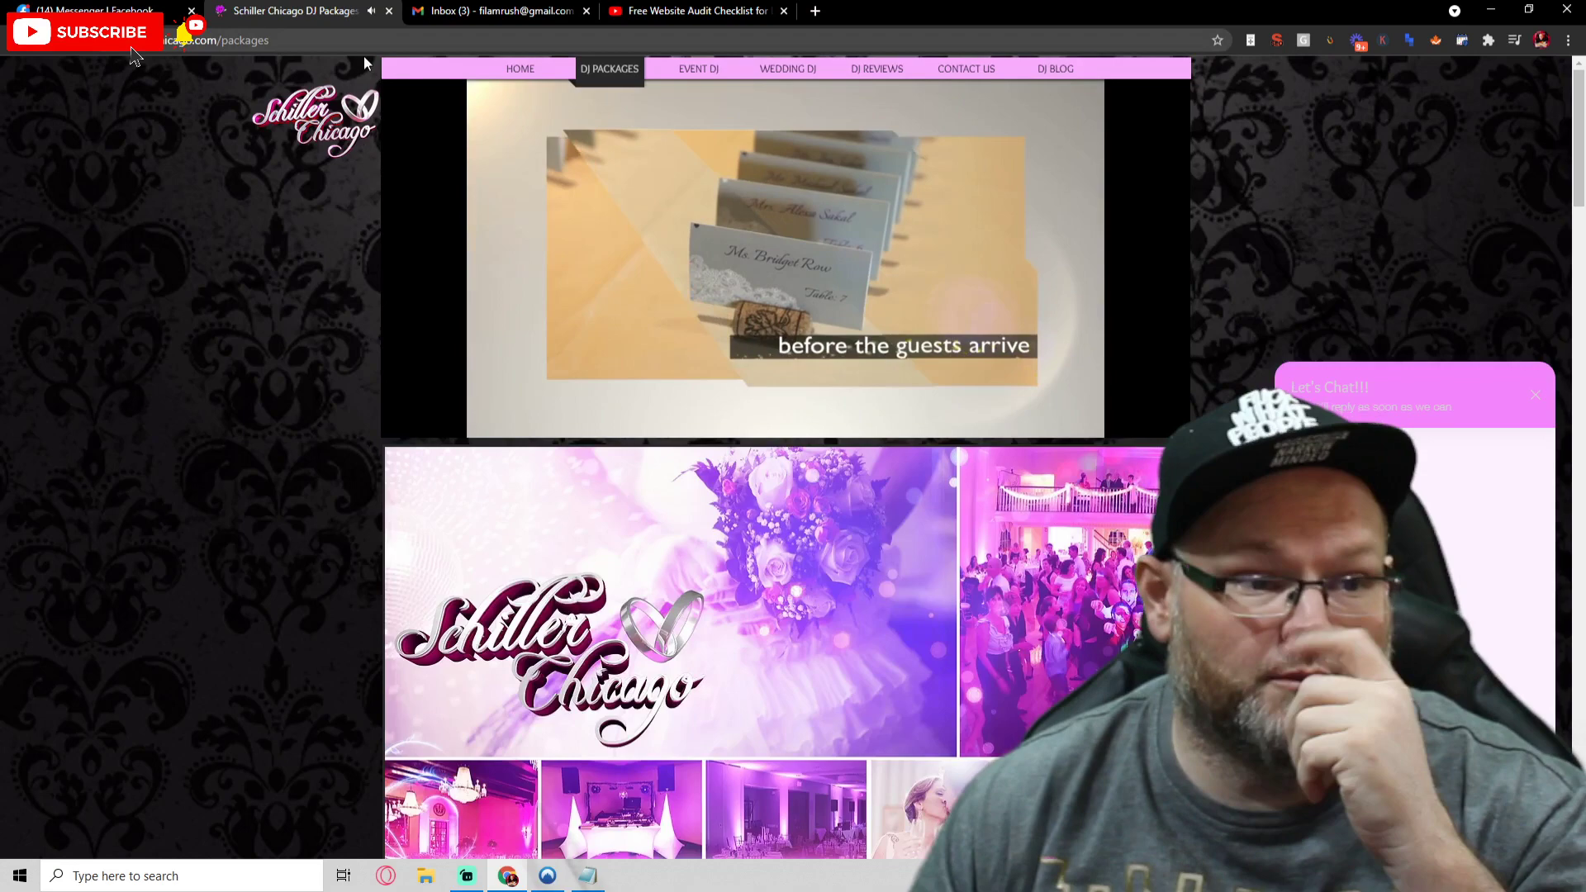
{"action": "left_click", "coordinate": [520, 70]}
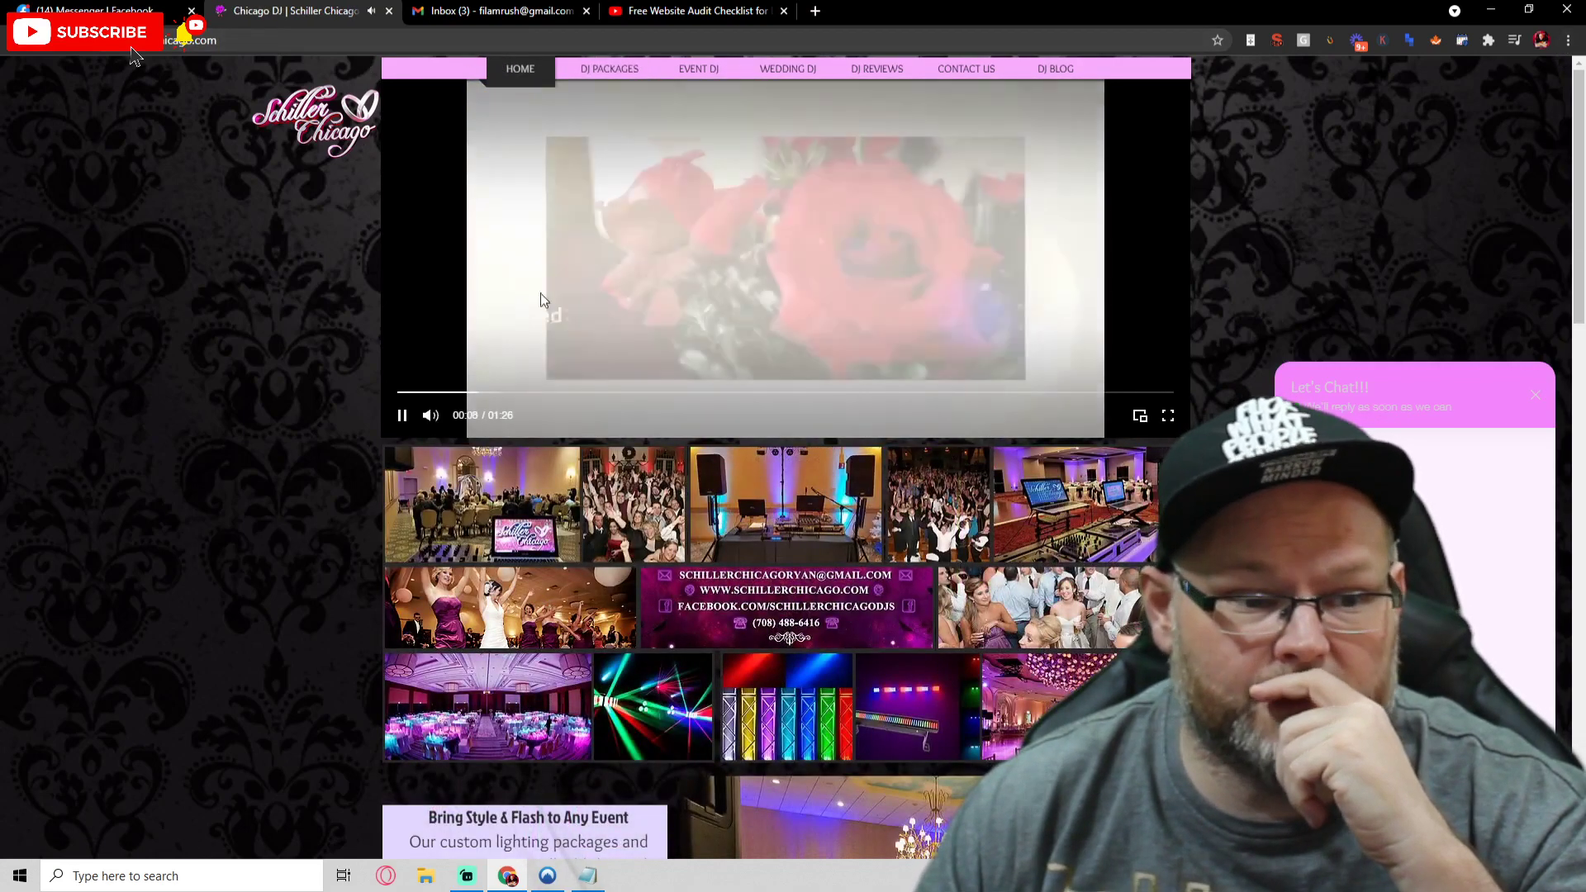
{"action": "left_click", "coordinate": [1567, 40]}
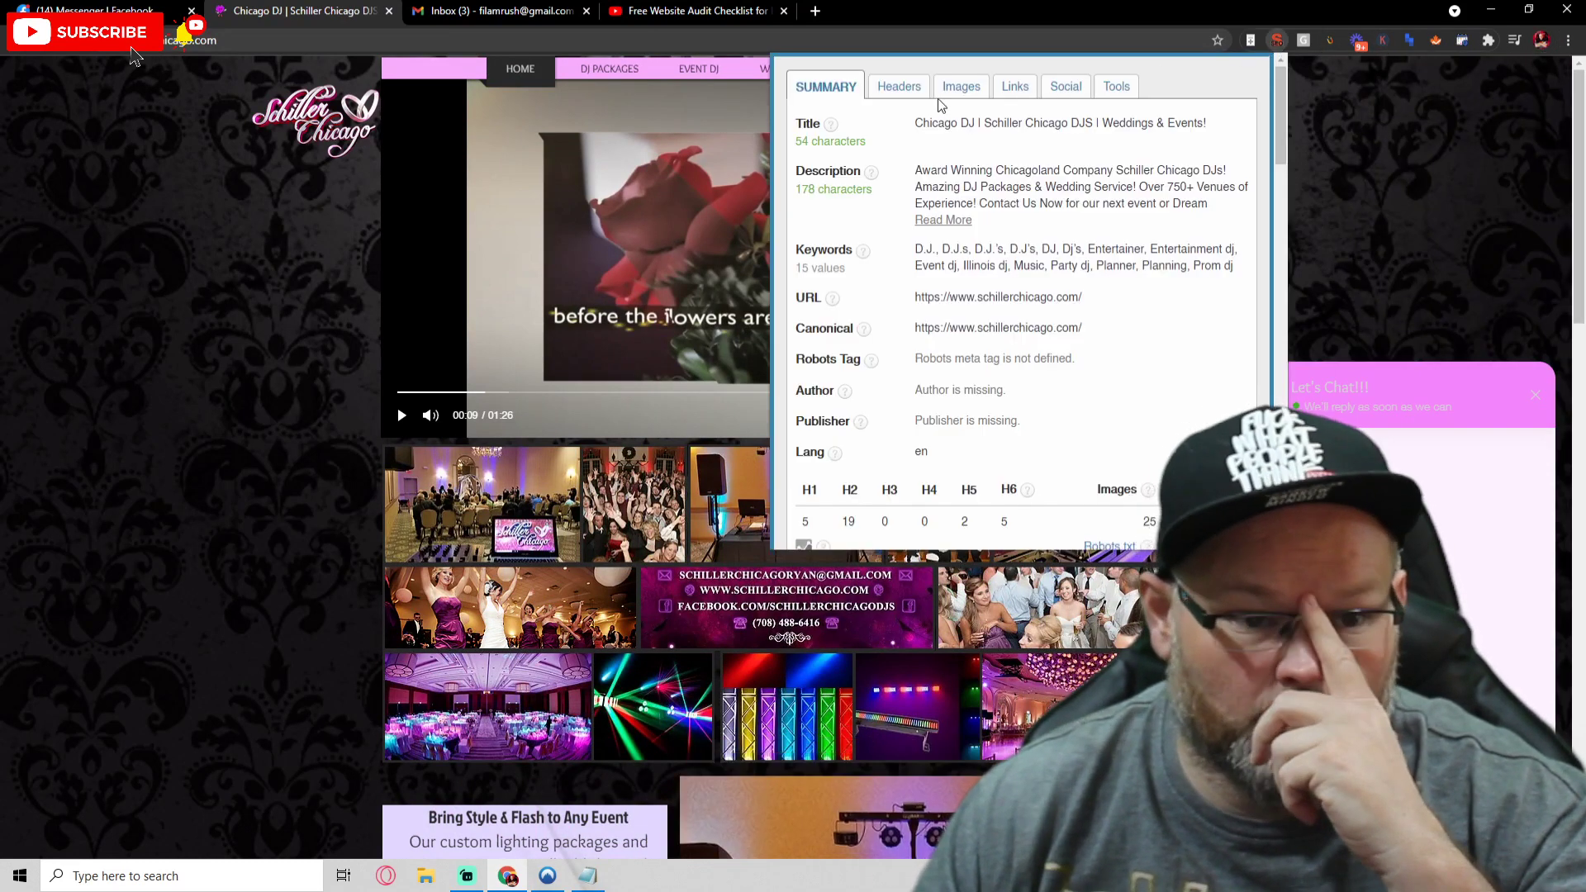
- Check the homepage's headings, image alt counts and Open Graph tags, then launch a PageSpeed analysis
{"action": "left_click", "coordinate": [897, 86]}
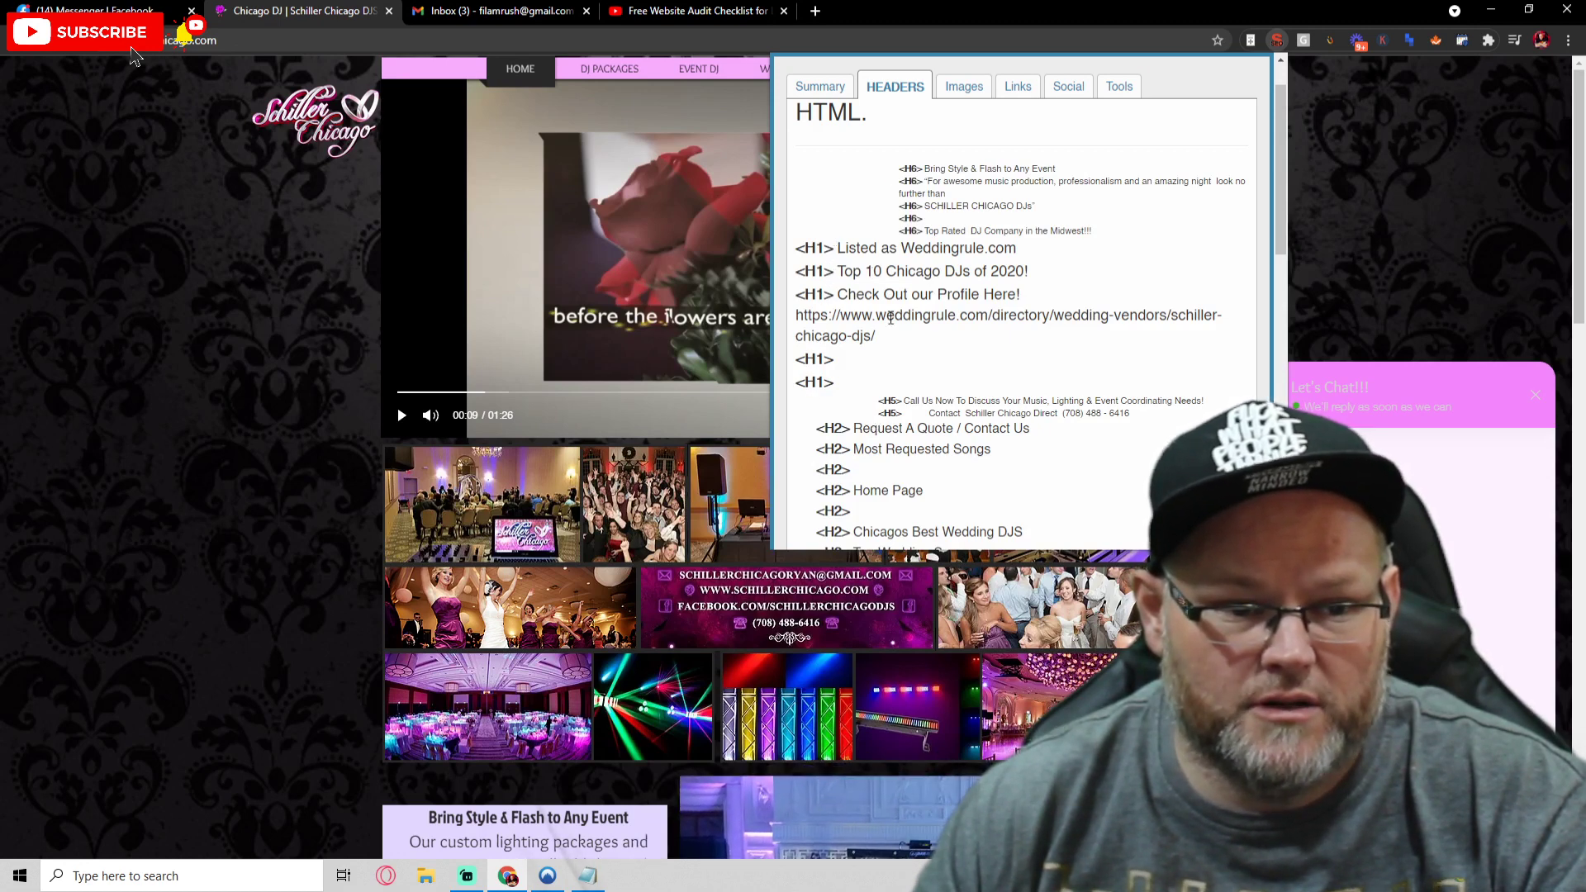
{"action": "left_click", "coordinate": [953, 86]}
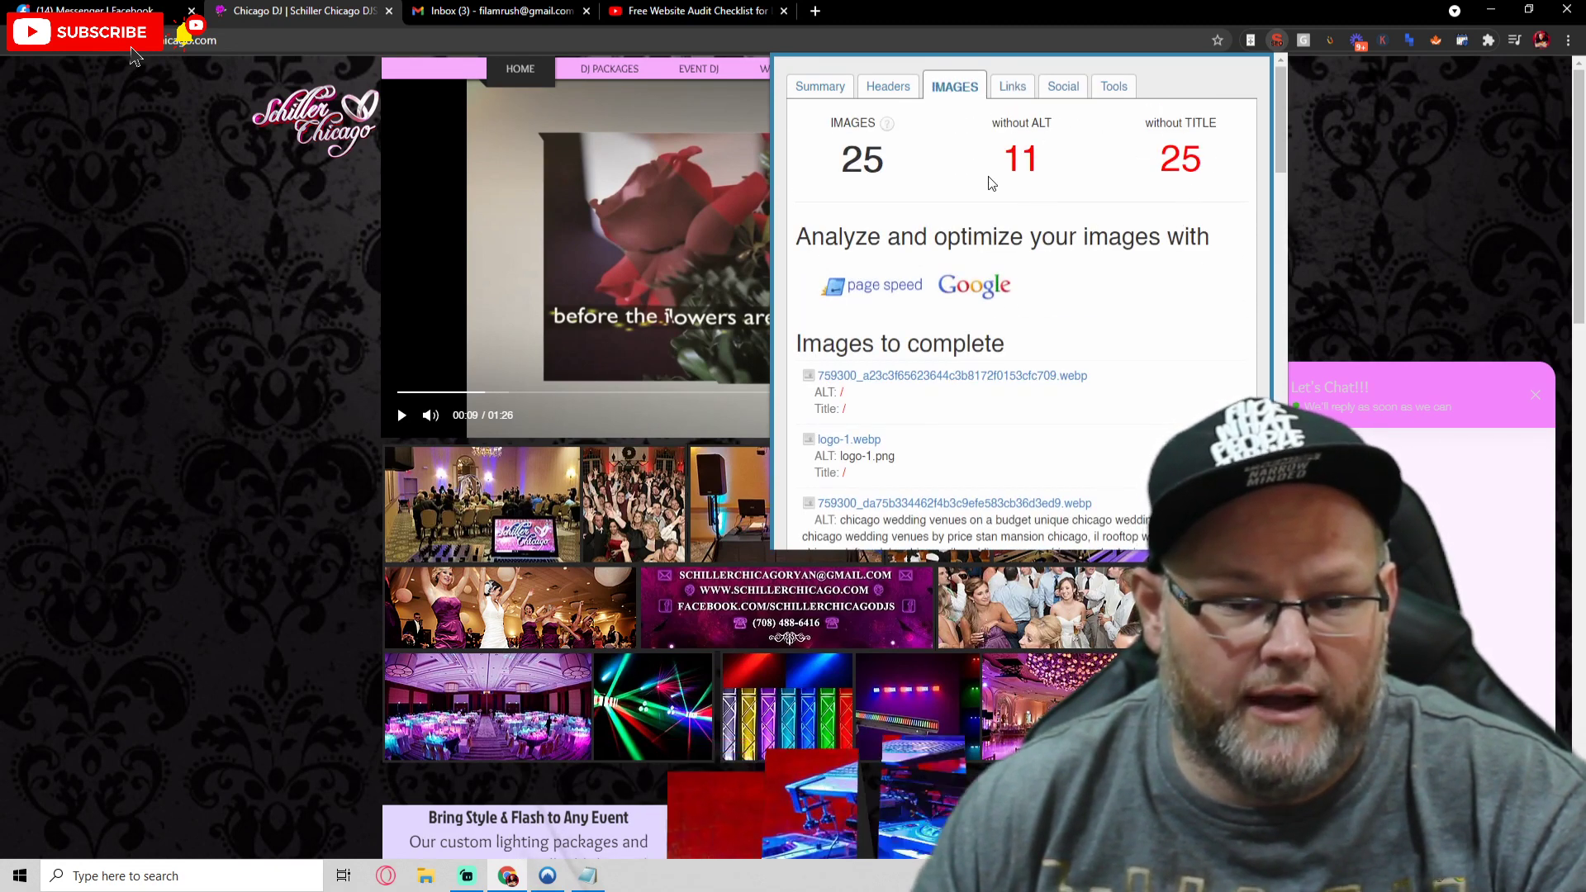
{"action": "left_click", "coordinate": [1061, 86]}
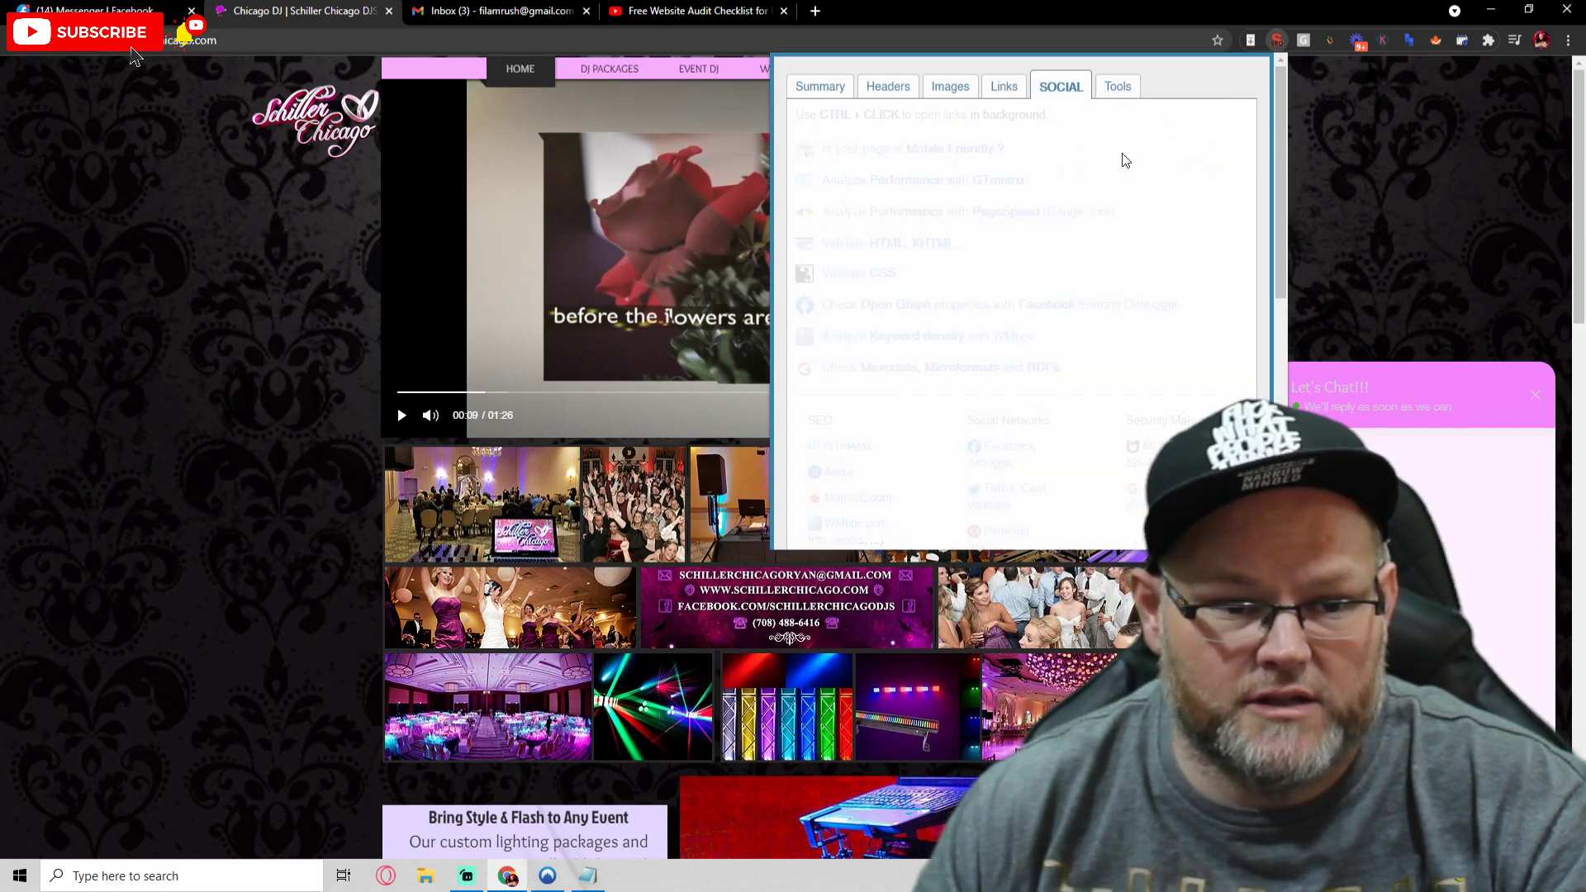
{"action": "left_click", "coordinate": [1061, 86]}
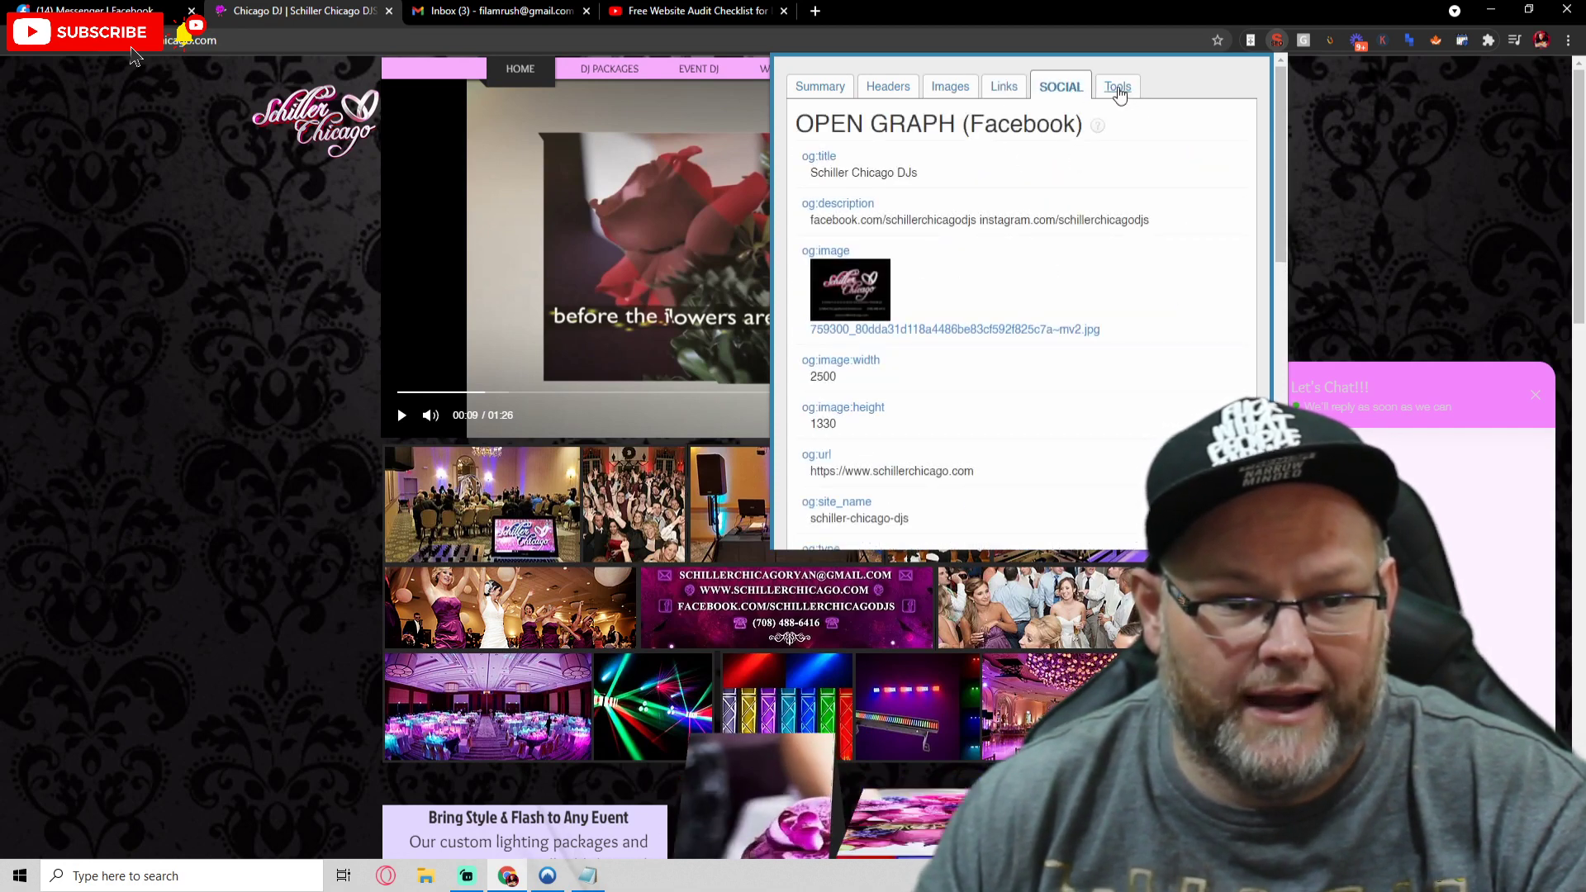
{"action": "left_click", "coordinate": [1115, 85]}
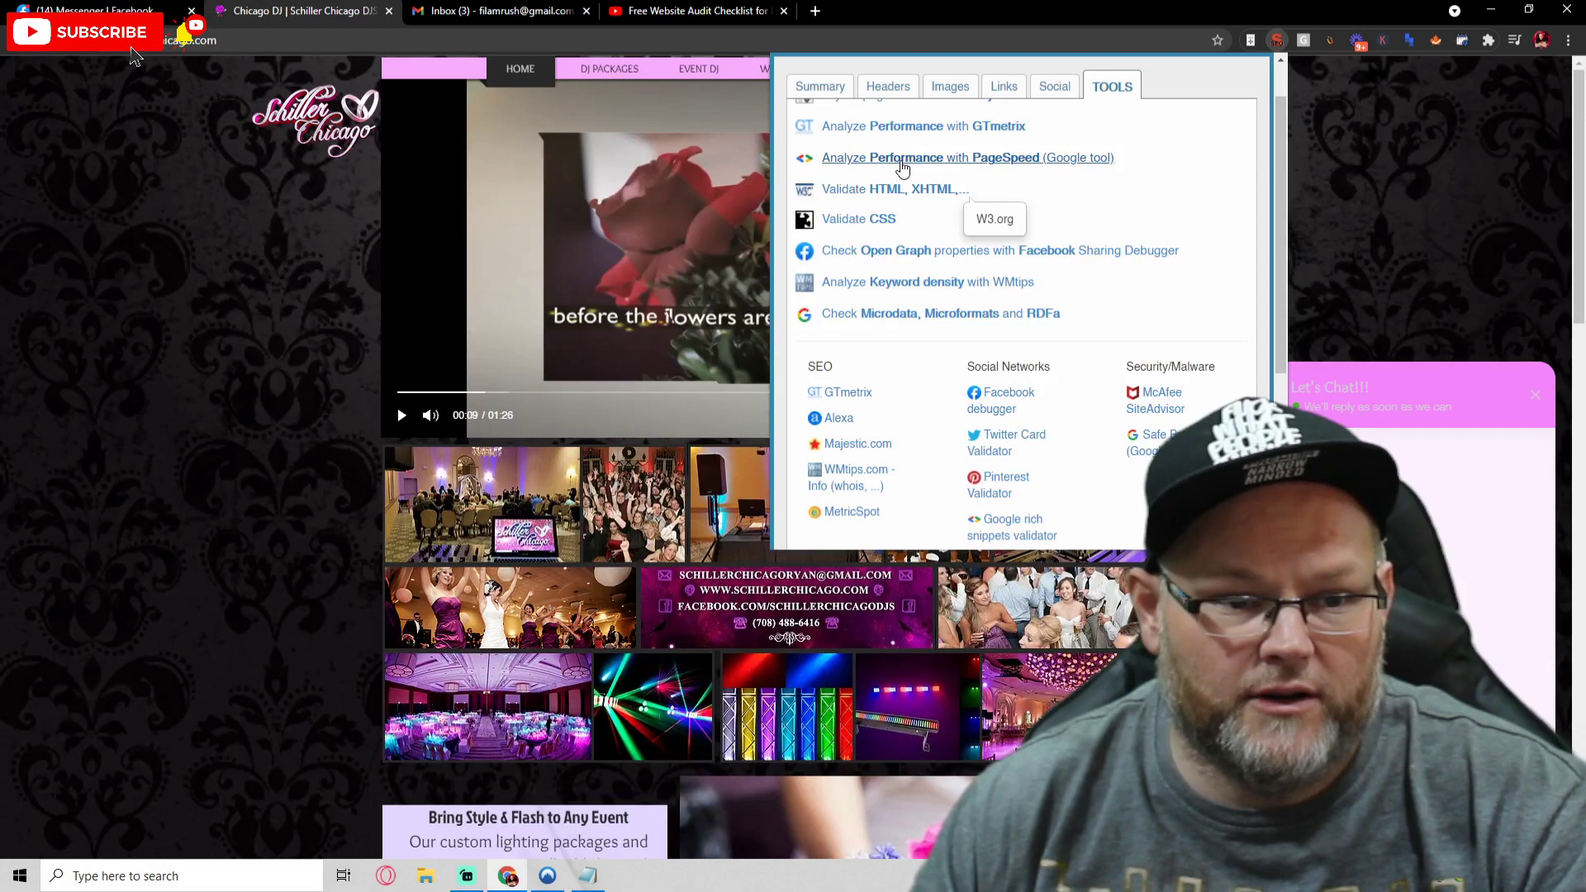
{"action": "left_click", "coordinate": [940, 157]}
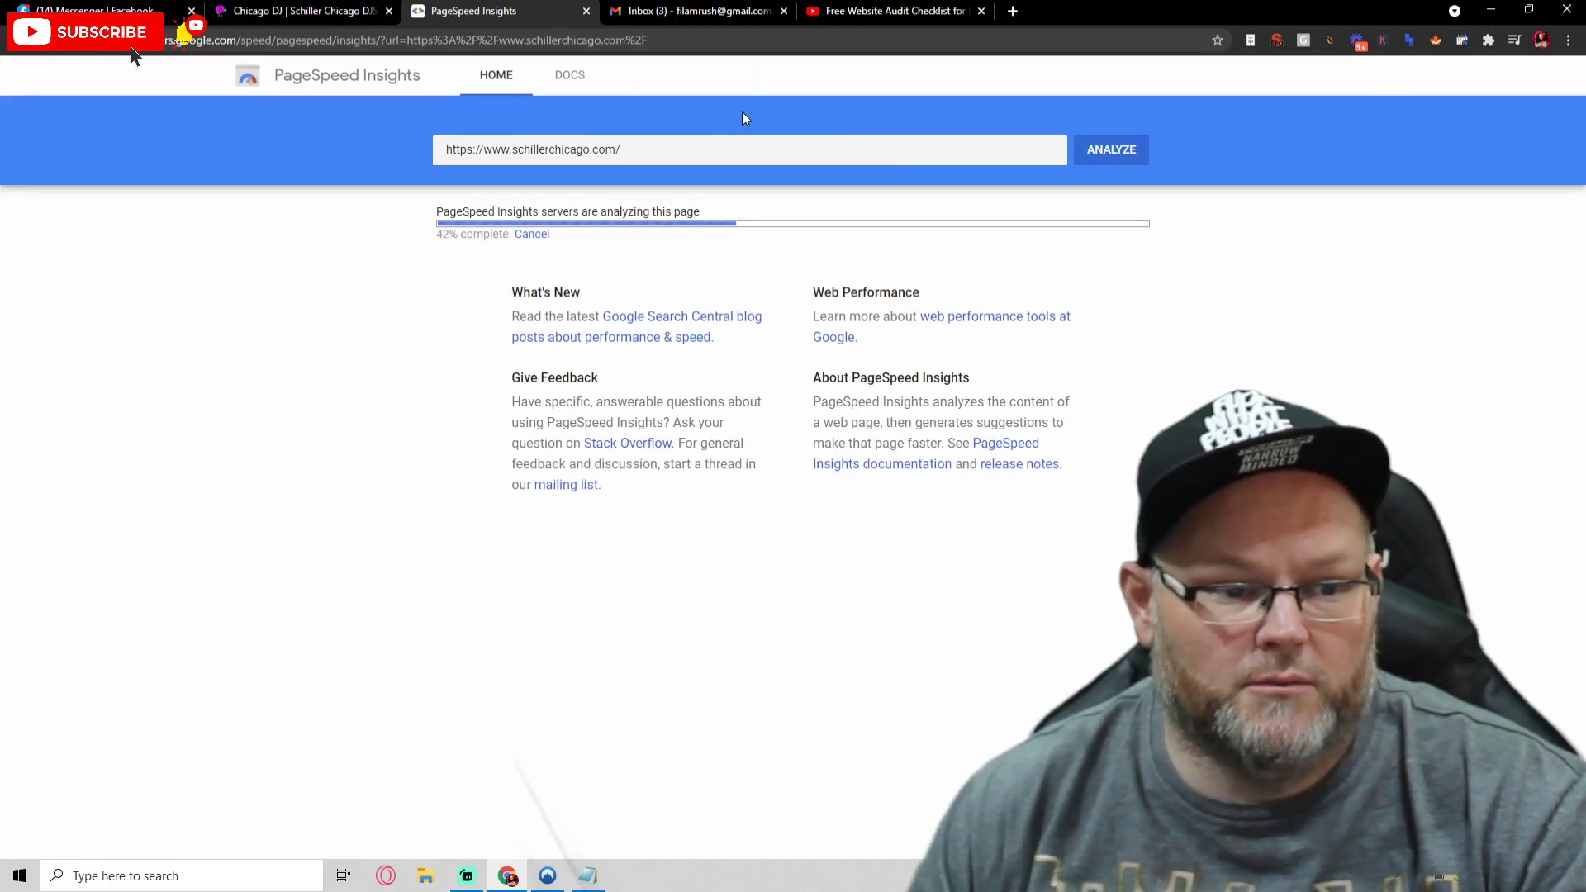
- Leave PageSpeed running and switch to the Google My Business Audit Template spreadsheet
{"action": "left_click", "coordinate": [299, 11]}
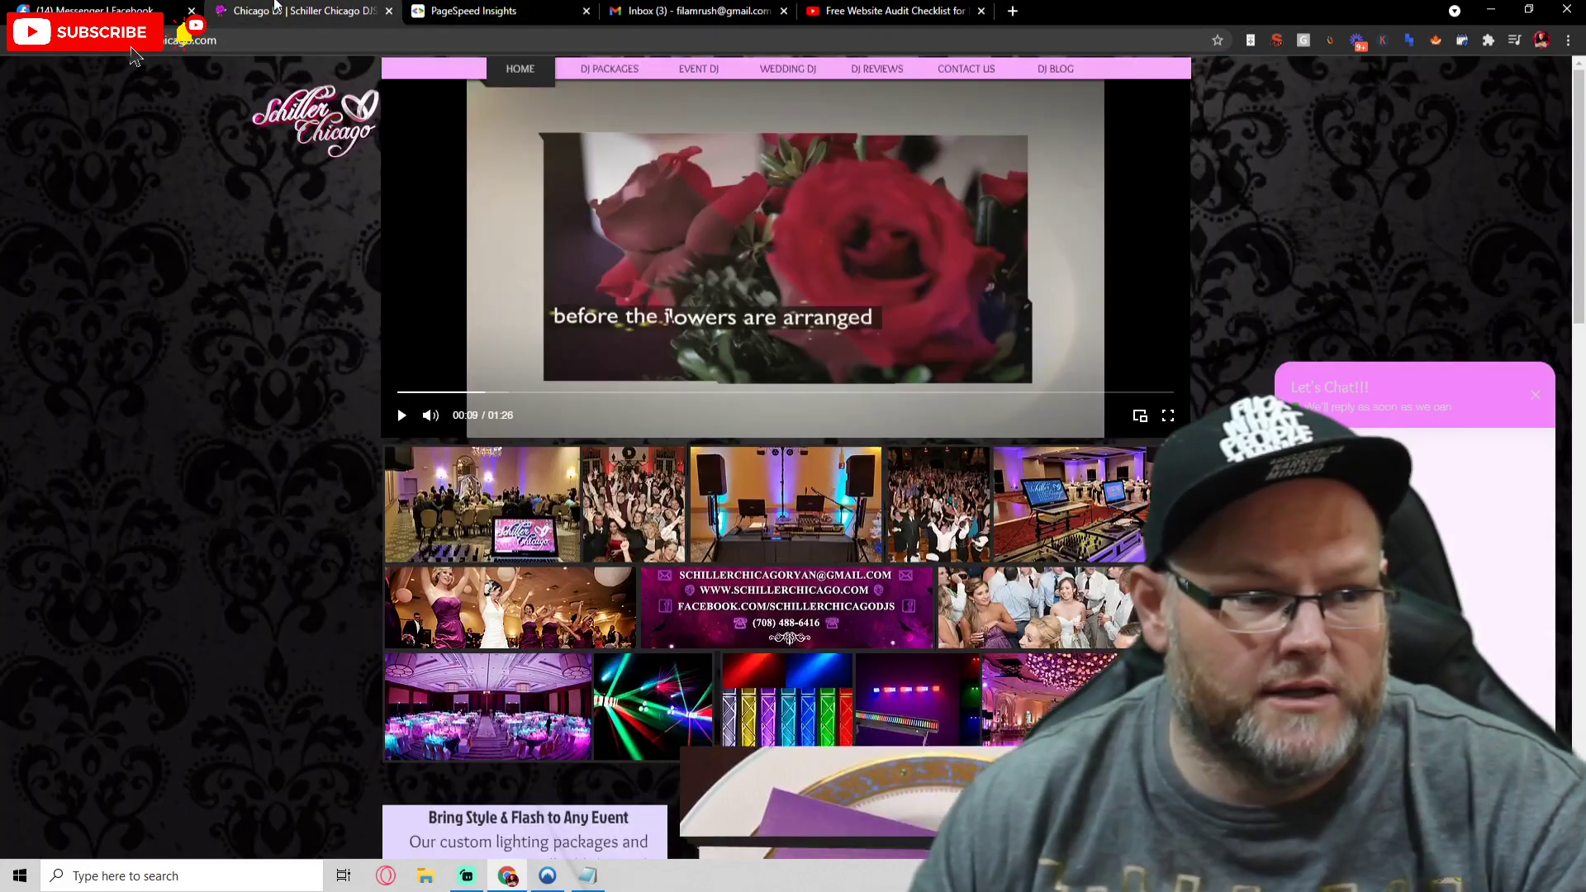
{"action": "left_click", "coordinate": [299, 12]}
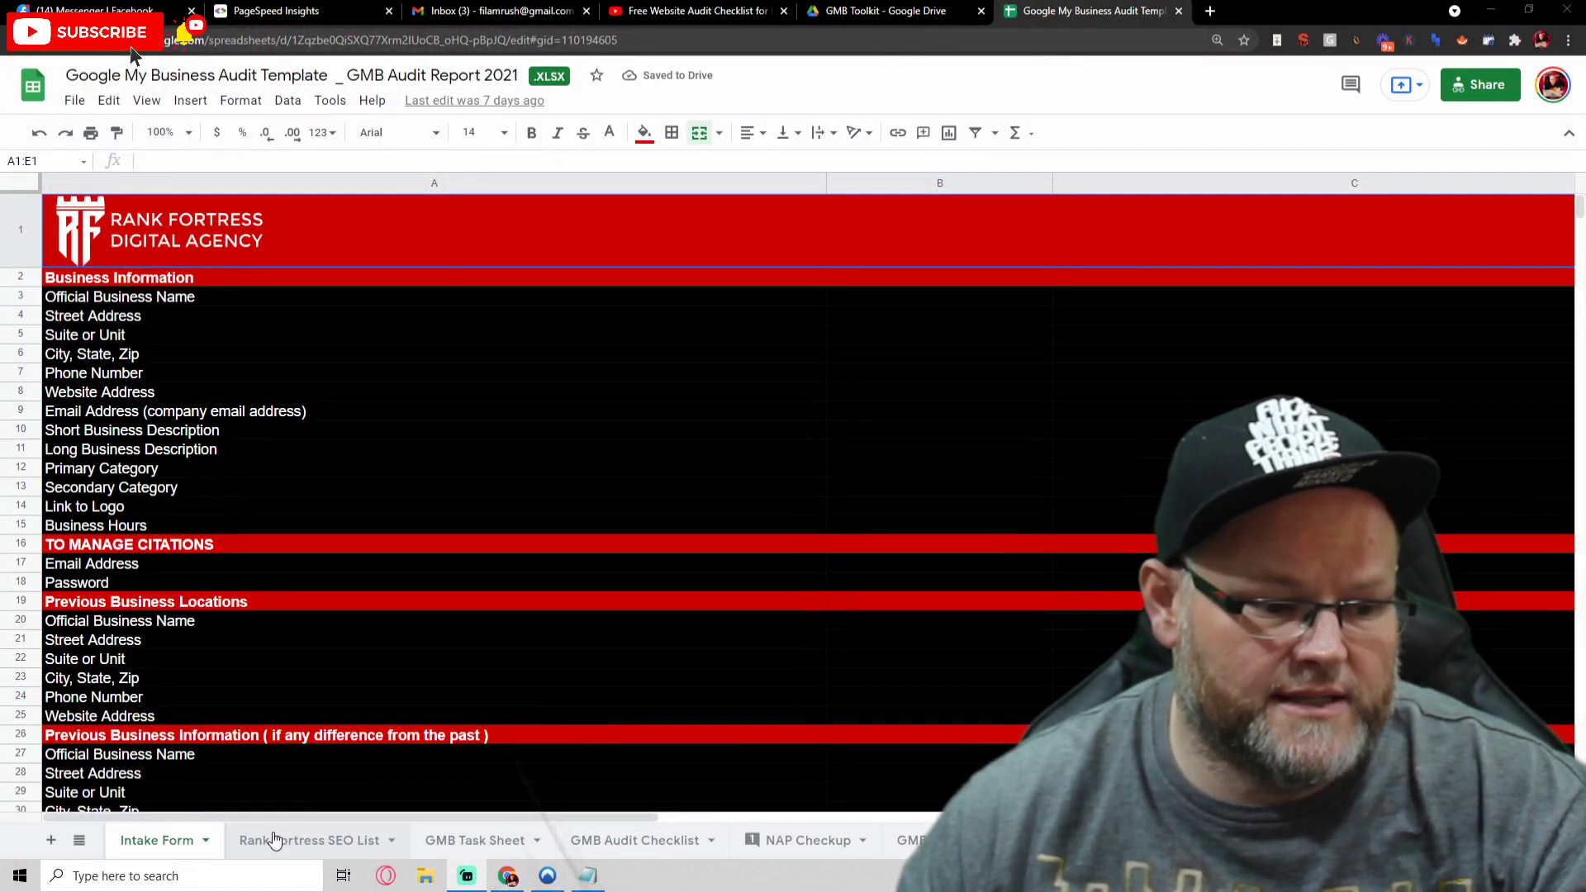
- Browse the SEO List, GMB Task Sheet, NAP Checkup, Categories and support sheets, then return to PageSpeed
{"action": "left_click", "coordinate": [309, 839]}
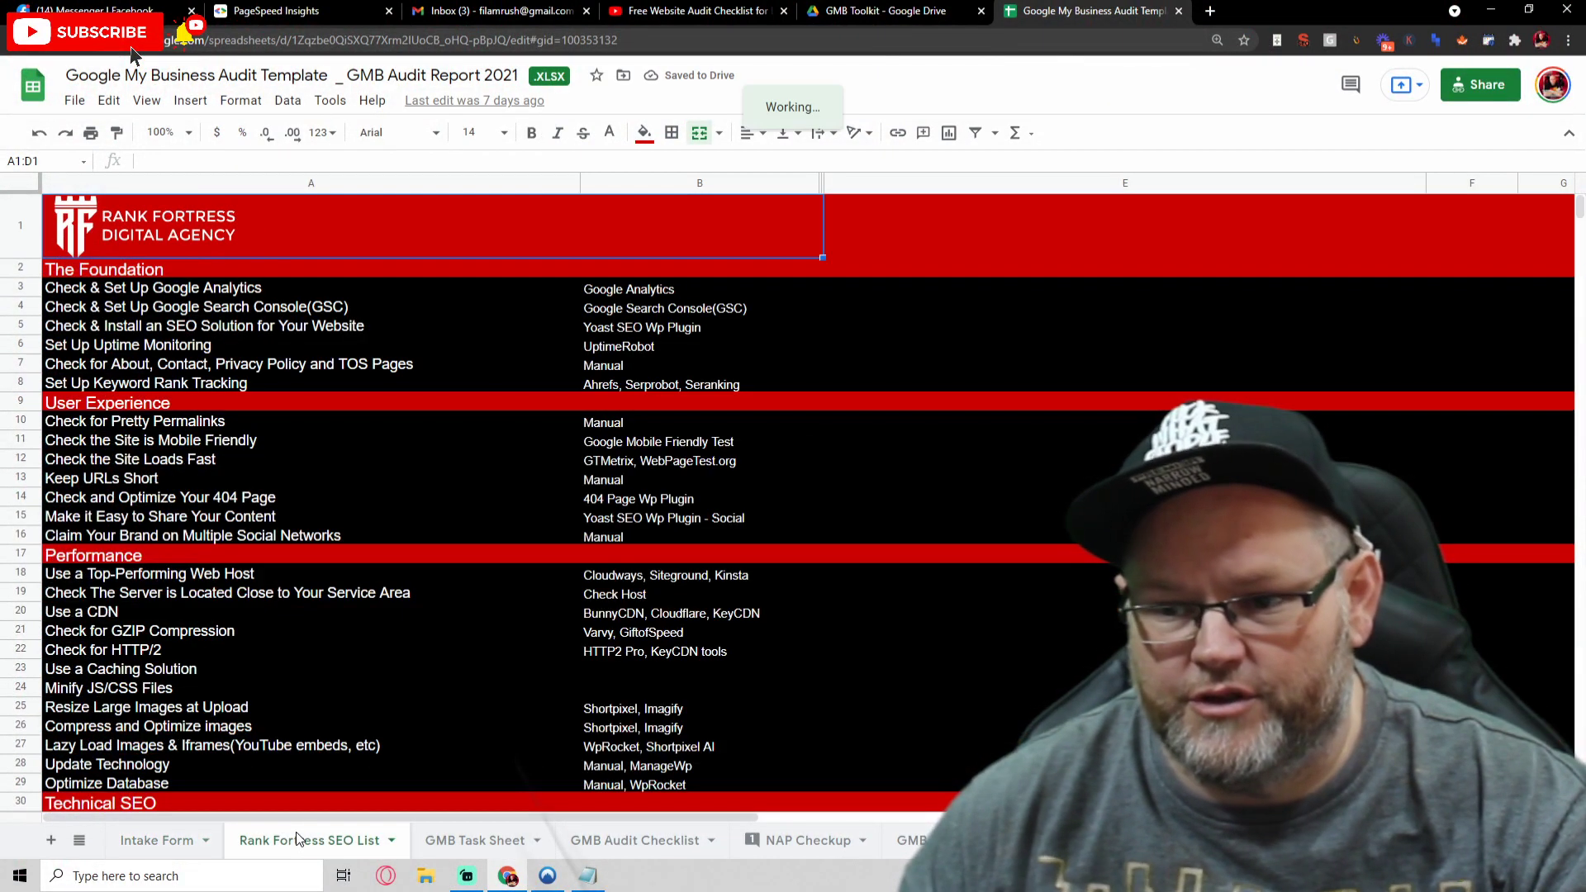
{"action": "left_click", "coordinate": [474, 839]}
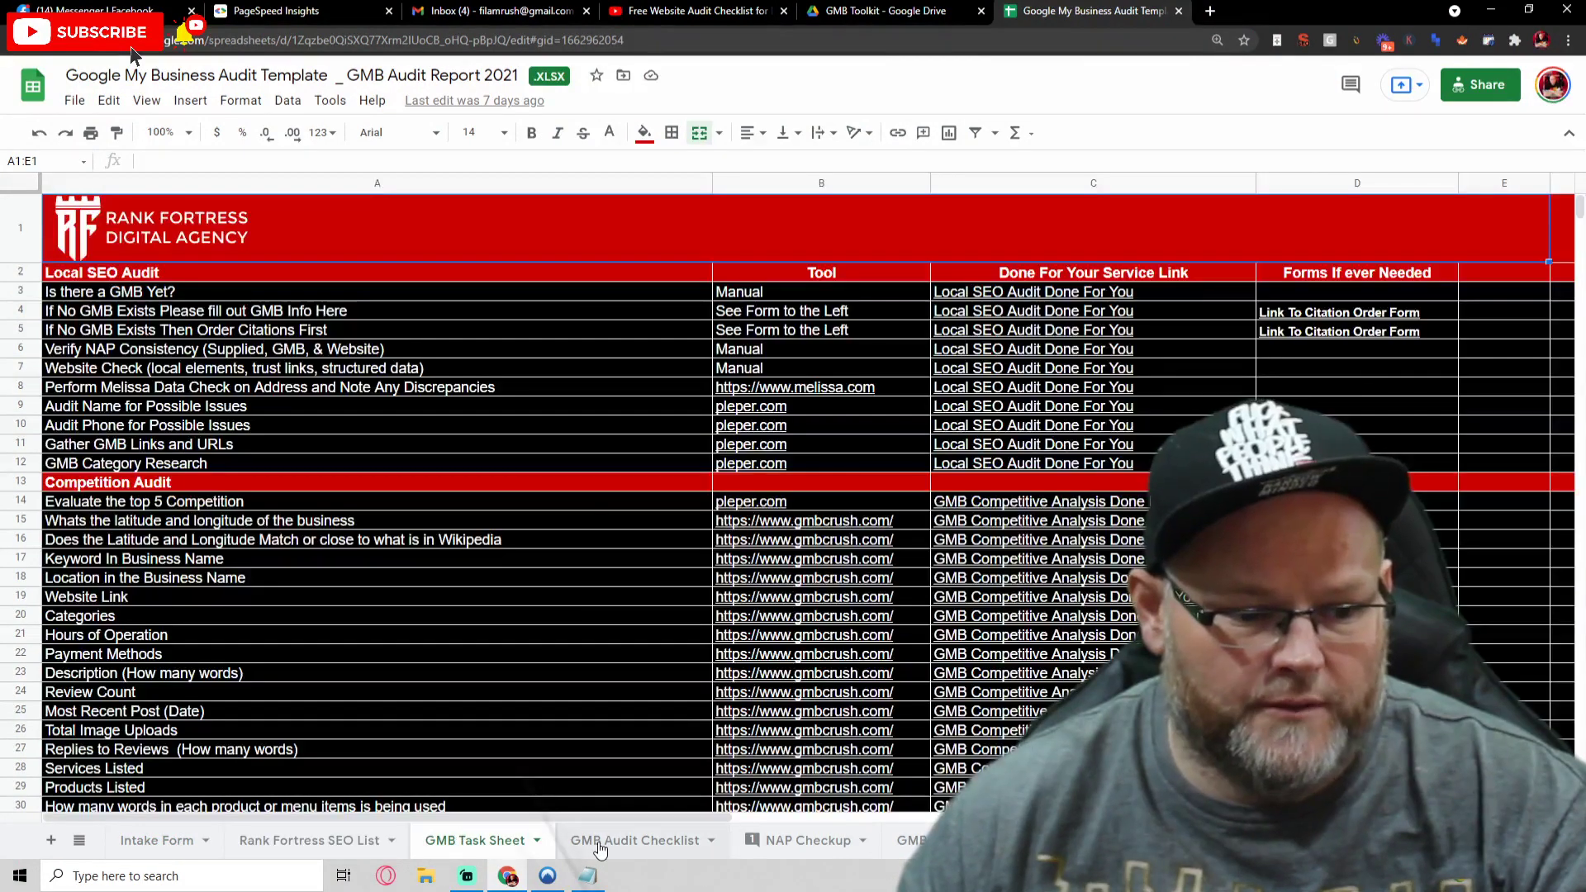
{"action": "left_click", "coordinate": [798, 839]}
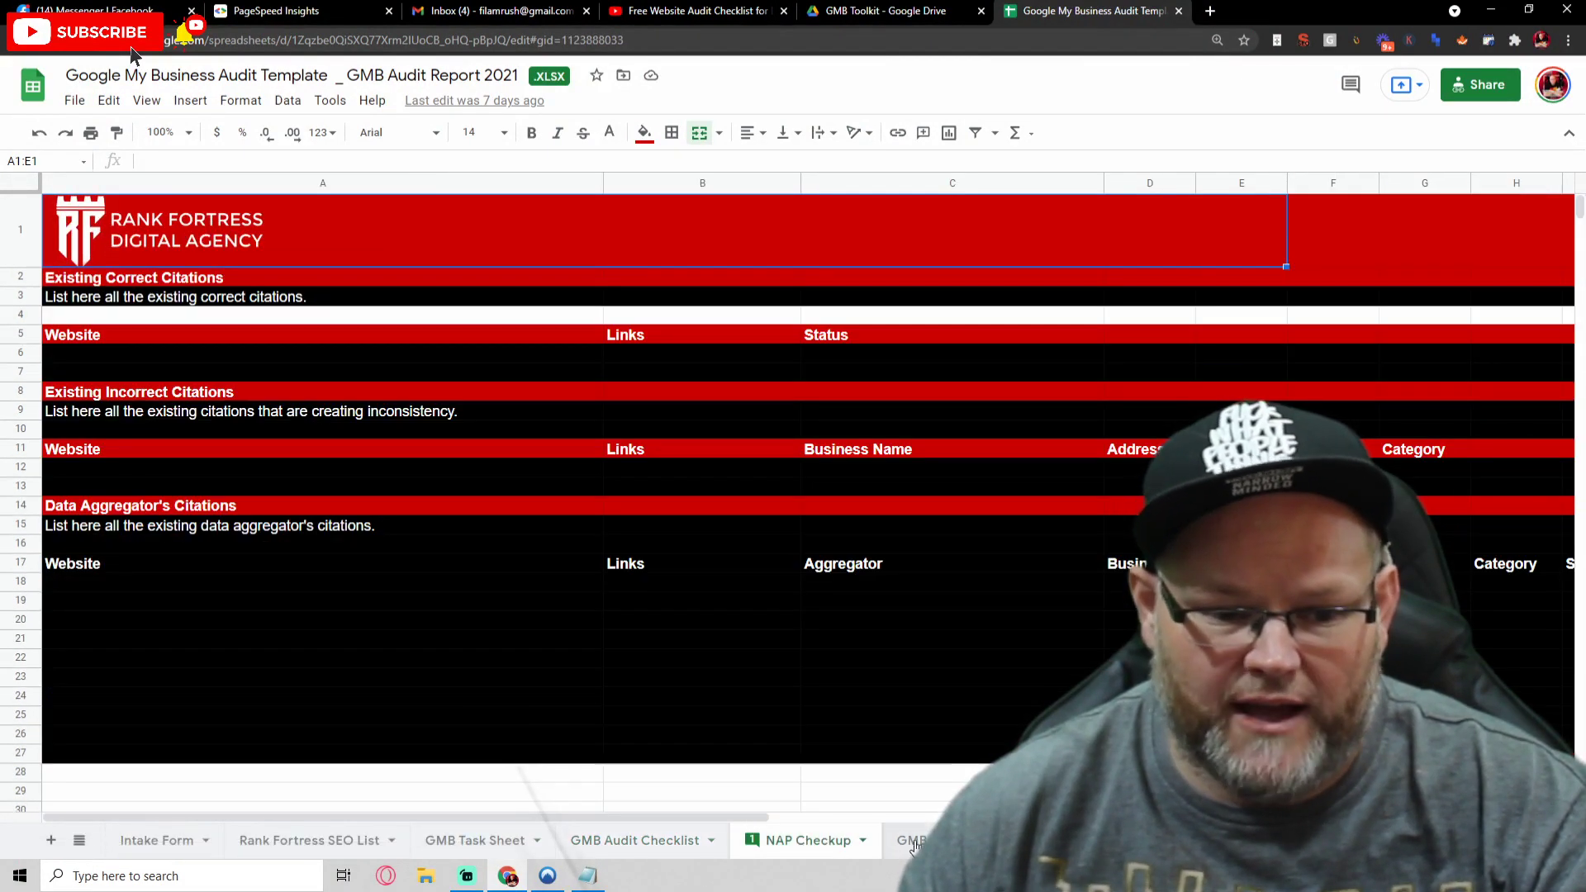
{"action": "left_click", "coordinate": [910, 839]}
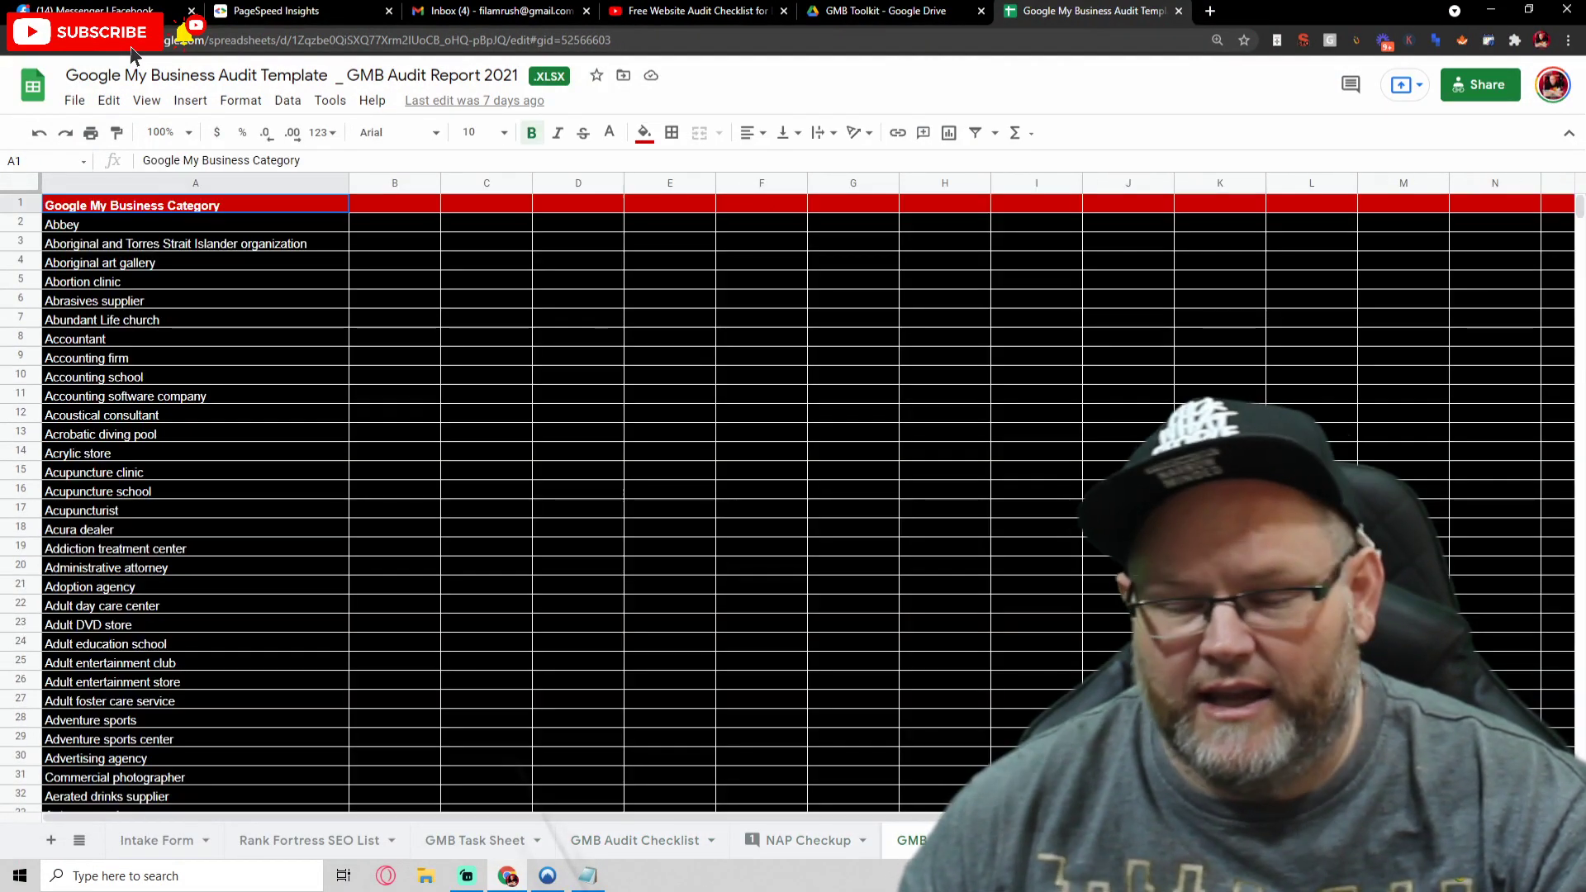
{"action": "left_click", "coordinate": [560, 839]}
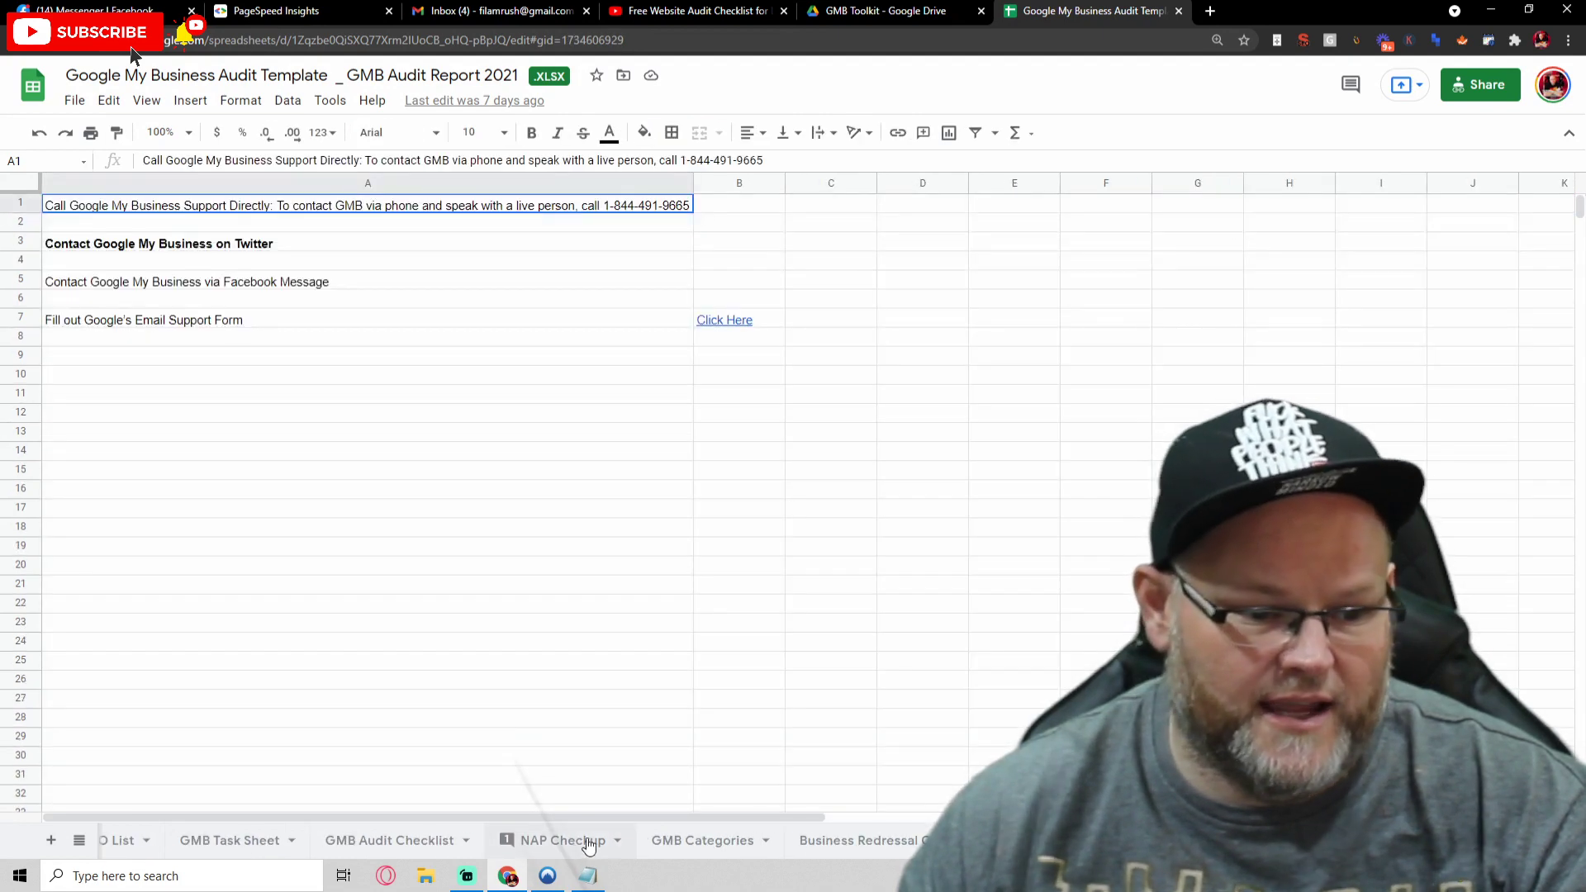
{"action": "left_click", "coordinate": [228, 840]}
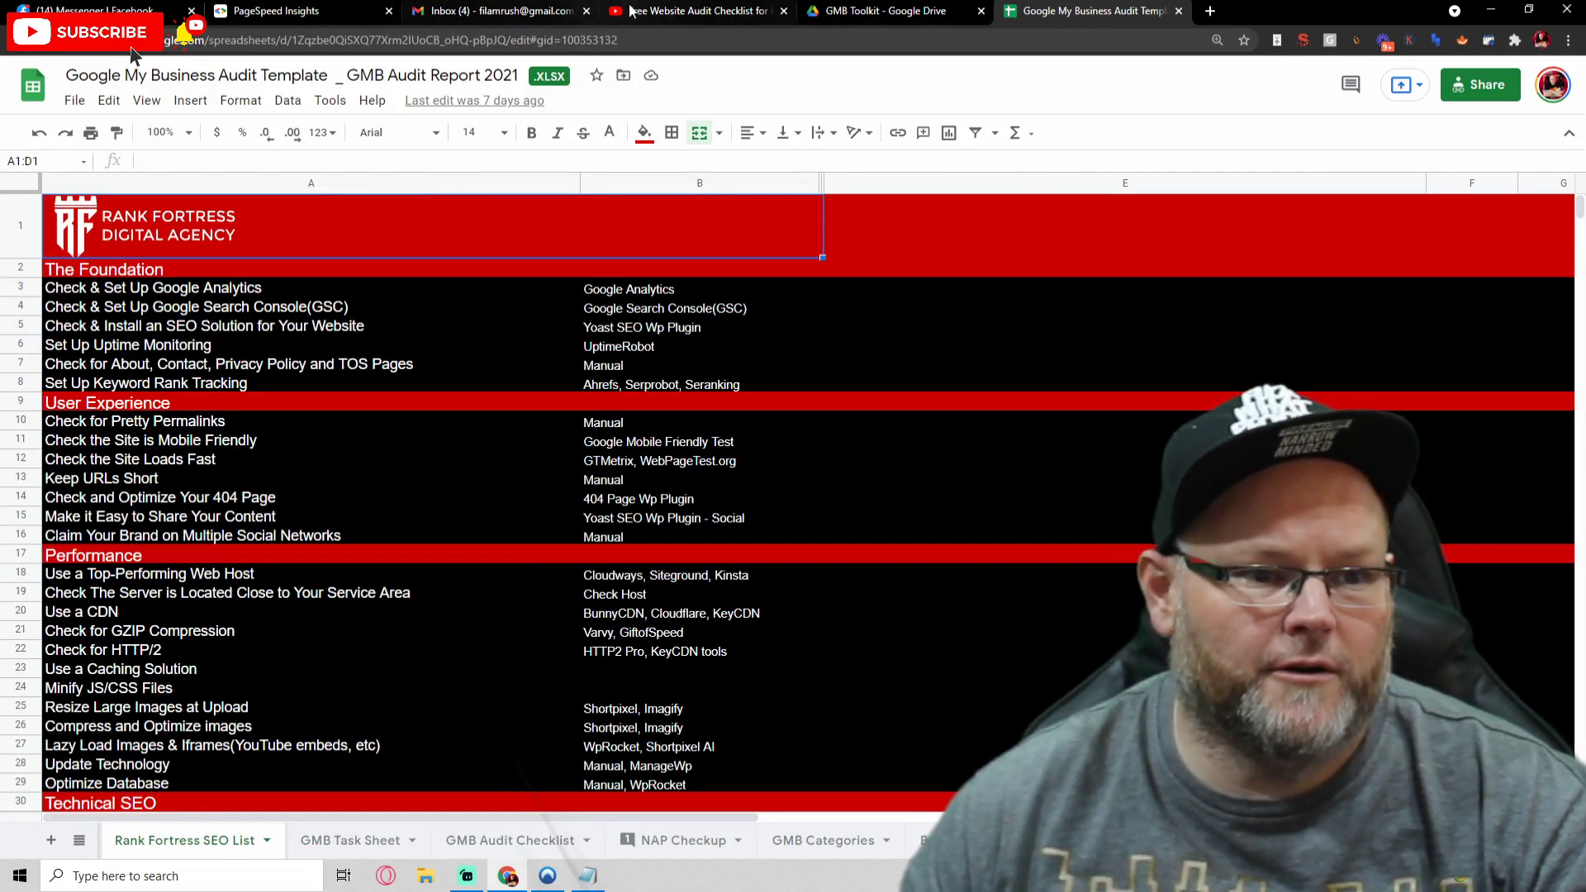
{"action": "left_click", "coordinate": [282, 11]}
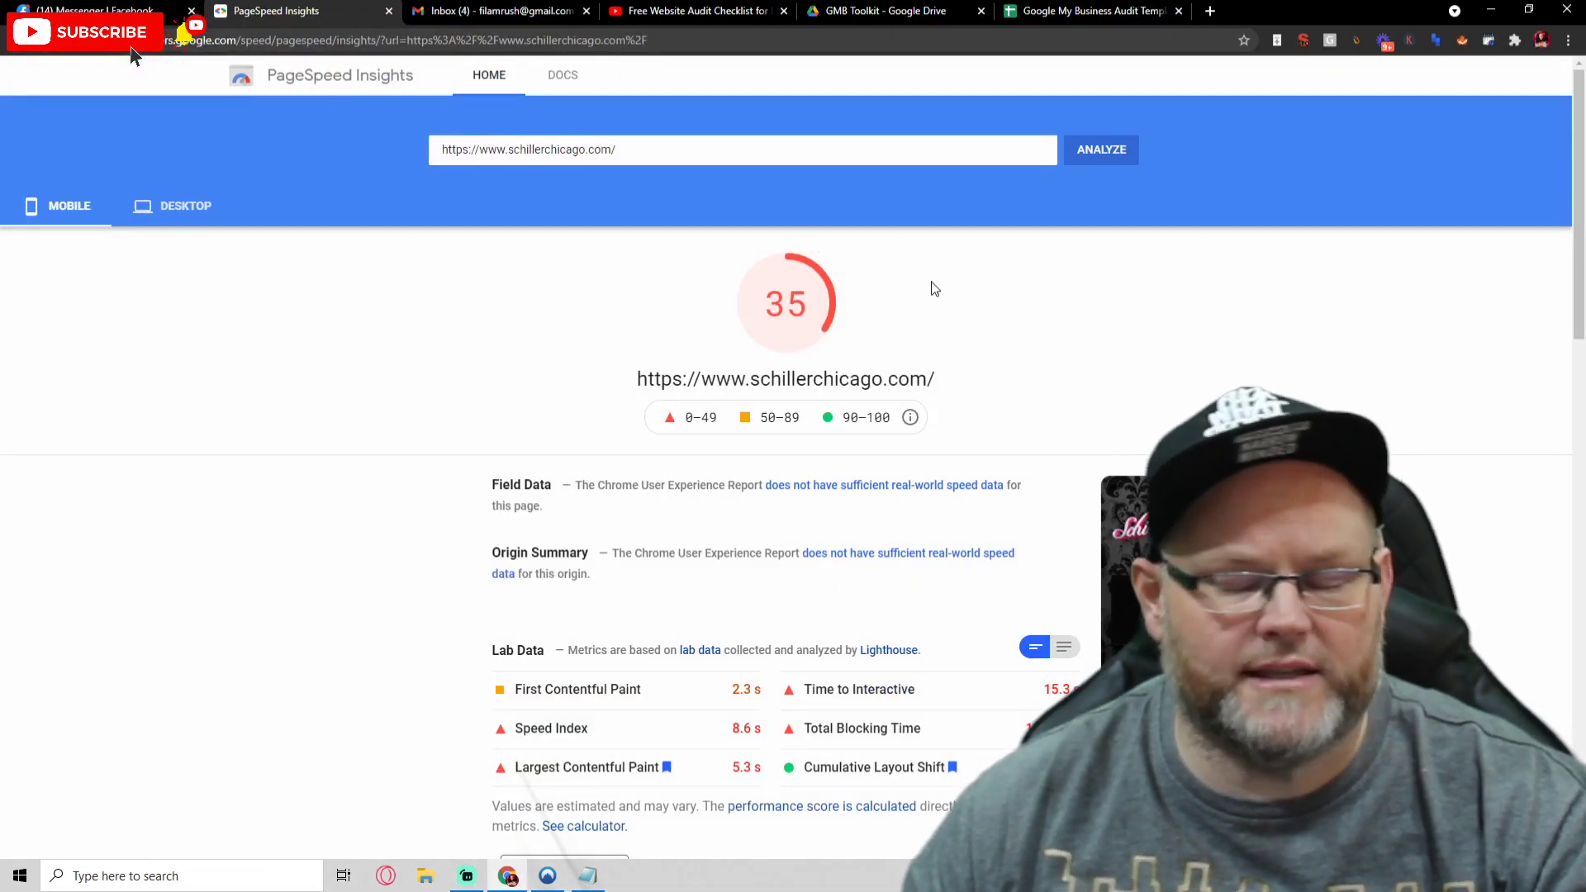
{"action": "mouse_move", "coordinate": [859, 296]}
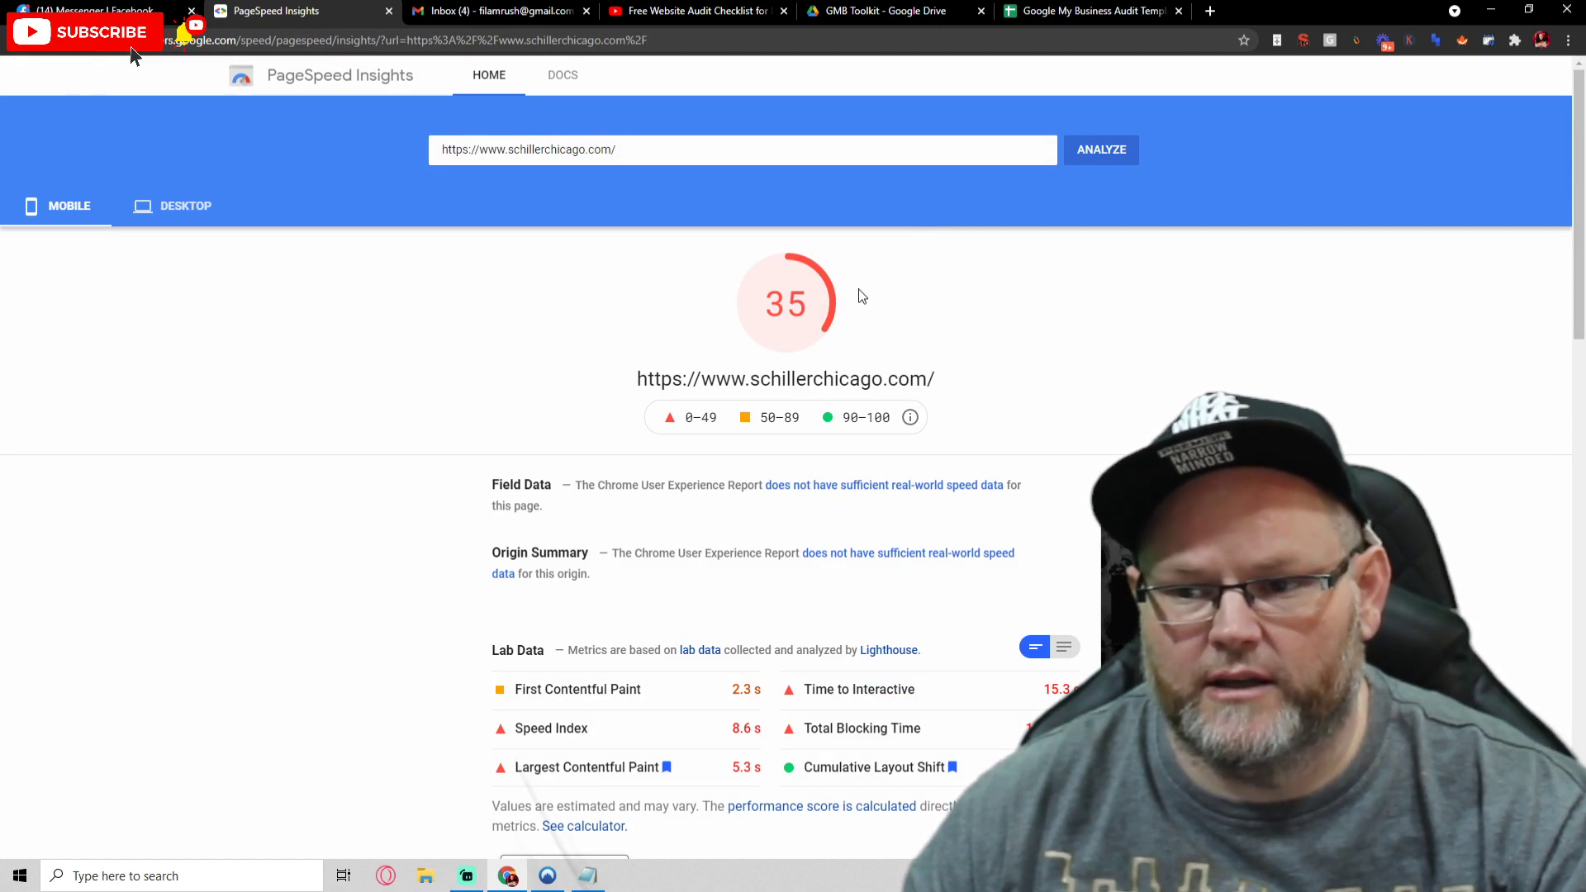
{"action": "mouse_move", "coordinate": [819, 237]}
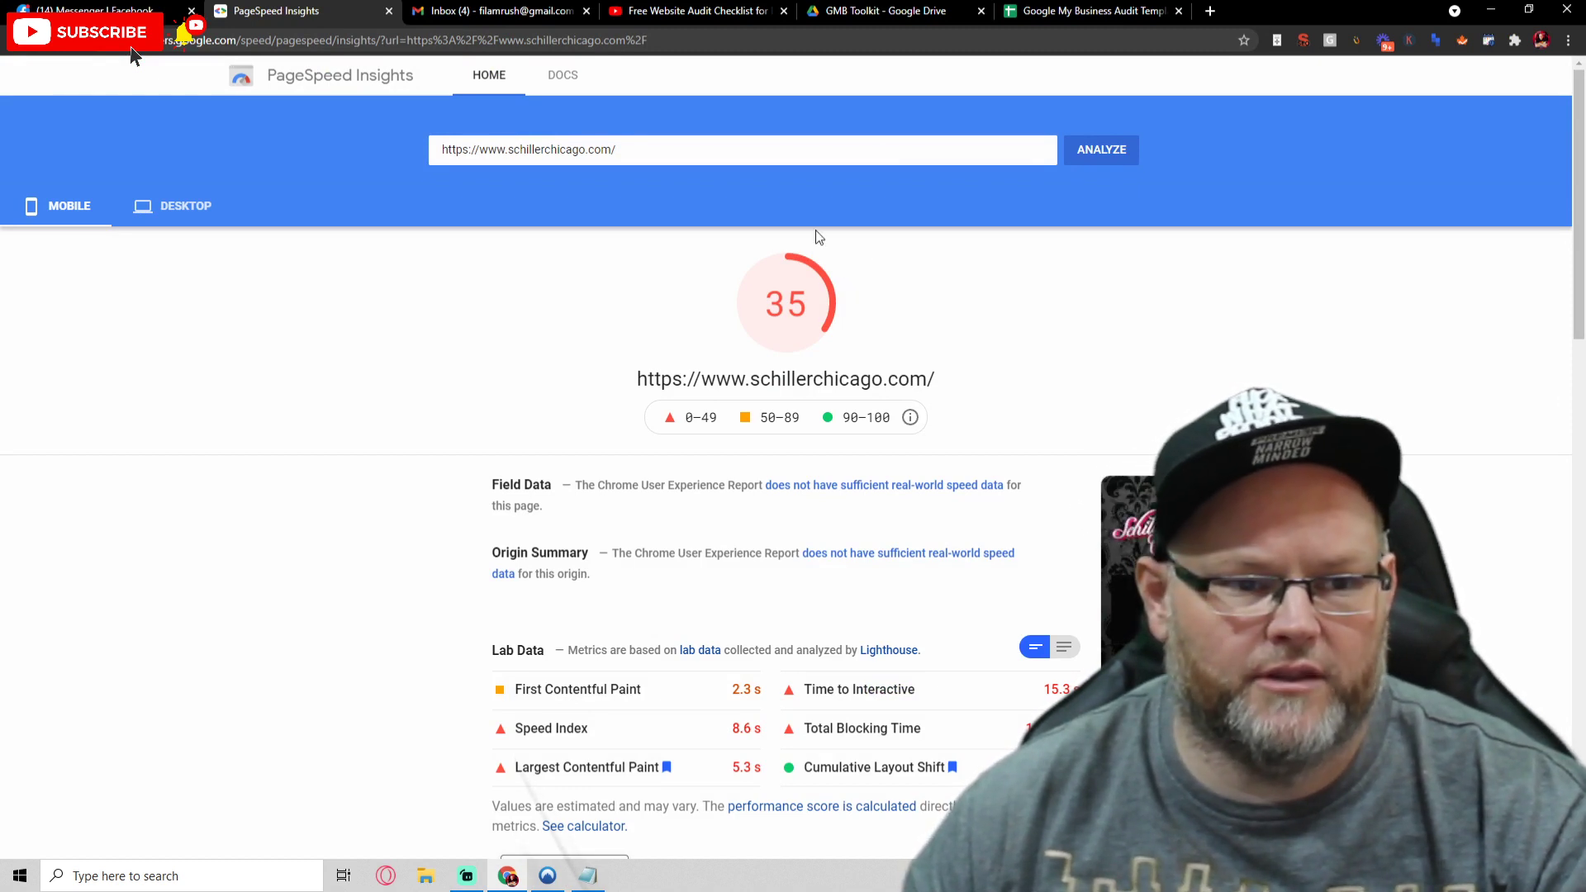
- After noting the mobile score of 35, switch to the Rank Fortress agency website
{"action": "left_click", "coordinate": [1090, 12]}
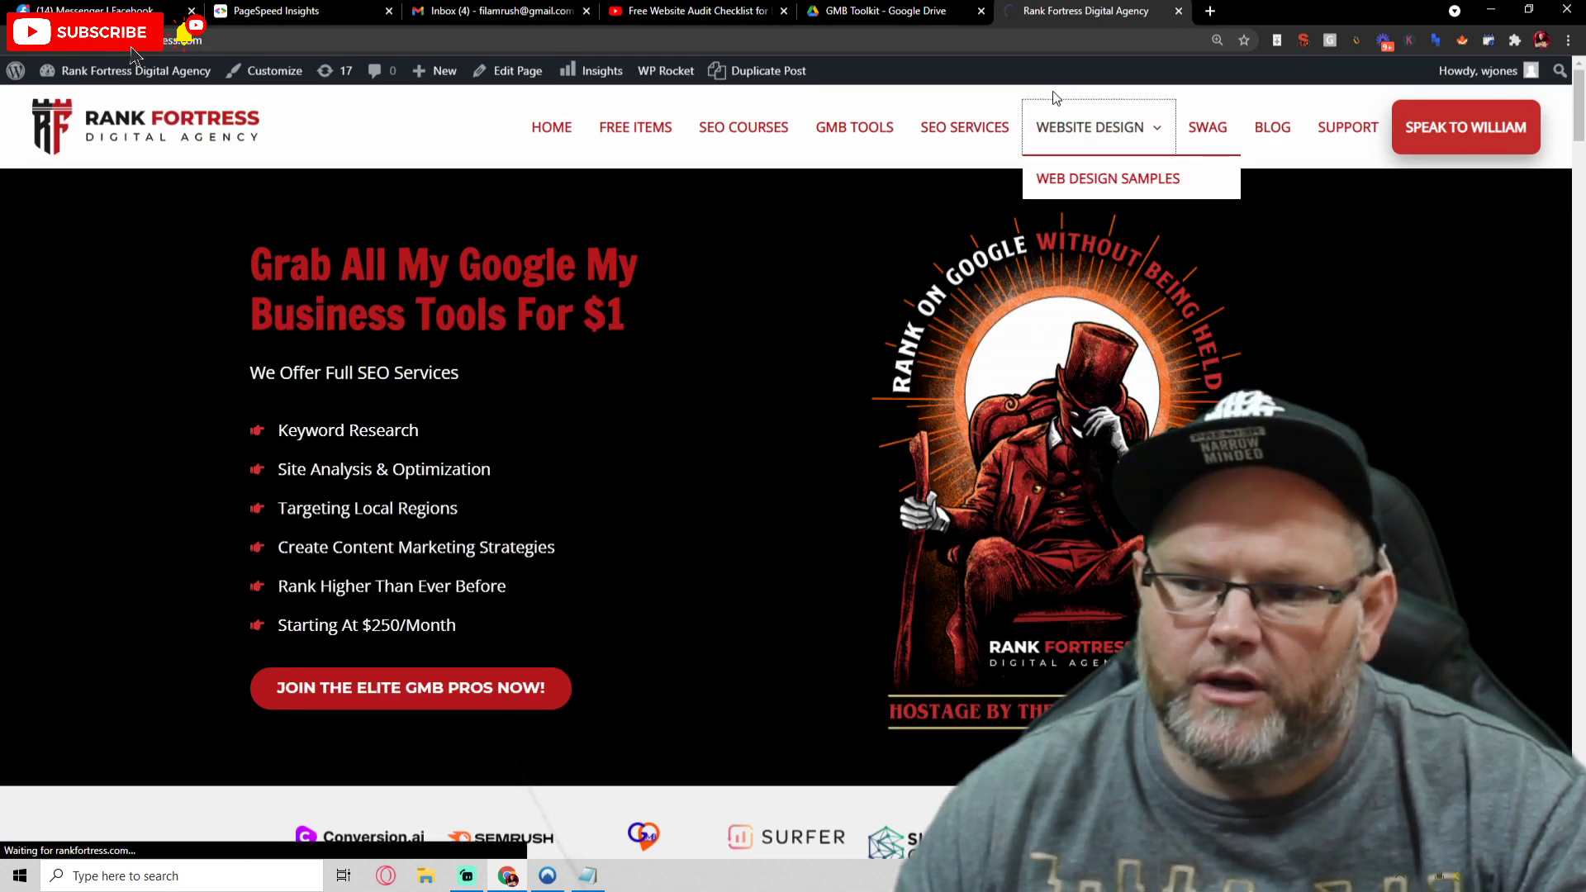
- View the Website Design category, then the SEO Services product listings on rankfortress.com
{"action": "left_click", "coordinate": [1107, 178]}
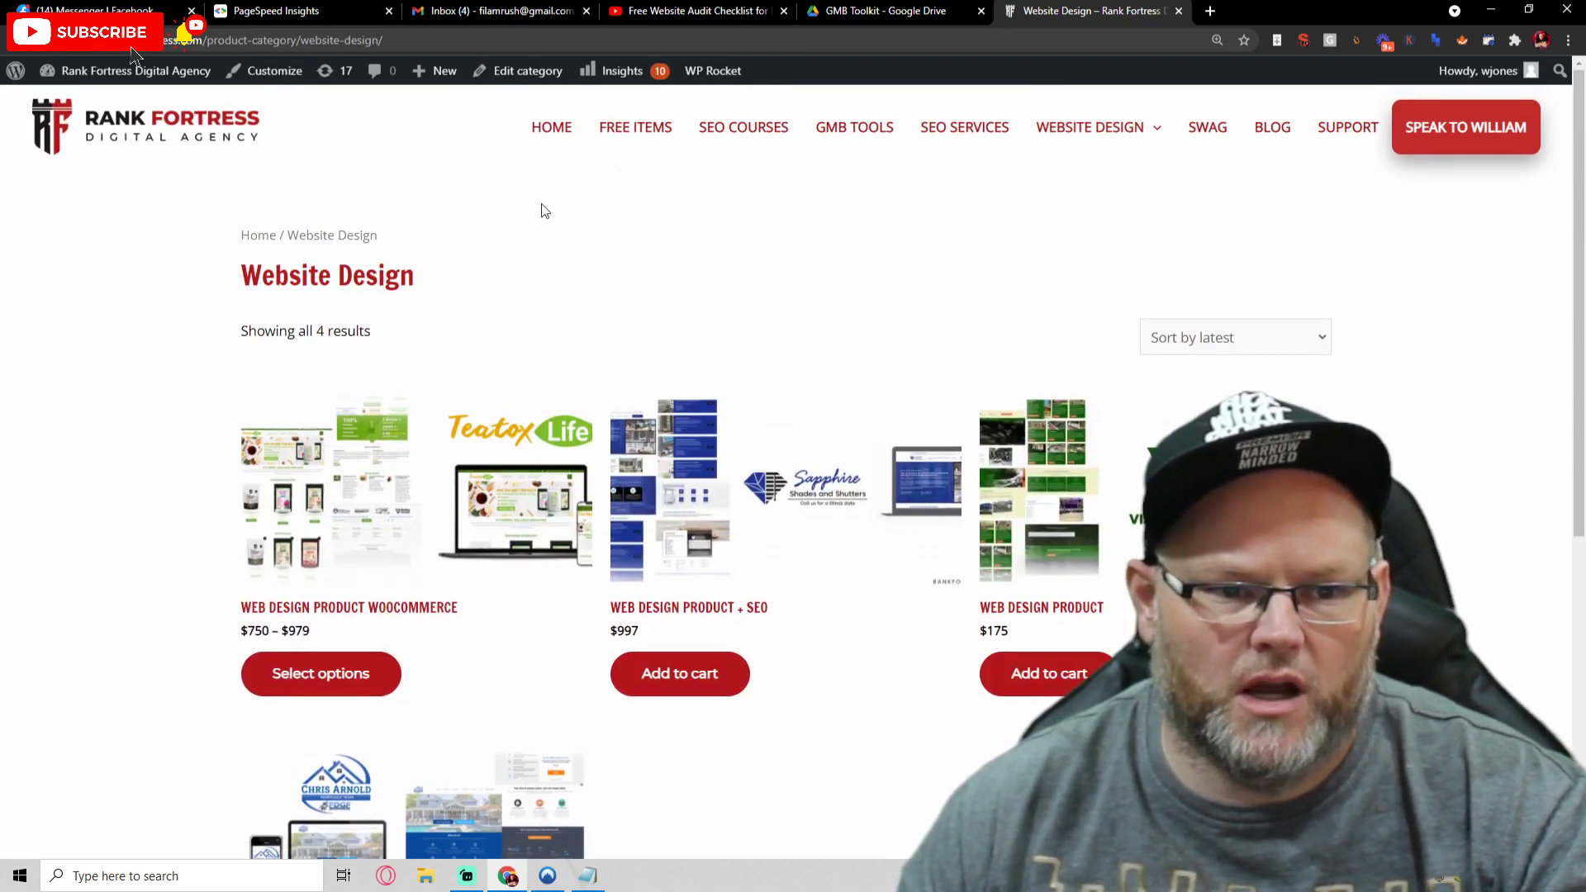
{"action": "left_click", "coordinate": [963, 127]}
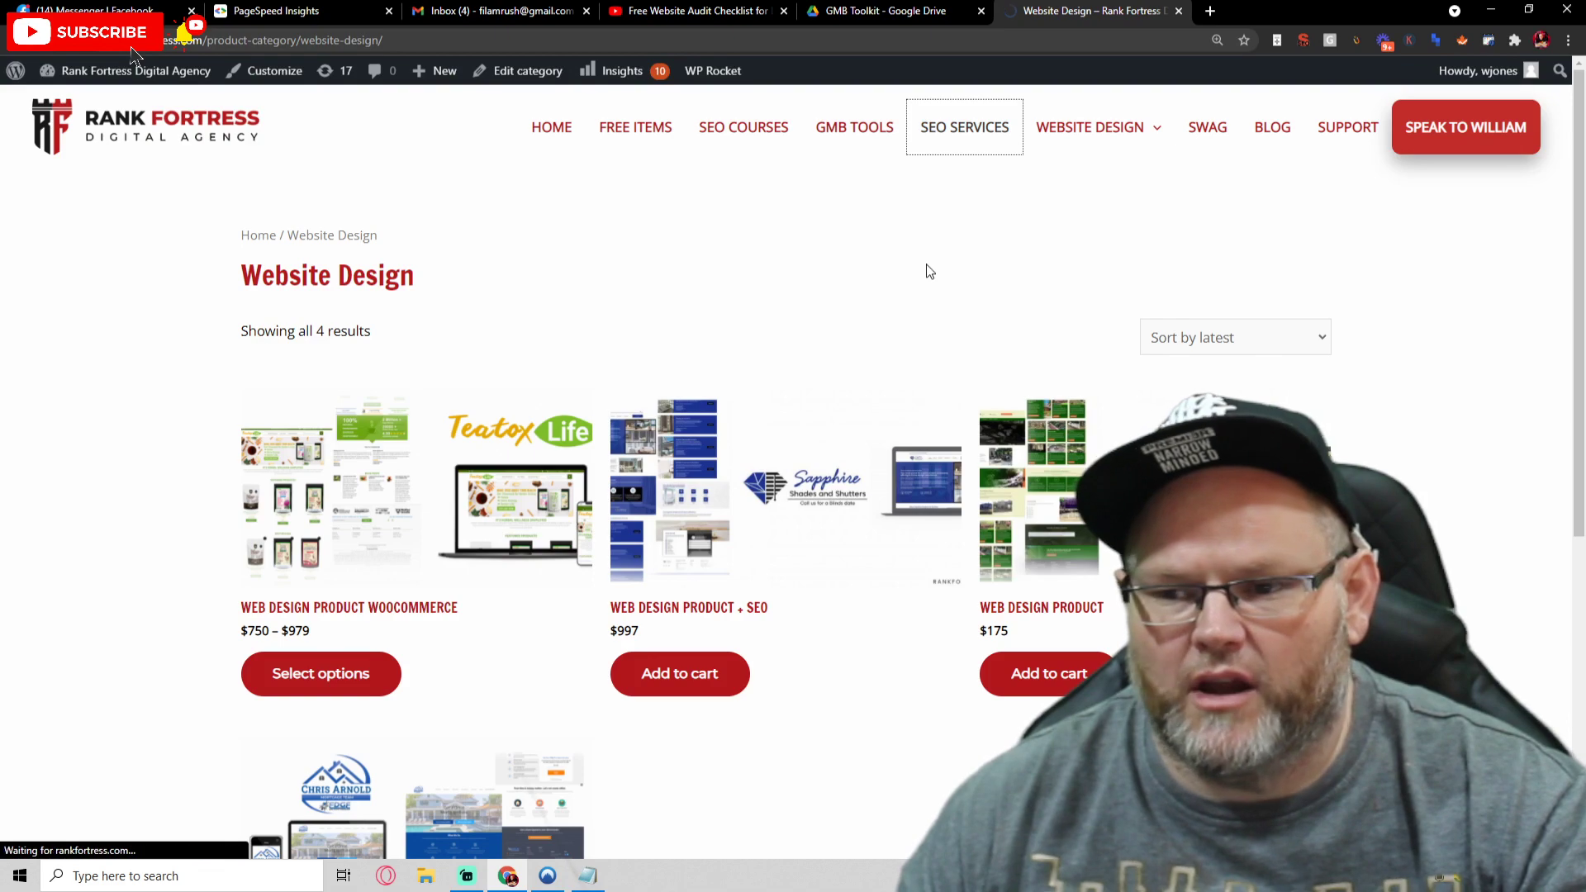
{"action": "left_click", "coordinate": [963, 127]}
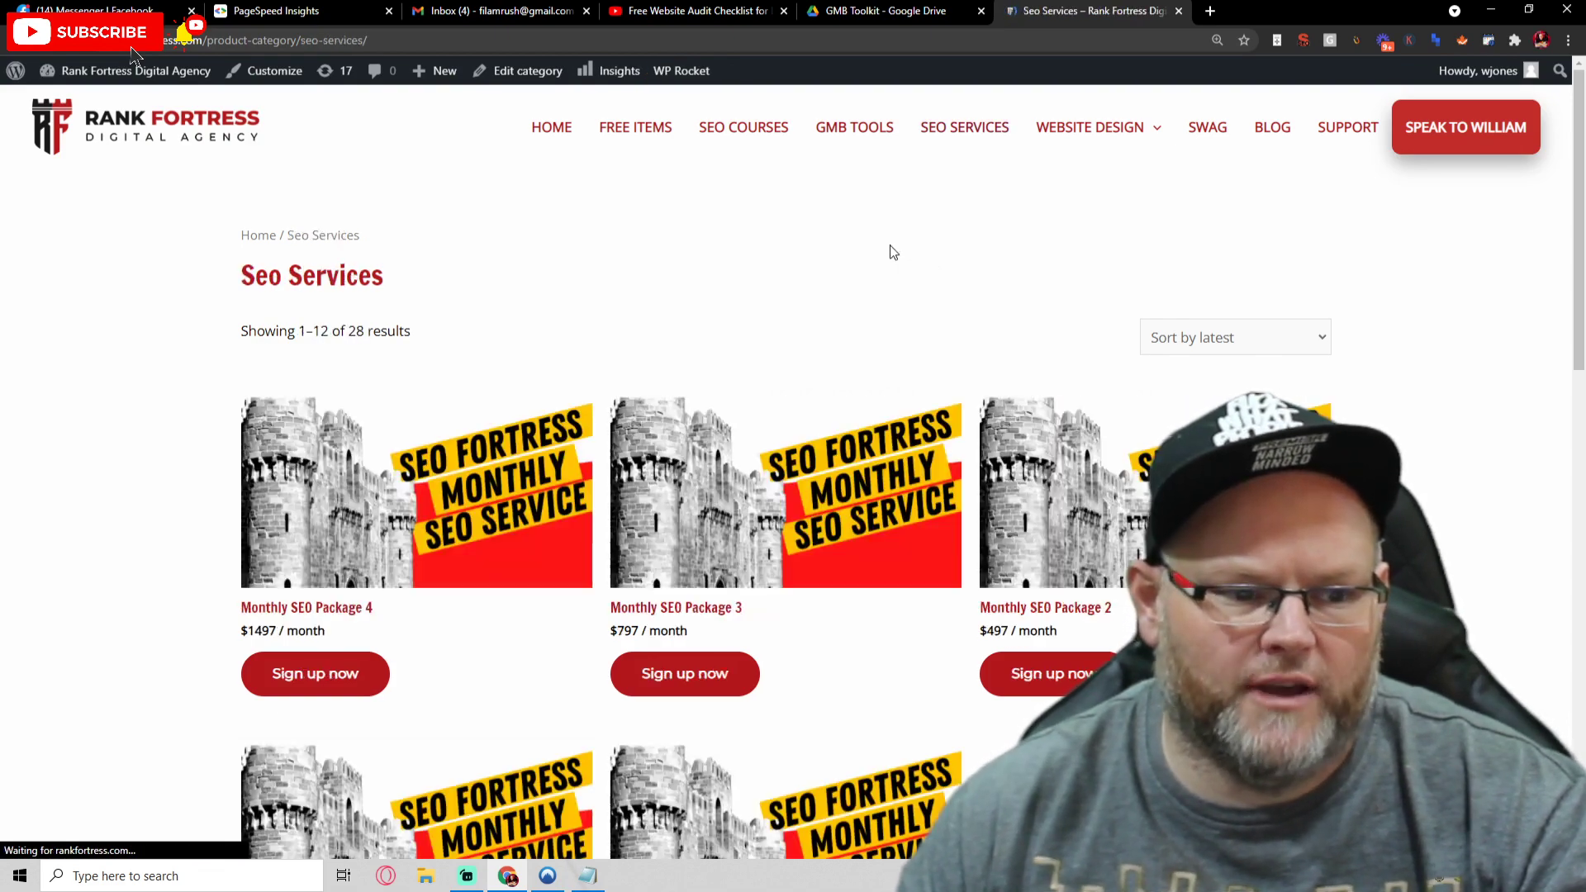
- Go to page 2 of the SEO Services listings and scroll through it
{"action": "scroll", "scroll_direction": "down", "scroll_amount": 3}
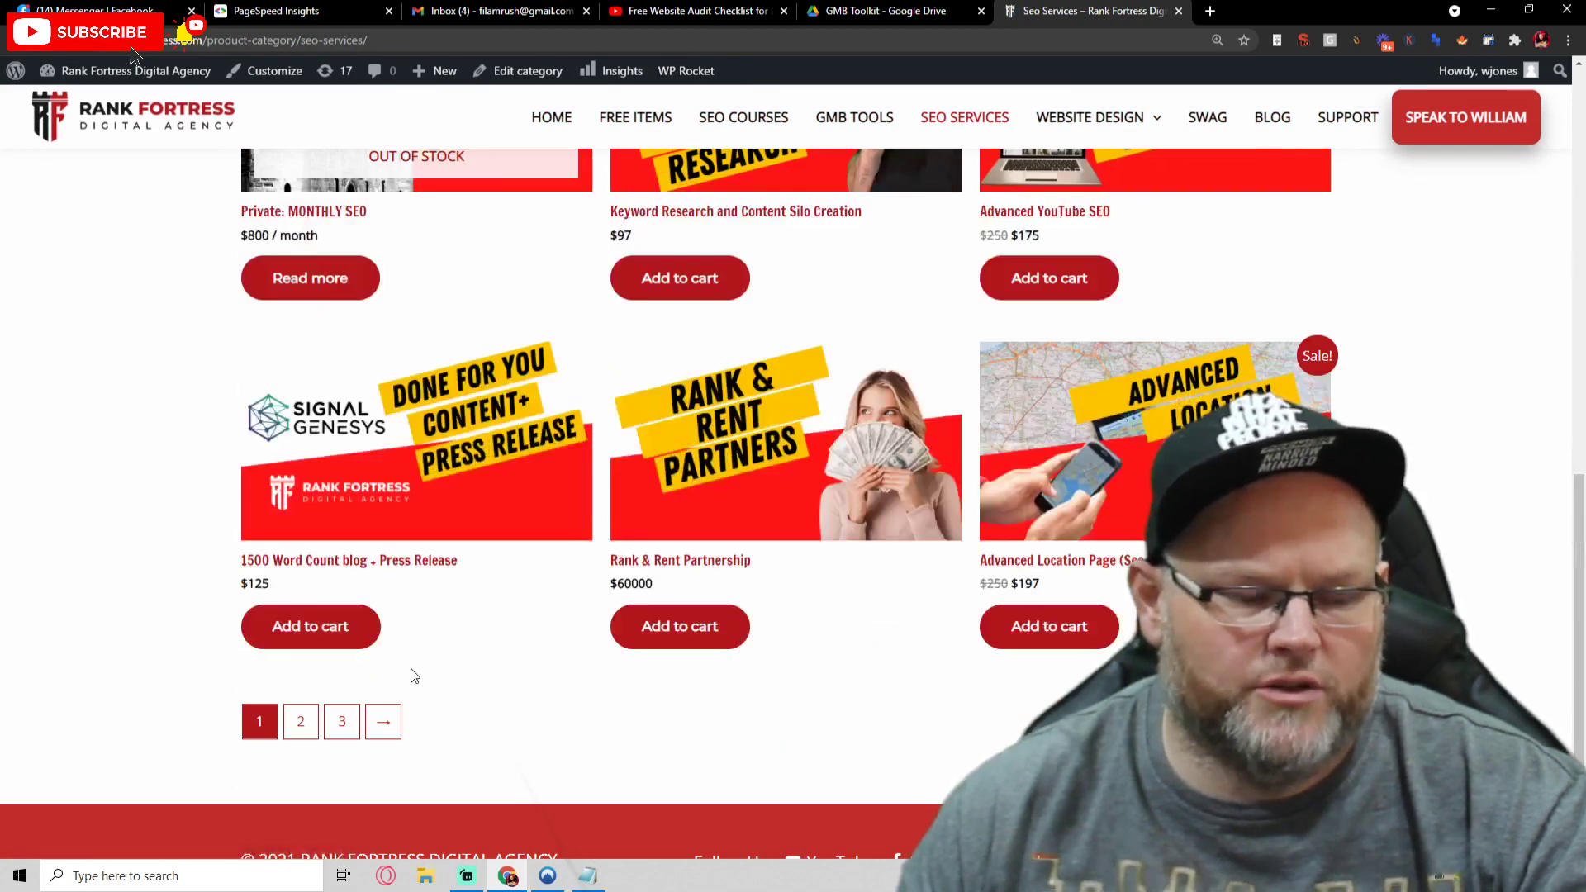
{"action": "left_click", "coordinate": [299, 722]}
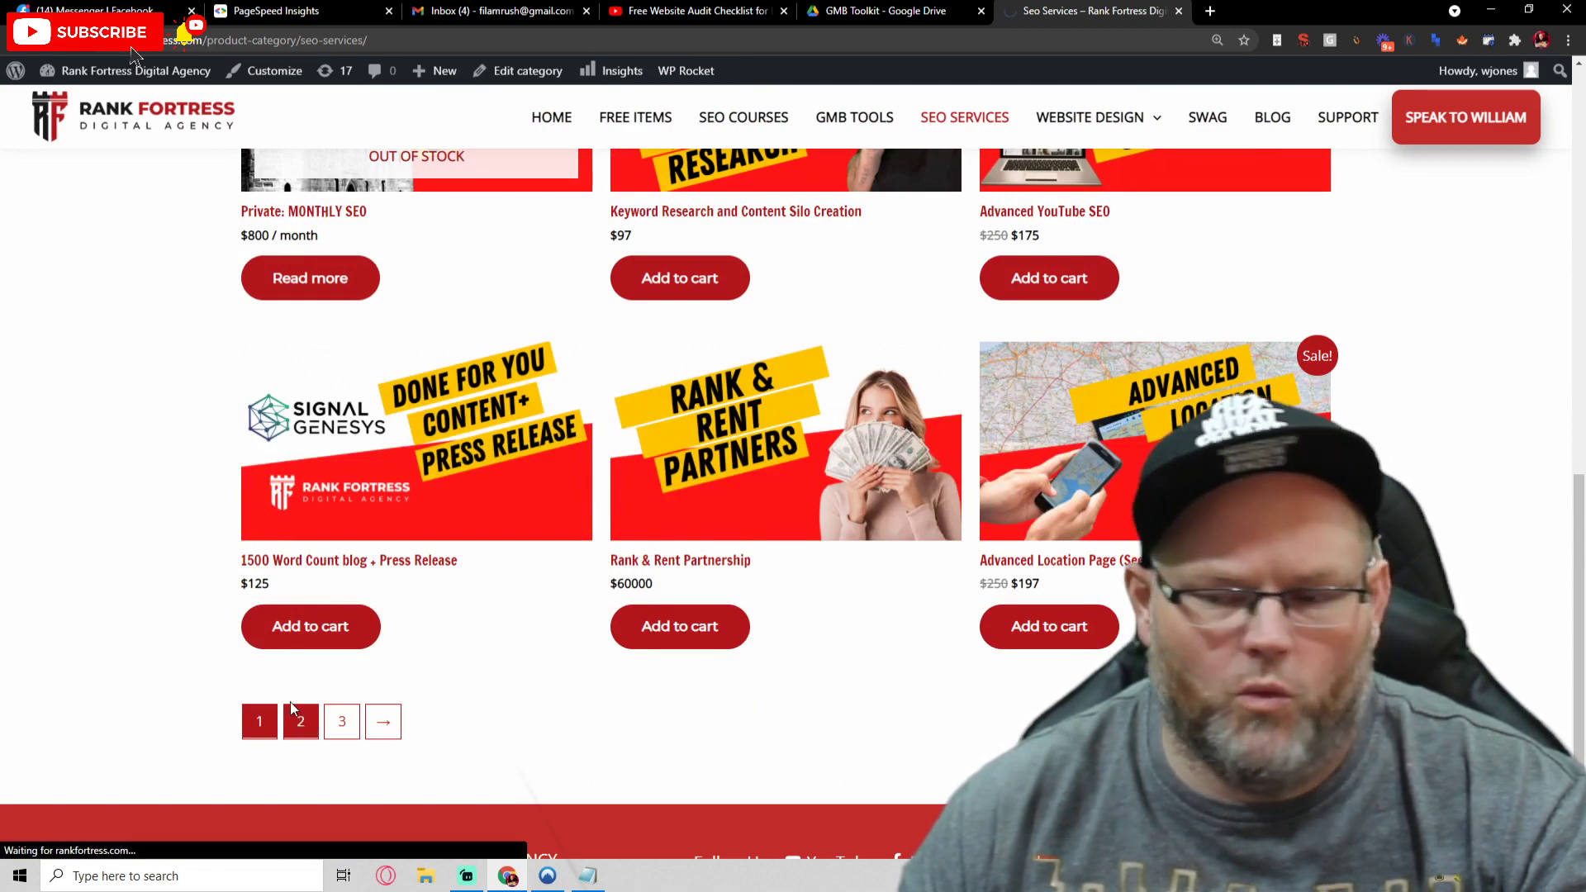
{"action": "left_click", "coordinate": [299, 722]}
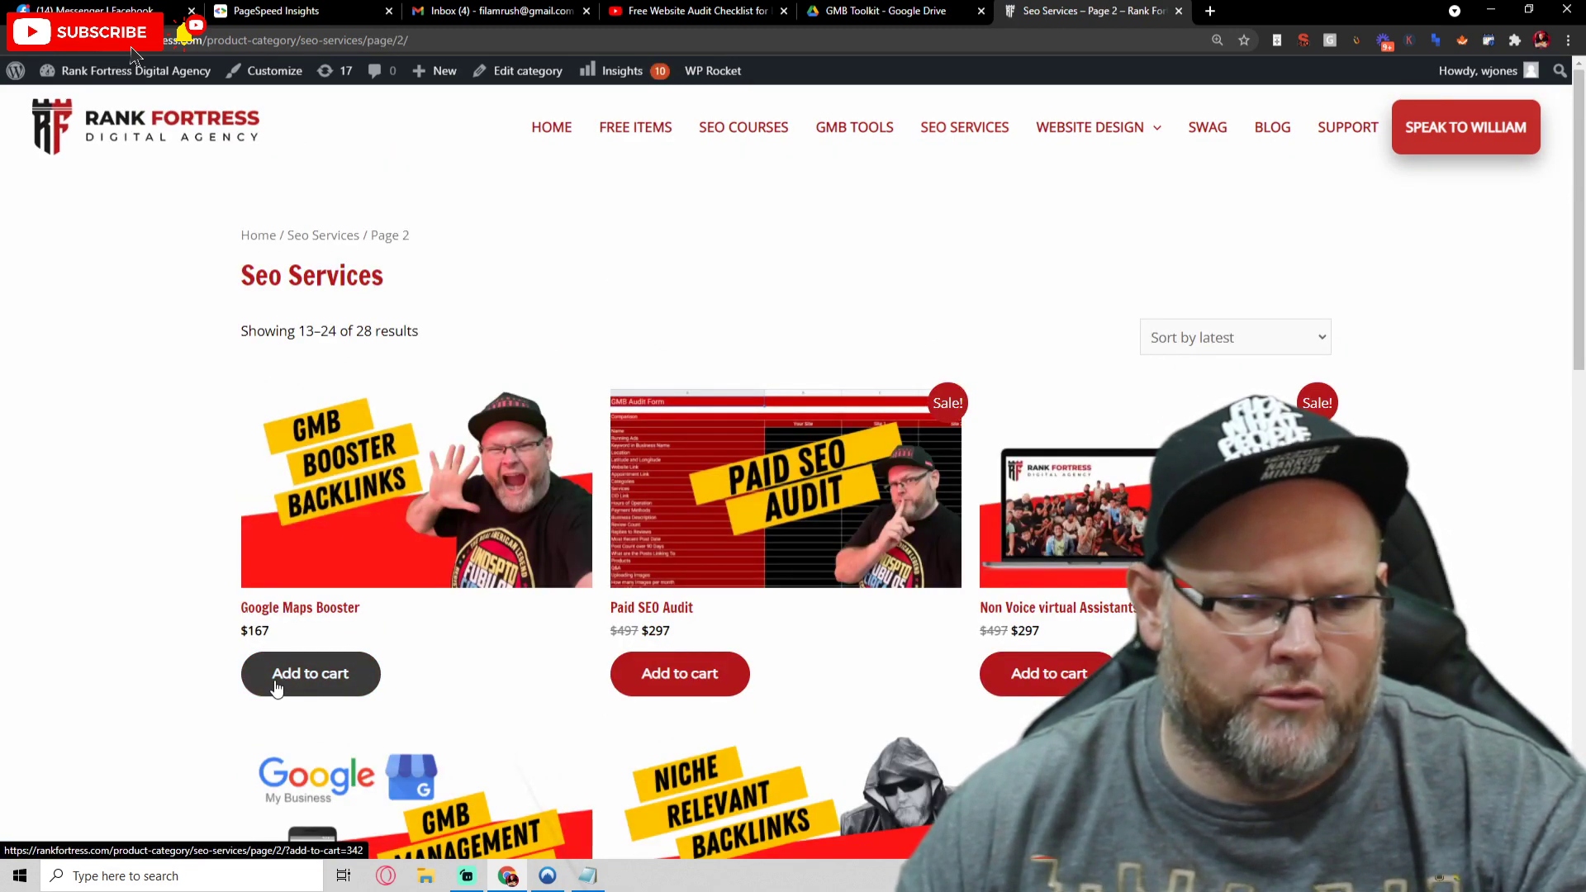
{"action": "scroll", "scroll_direction": "down", "scroll_amount": 3}
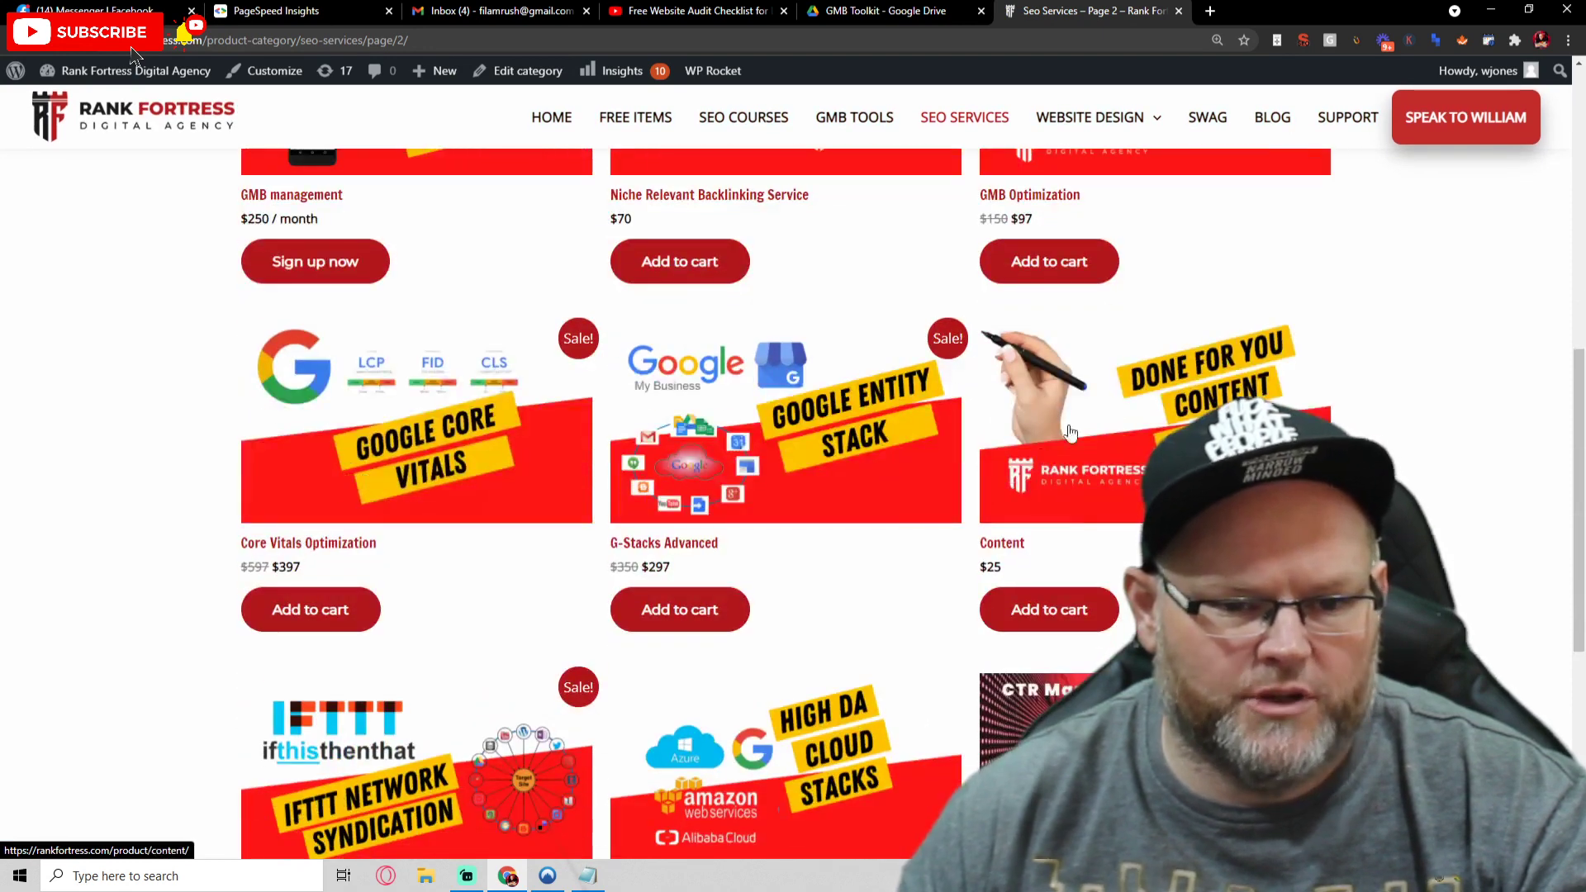